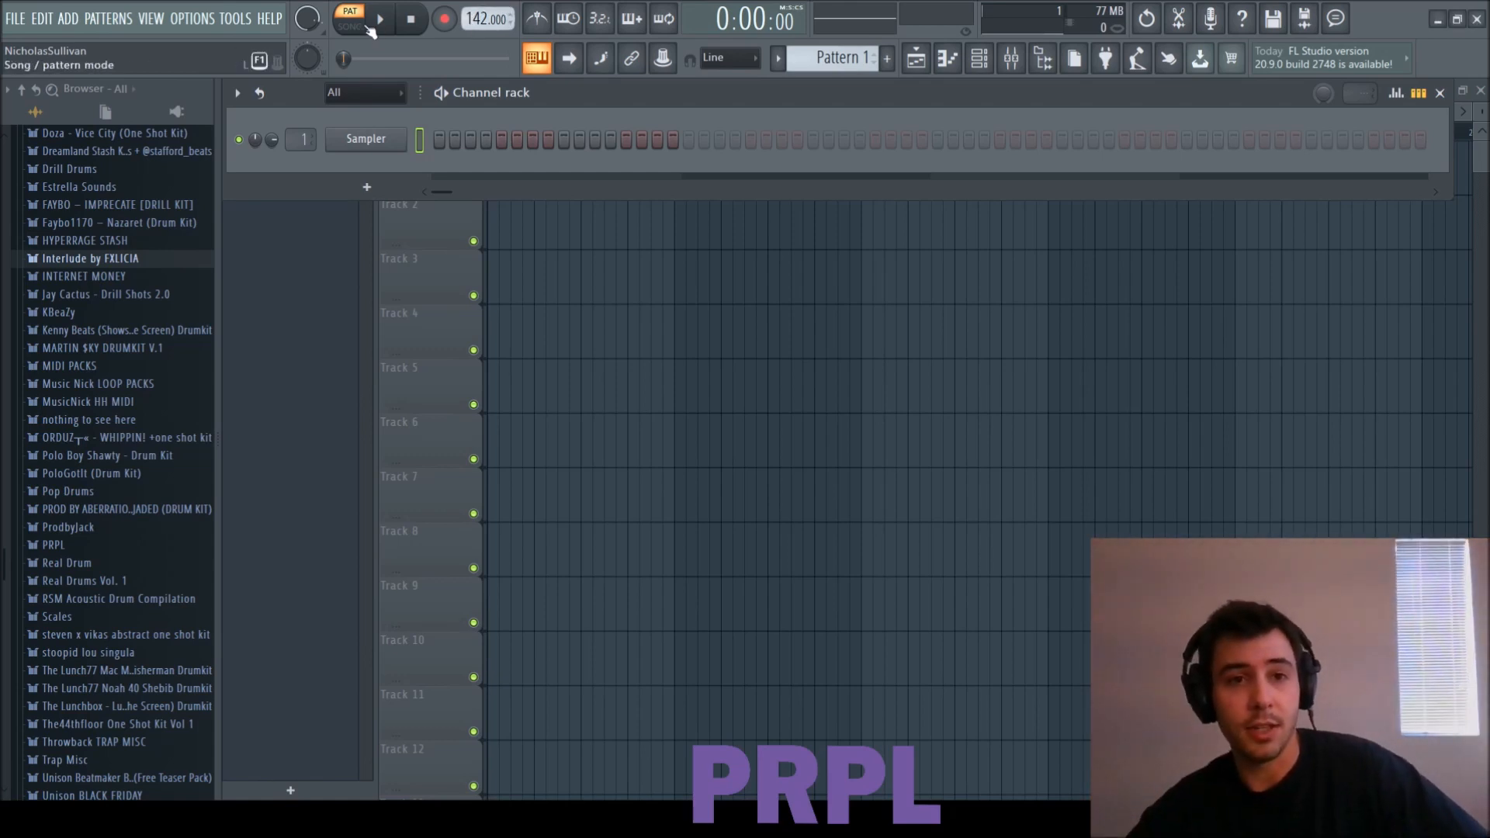
# Step: Draw a four-bar FL Keys chord progression in the piano roll, stacking notes from E4 to C6
pyautogui.click(349, 24)
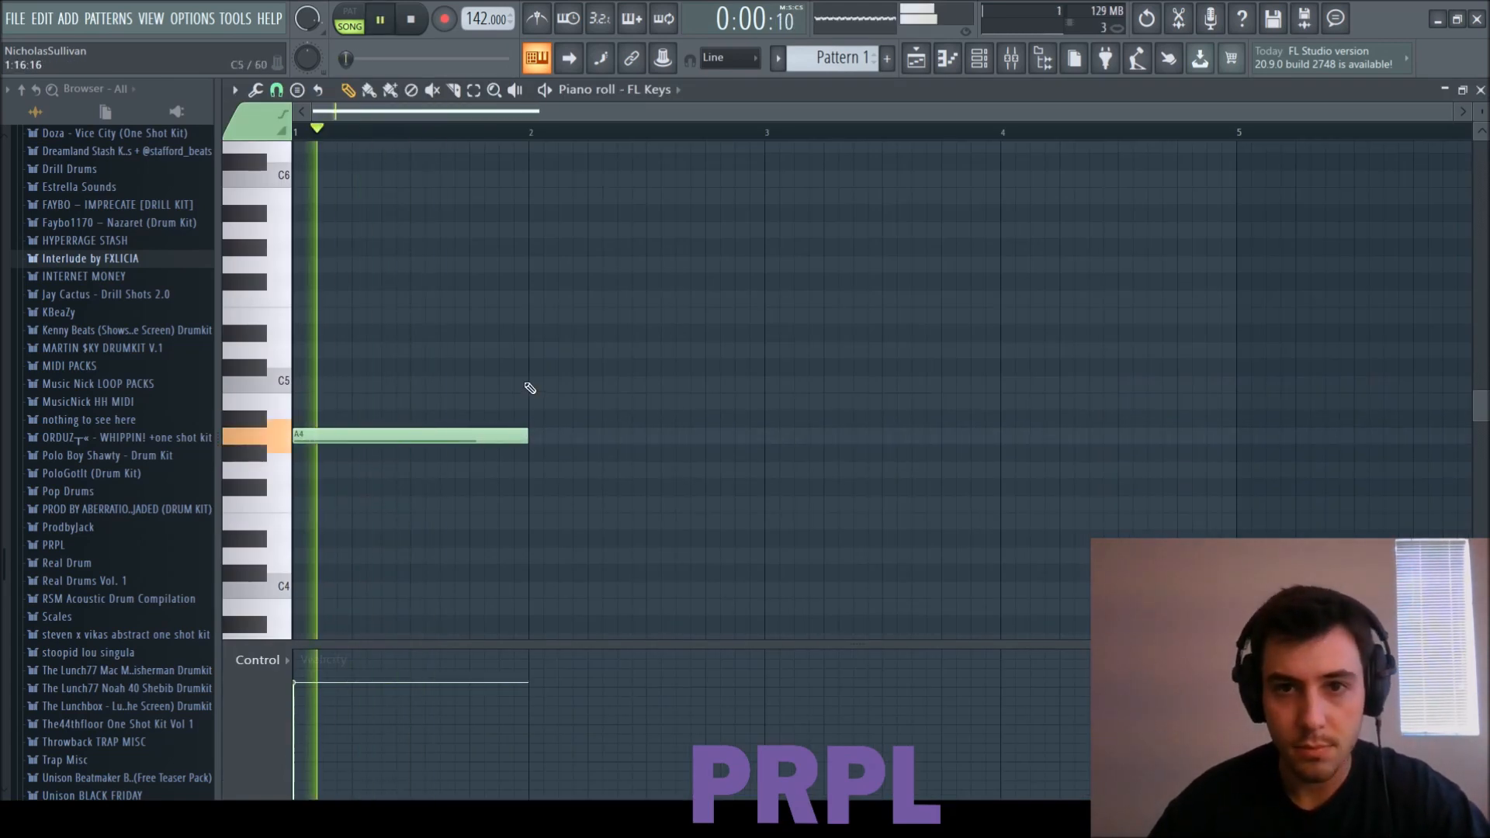
pyautogui.click(647, 470)
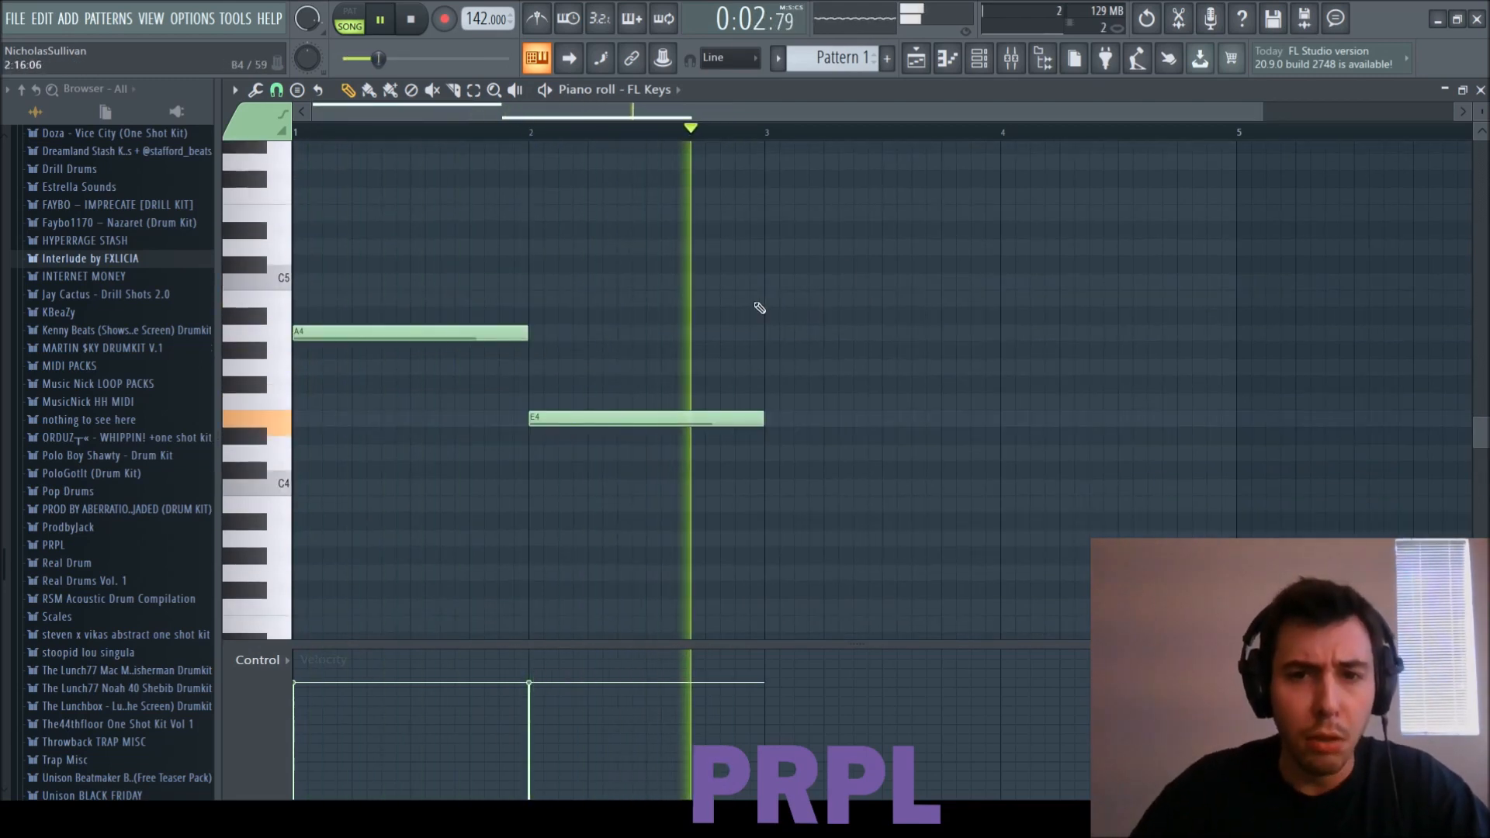
pyautogui.click(410, 18)
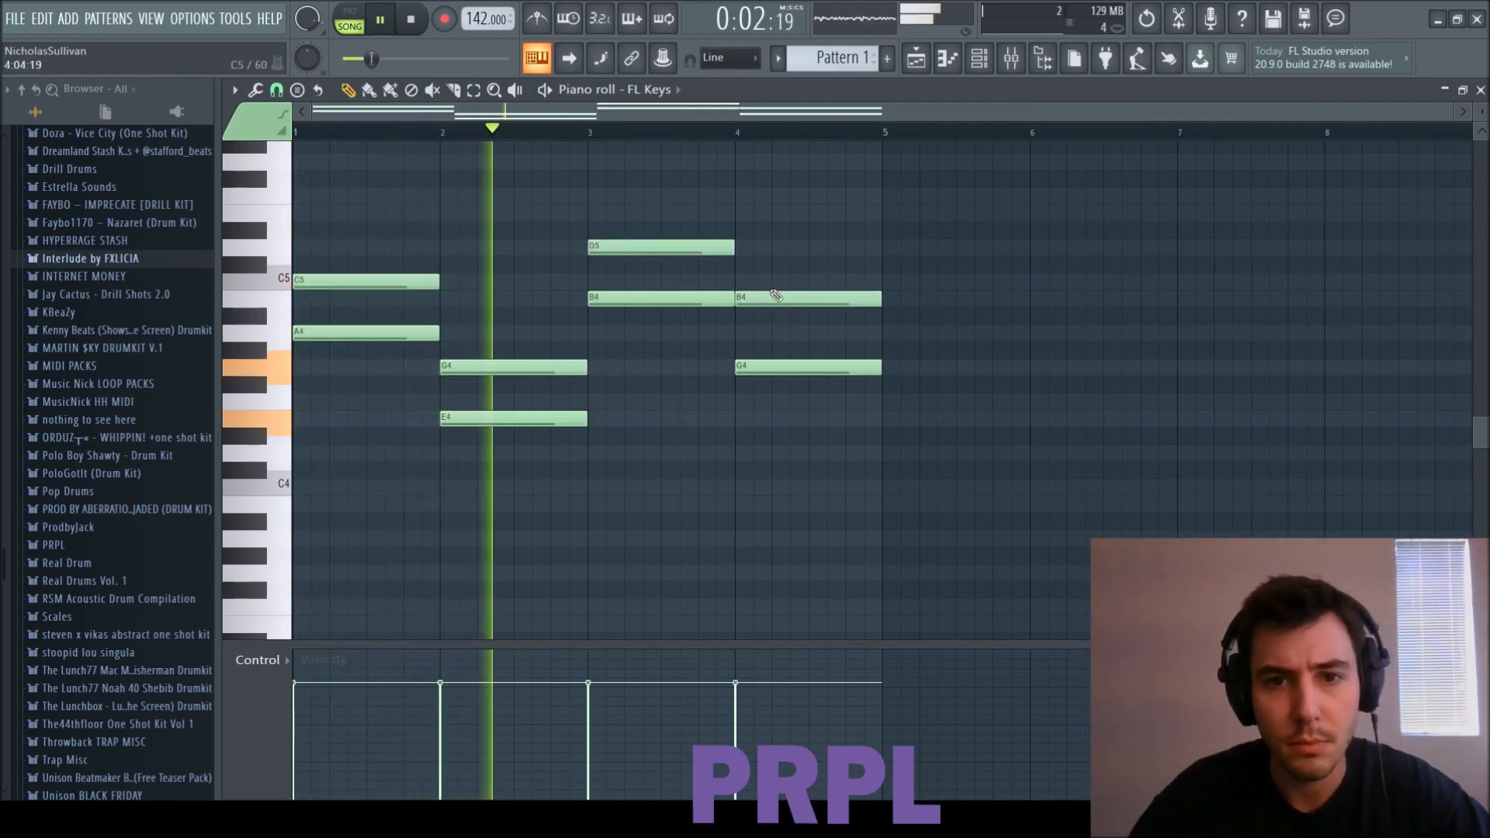
pyautogui.click(410, 17)
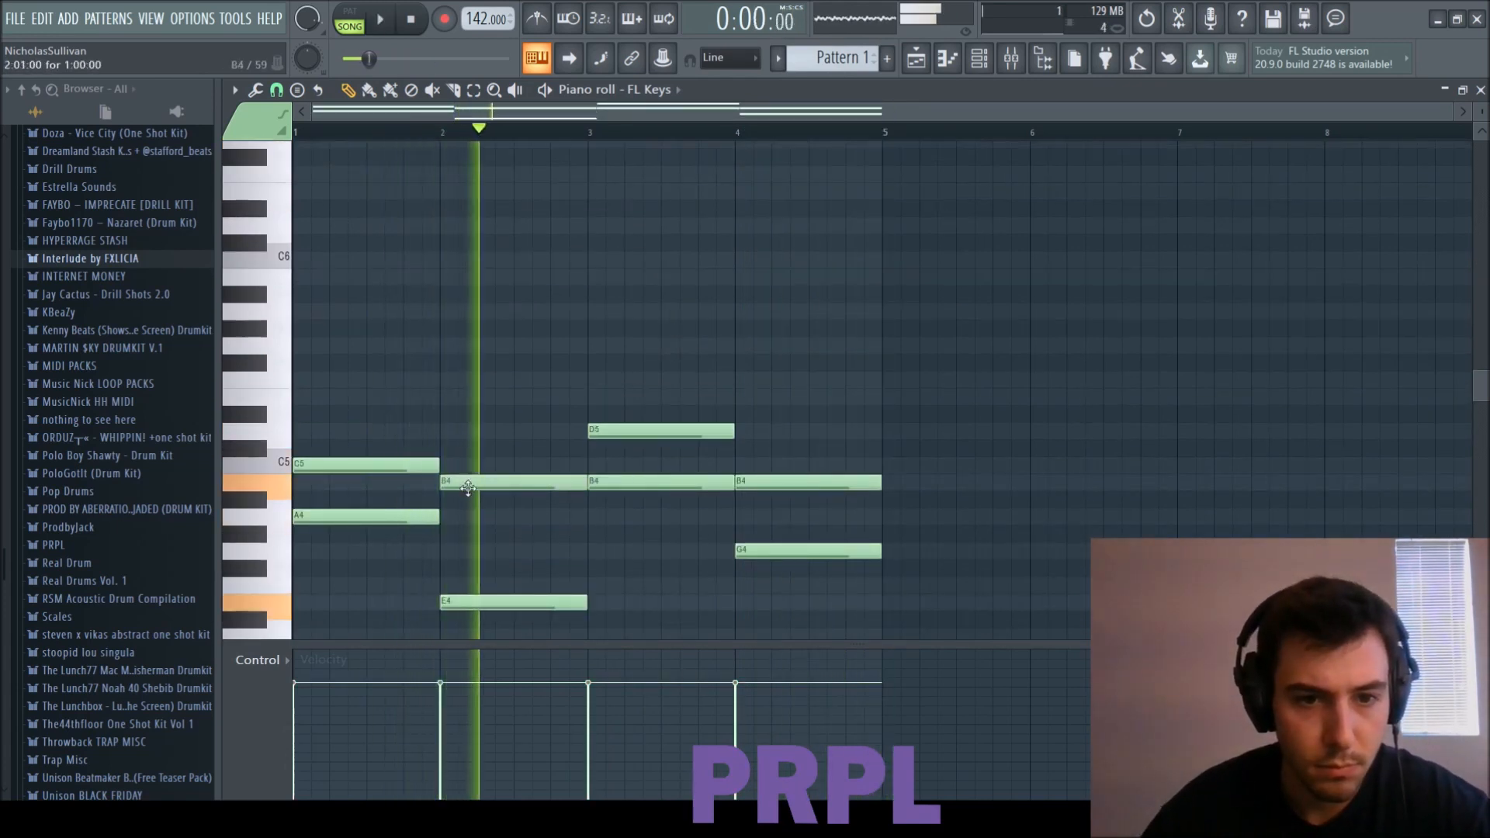
pyautogui.click(378, 18)
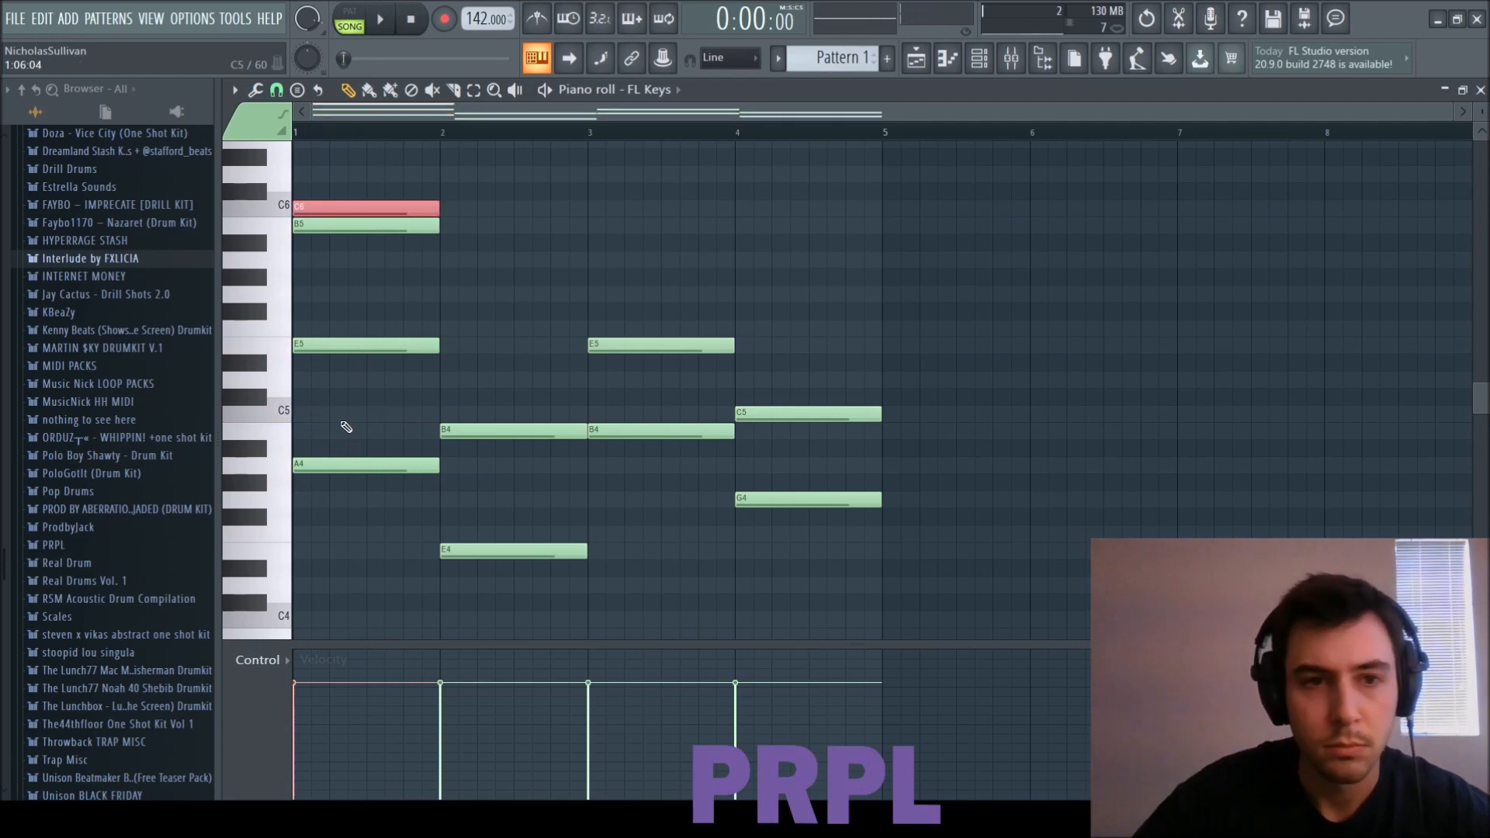
# Step: Stack a higher note onto the second-bar chord and play the pattern back
pyautogui.click(379, 18)
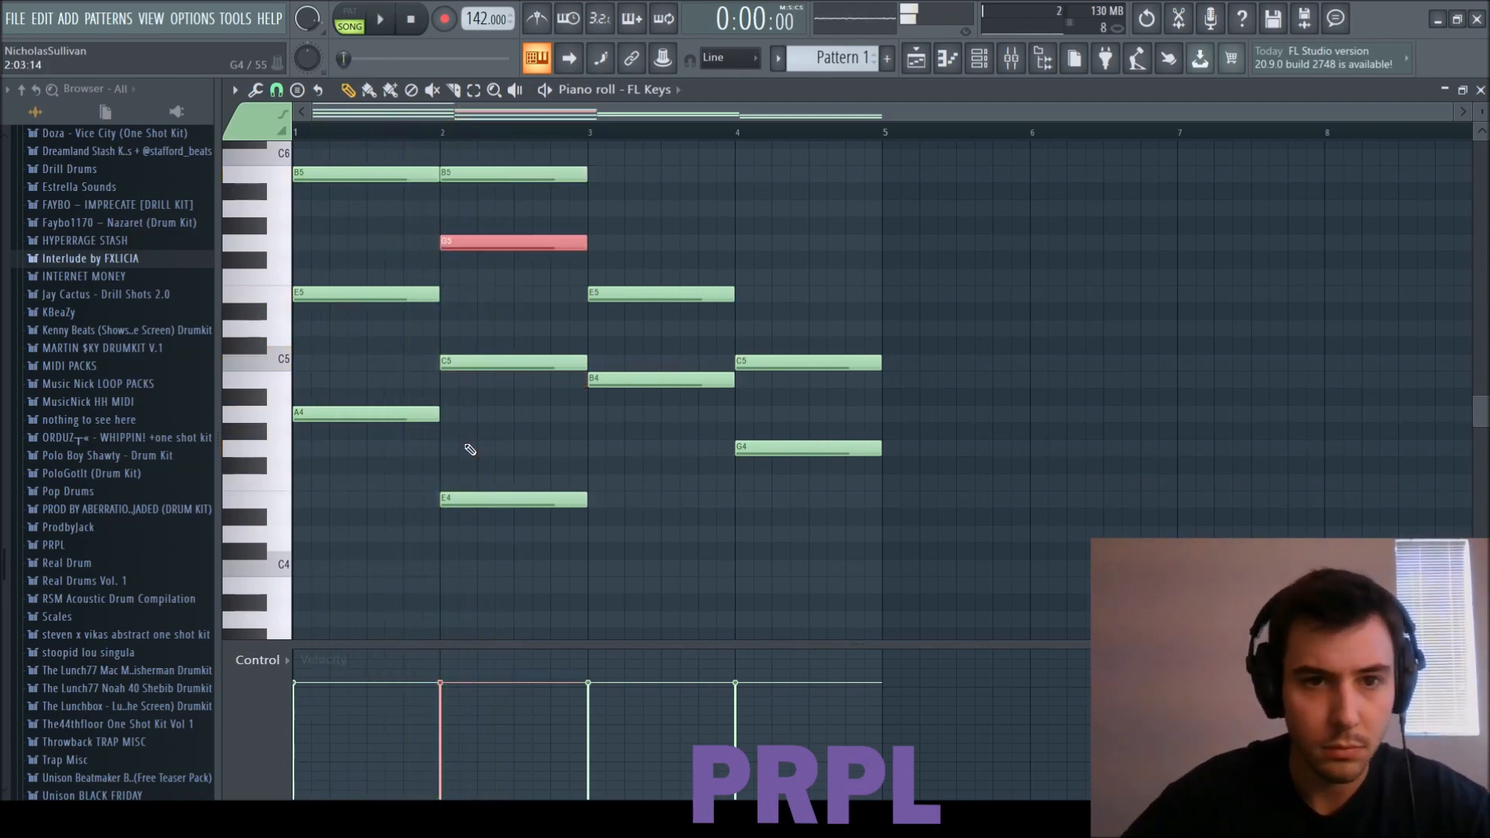
pyautogui.click(380, 17)
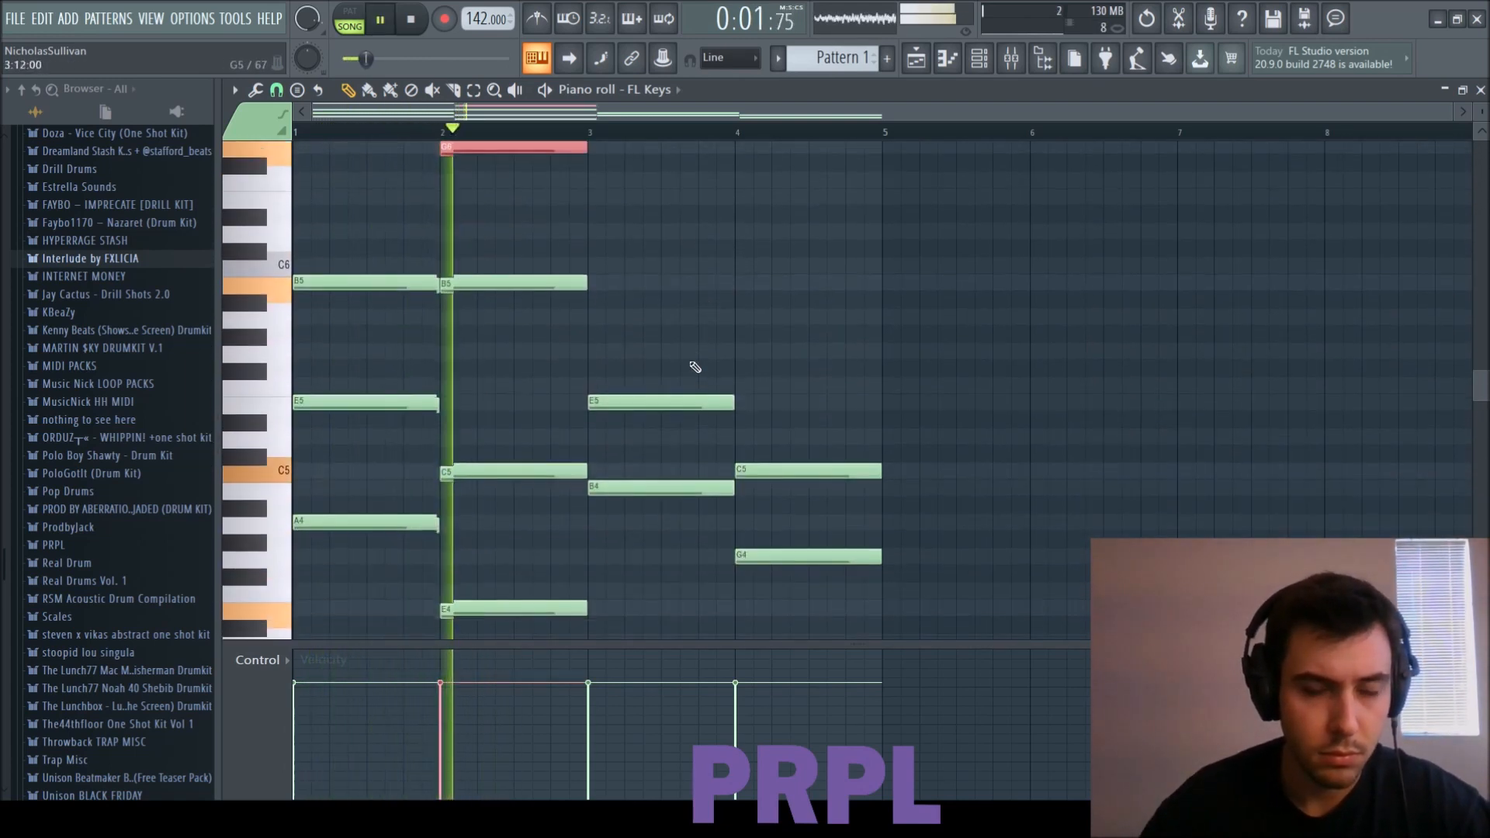
pyautogui.click(411, 18)
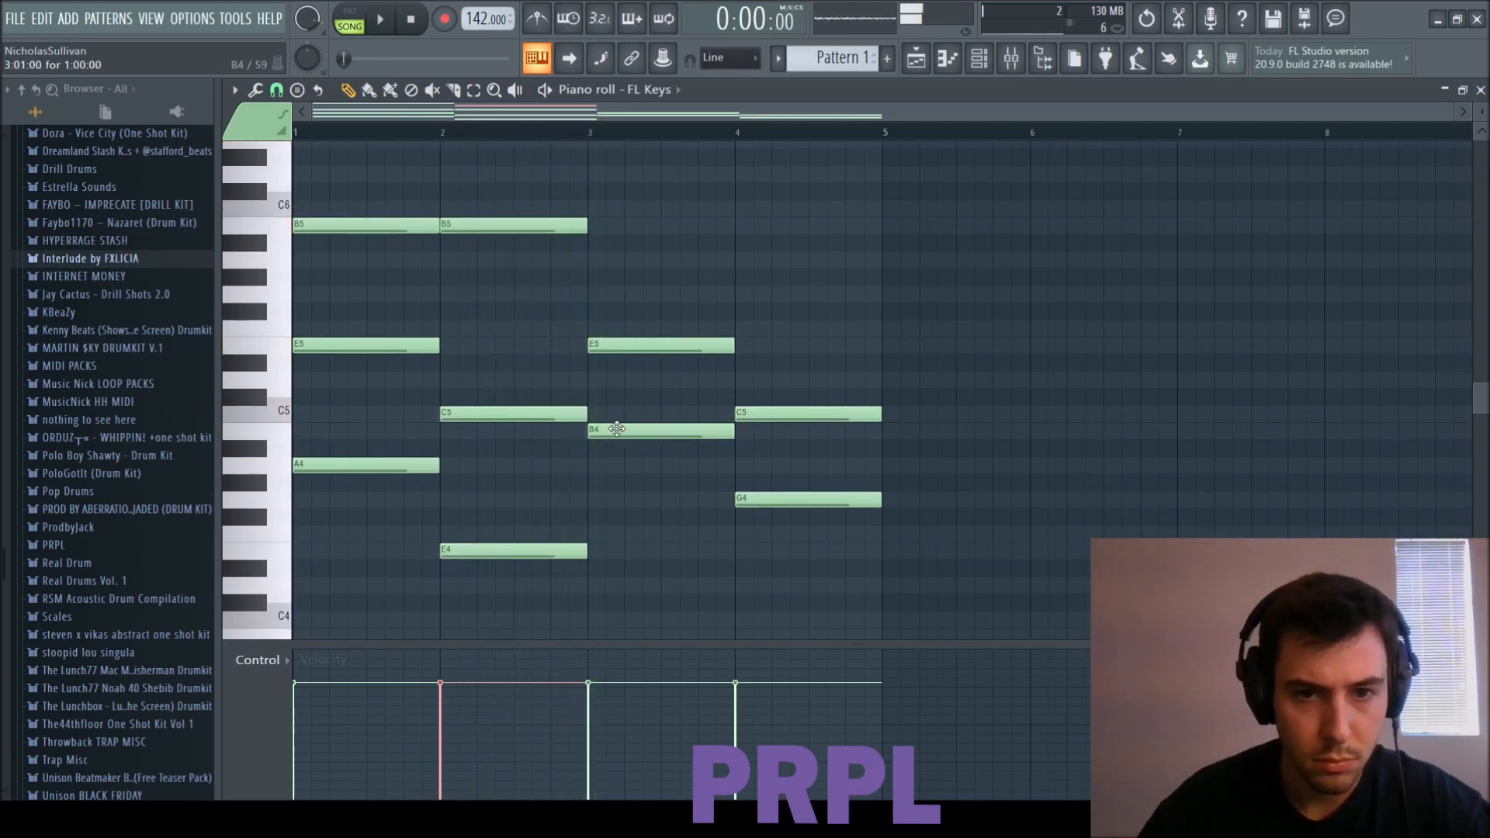
pyautogui.click(377, 17)
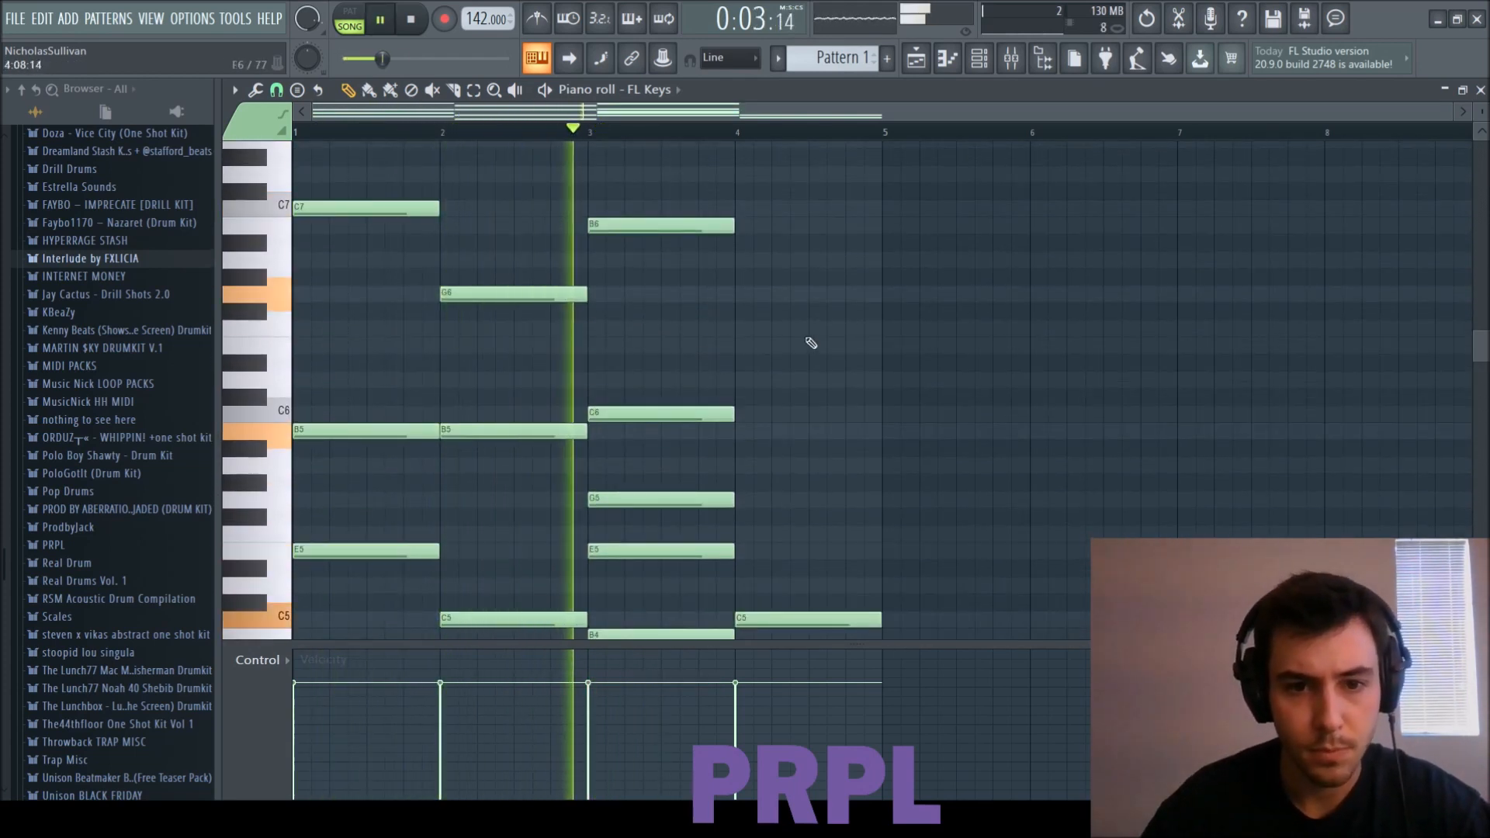
# Step: Add high notes to the last bar, reaching C7, and audition the chords again
pyautogui.click(410, 17)
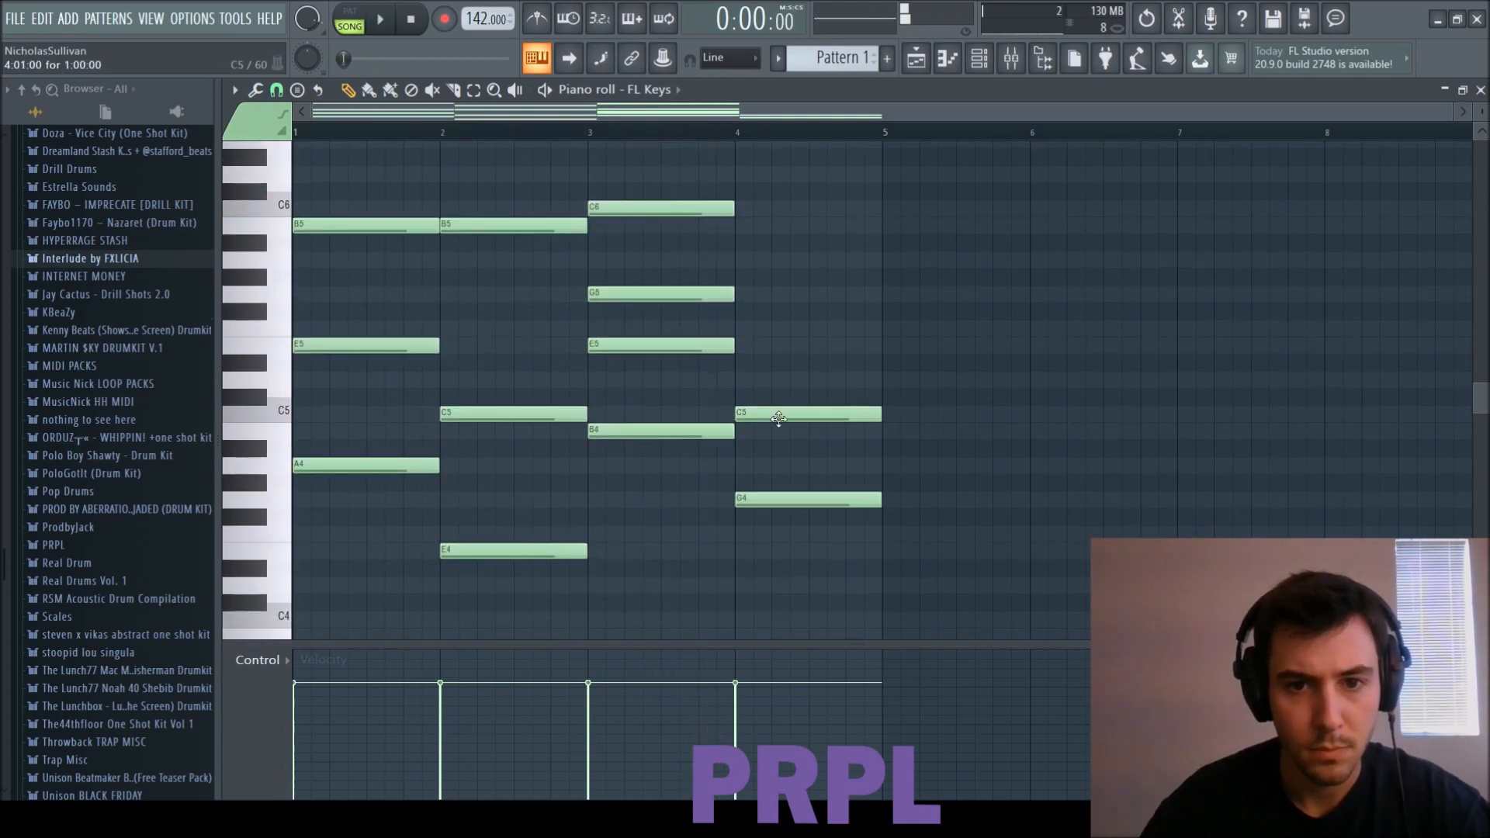
pyautogui.click(379, 18)
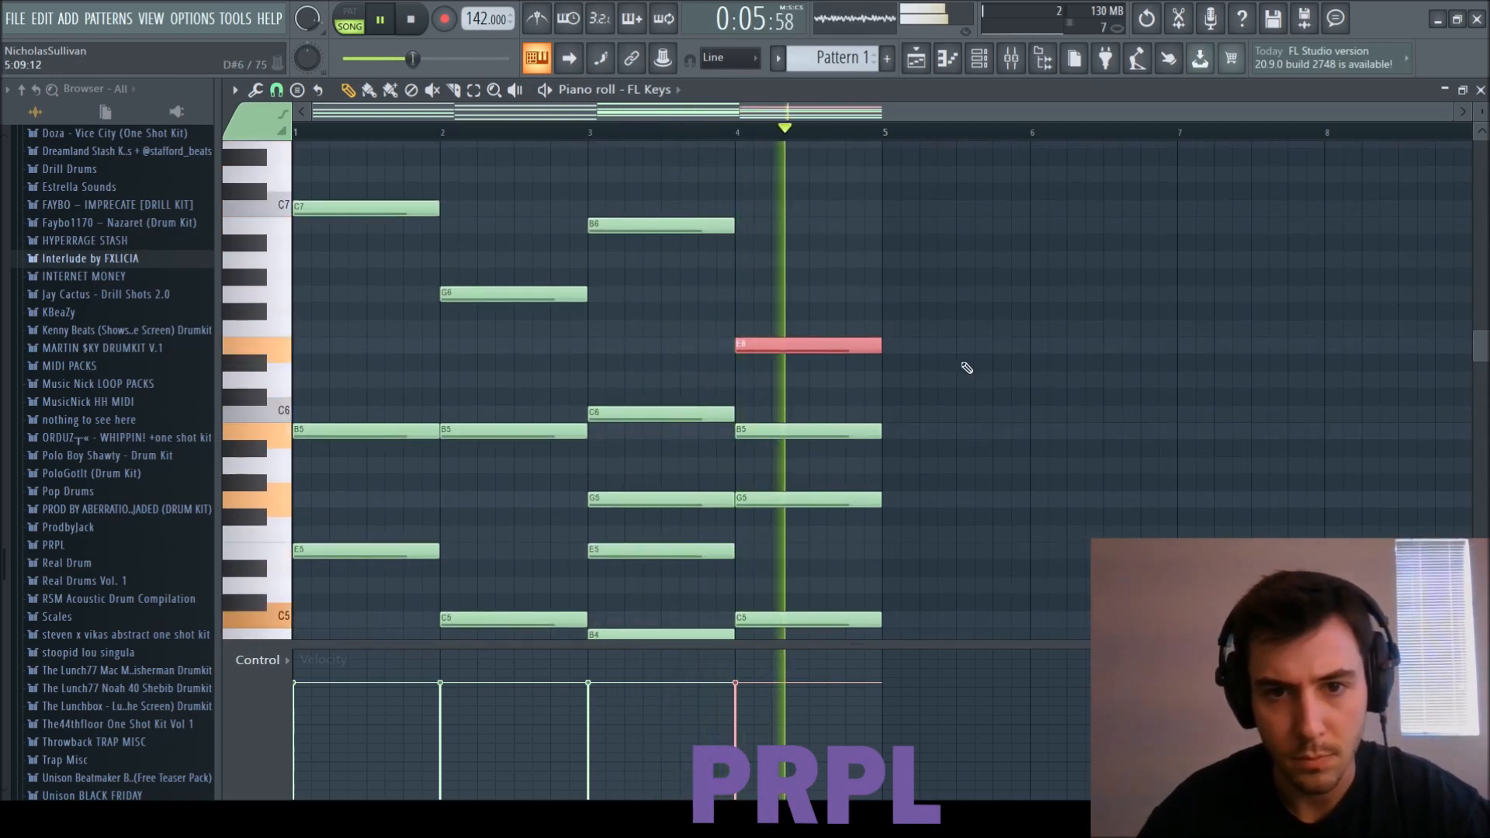
pyautogui.click(411, 18)
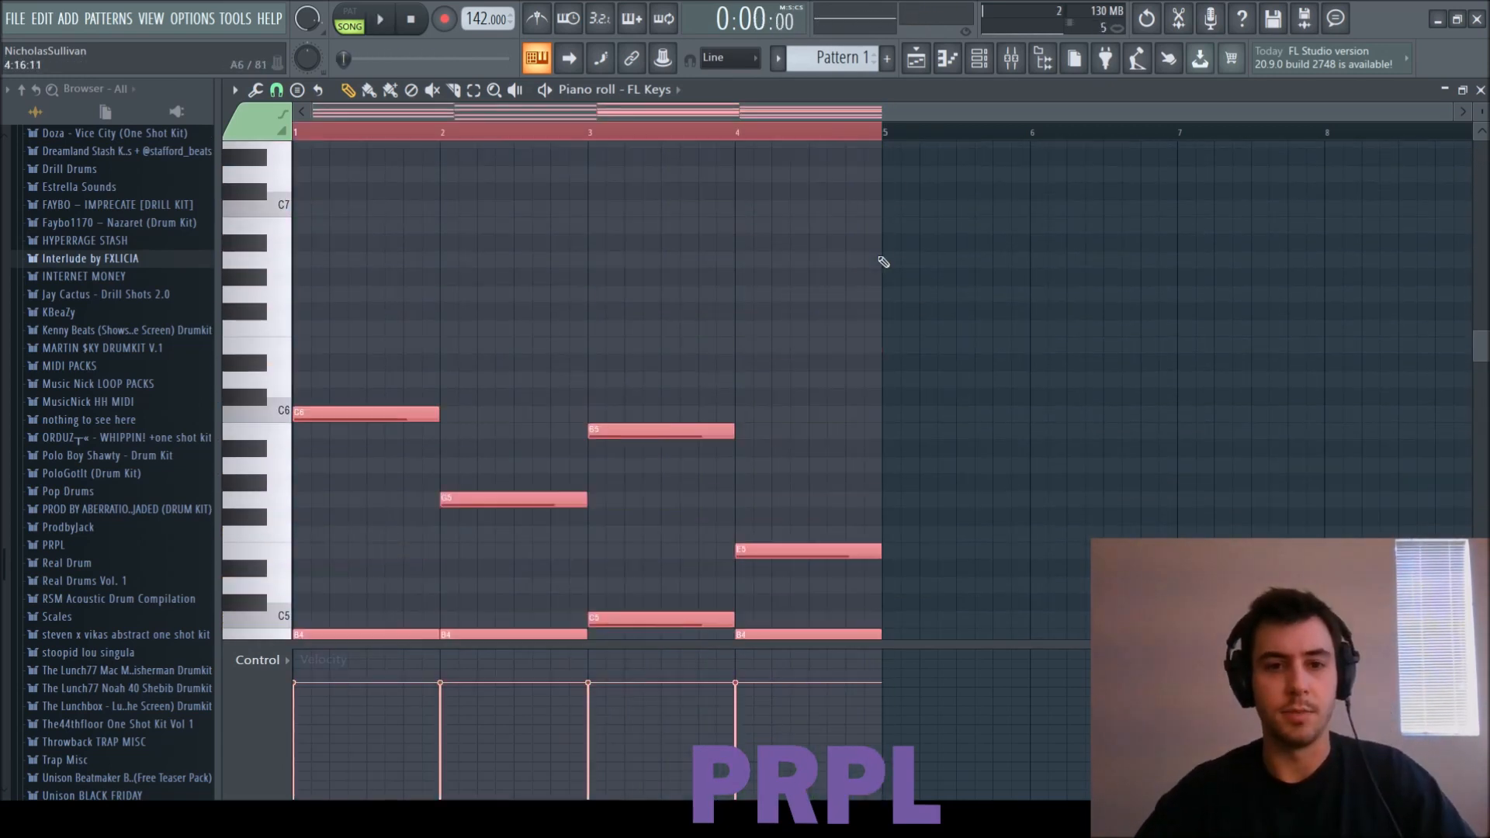
pyautogui.click(379, 18)
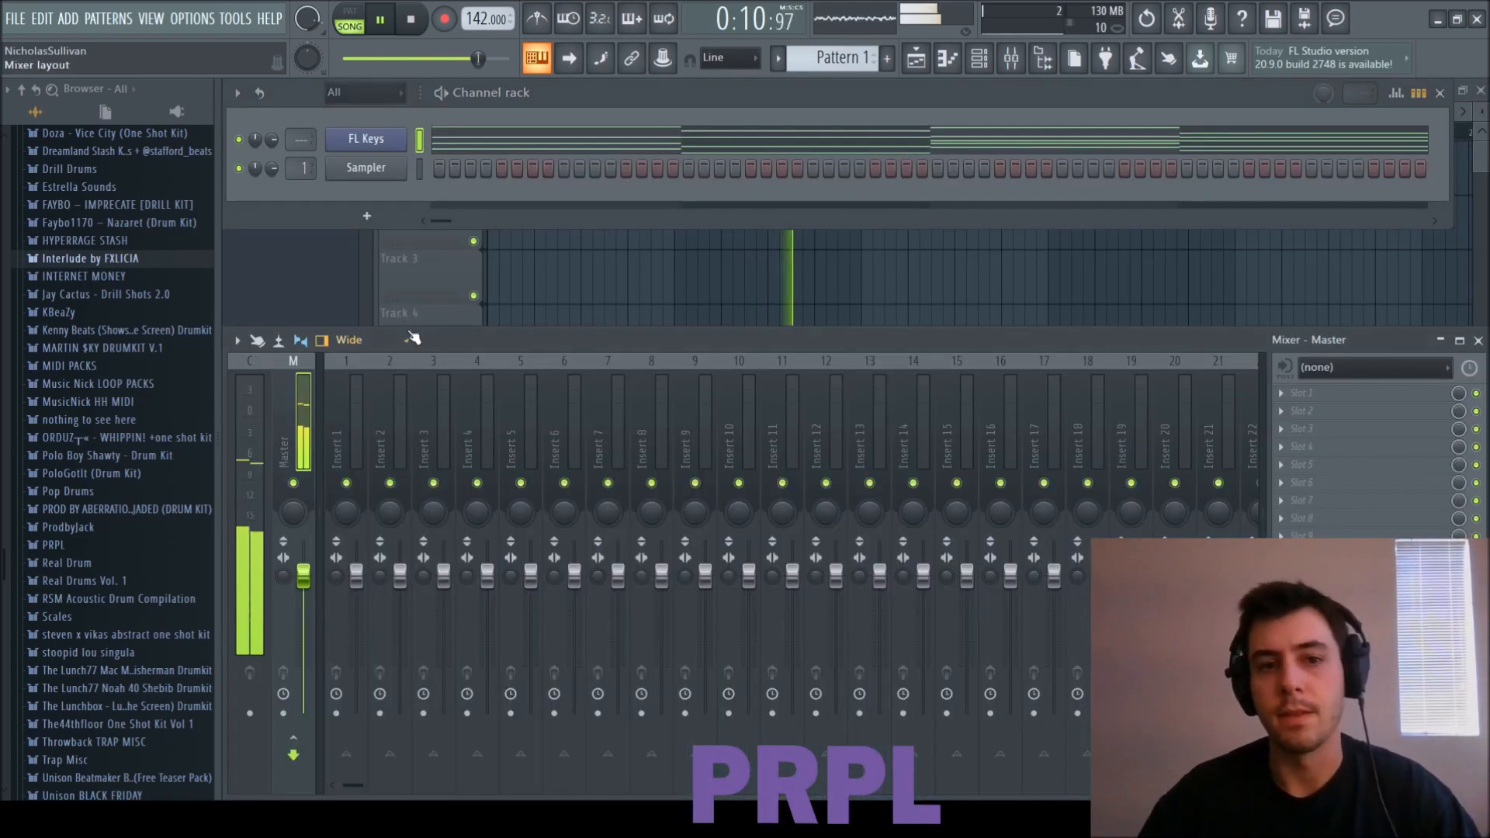
# Step: Load Xpand!2 with the 02 Ballad-String-Pad preset above FL Keys
pyautogui.click(346, 428)
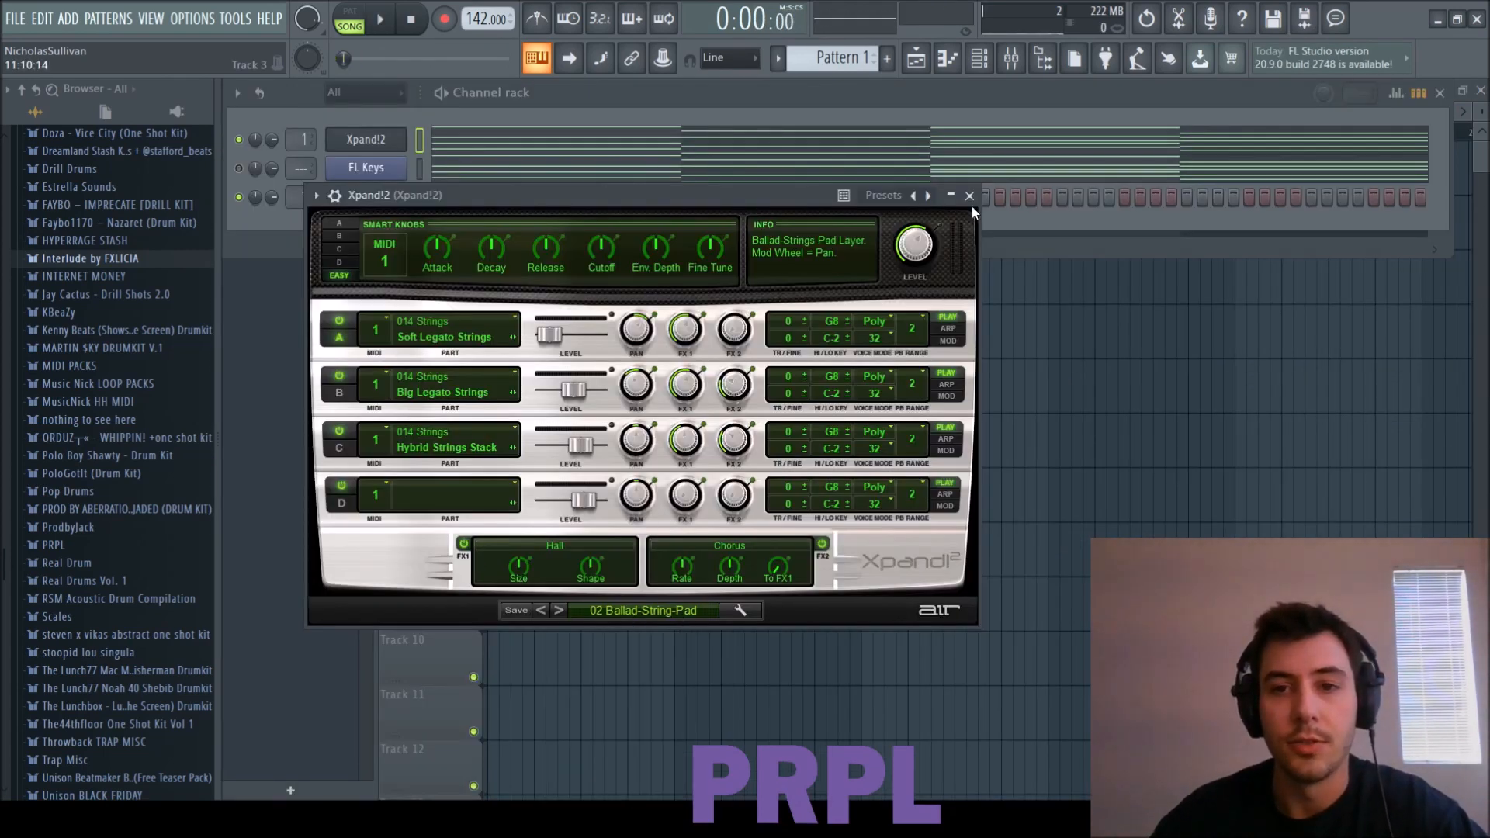
# Step: Close Xpand!2 and render its string chords to Track 2 through HalfTime, Parametric EQ 2 and EffectRack
pyautogui.click(969, 196)
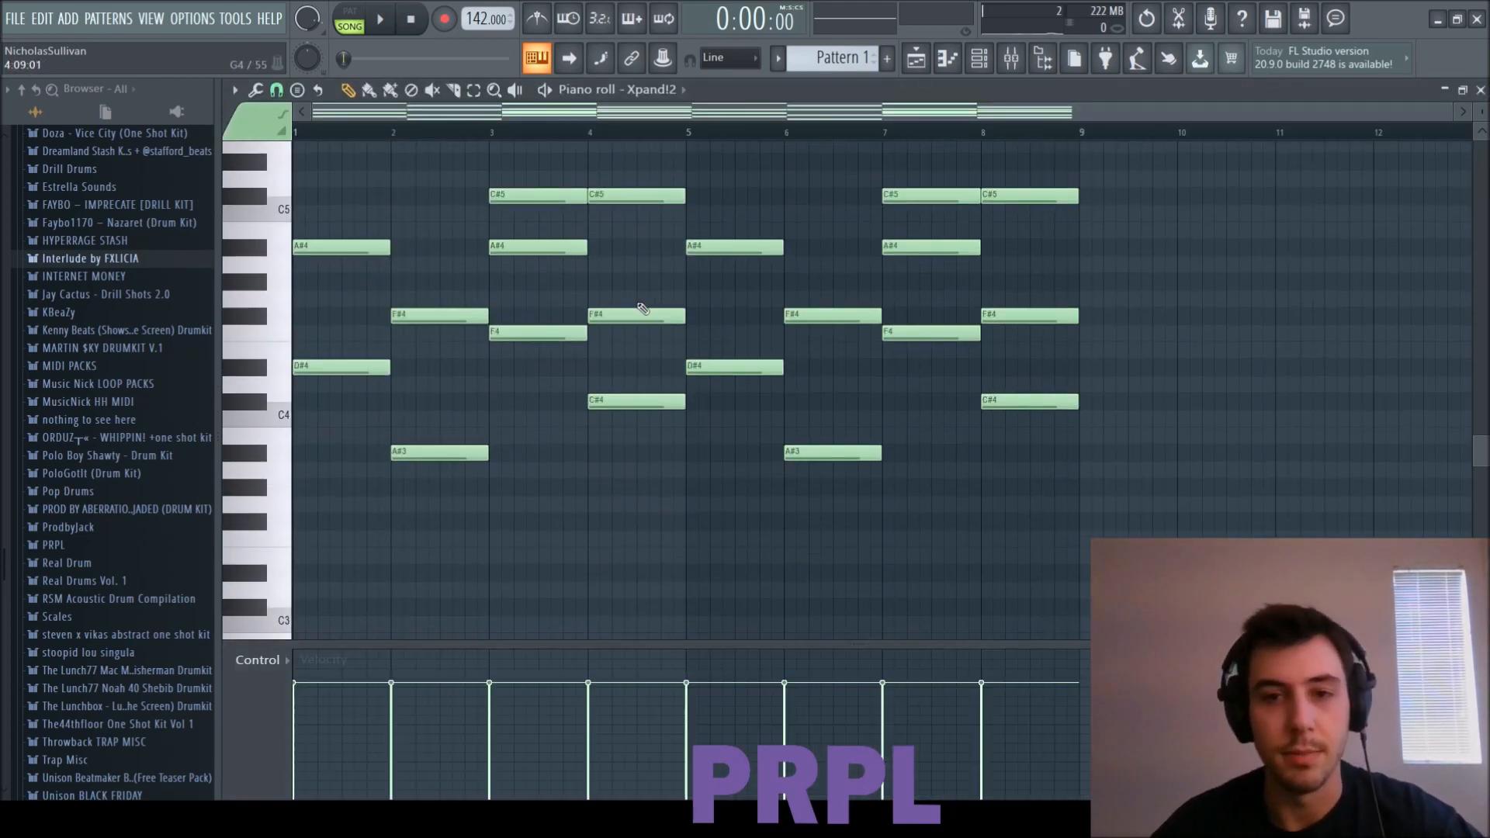
pyautogui.scroll(3)
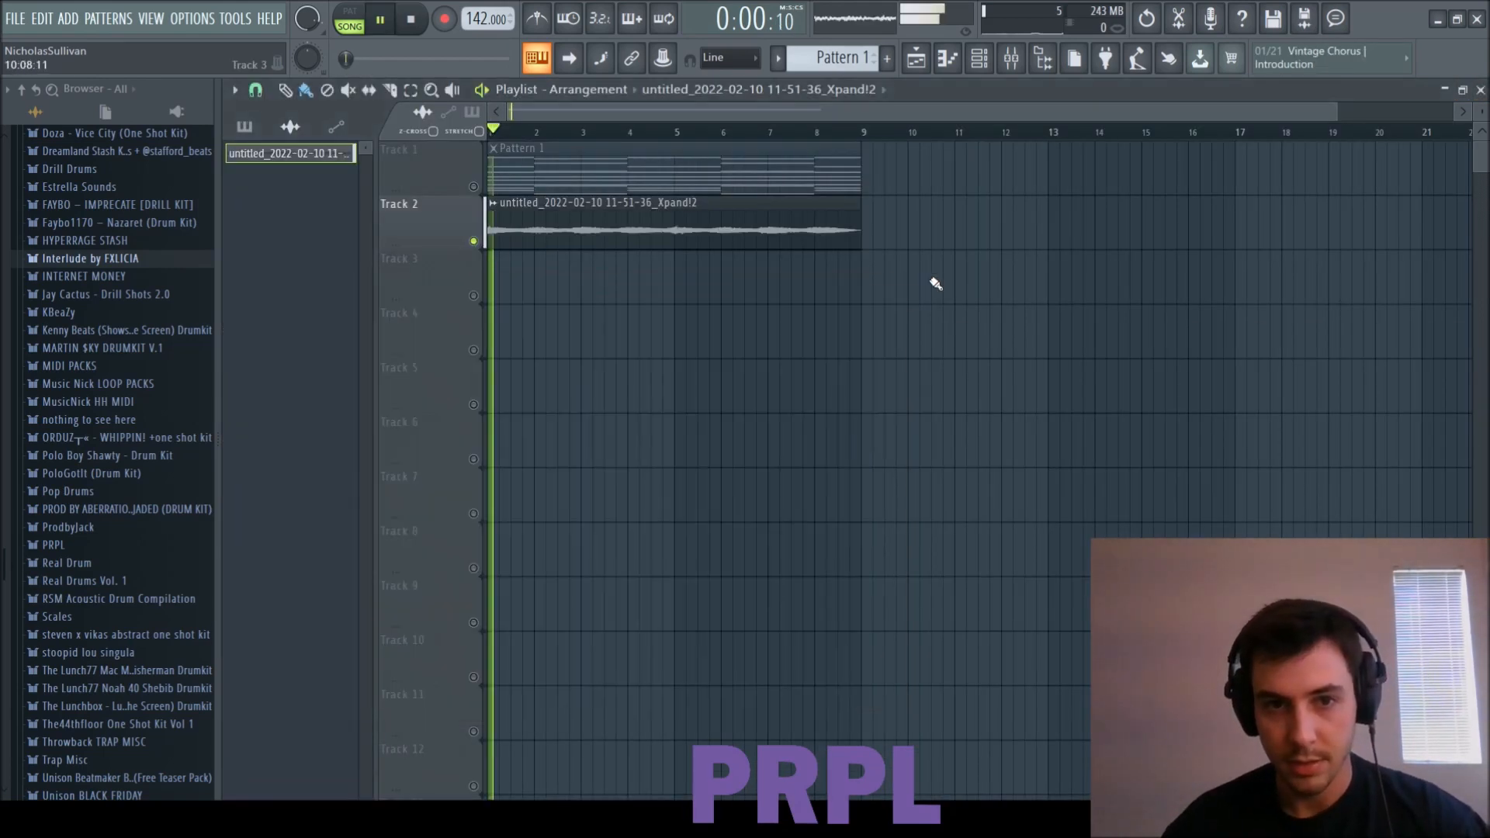
pyautogui.click(380, 17)
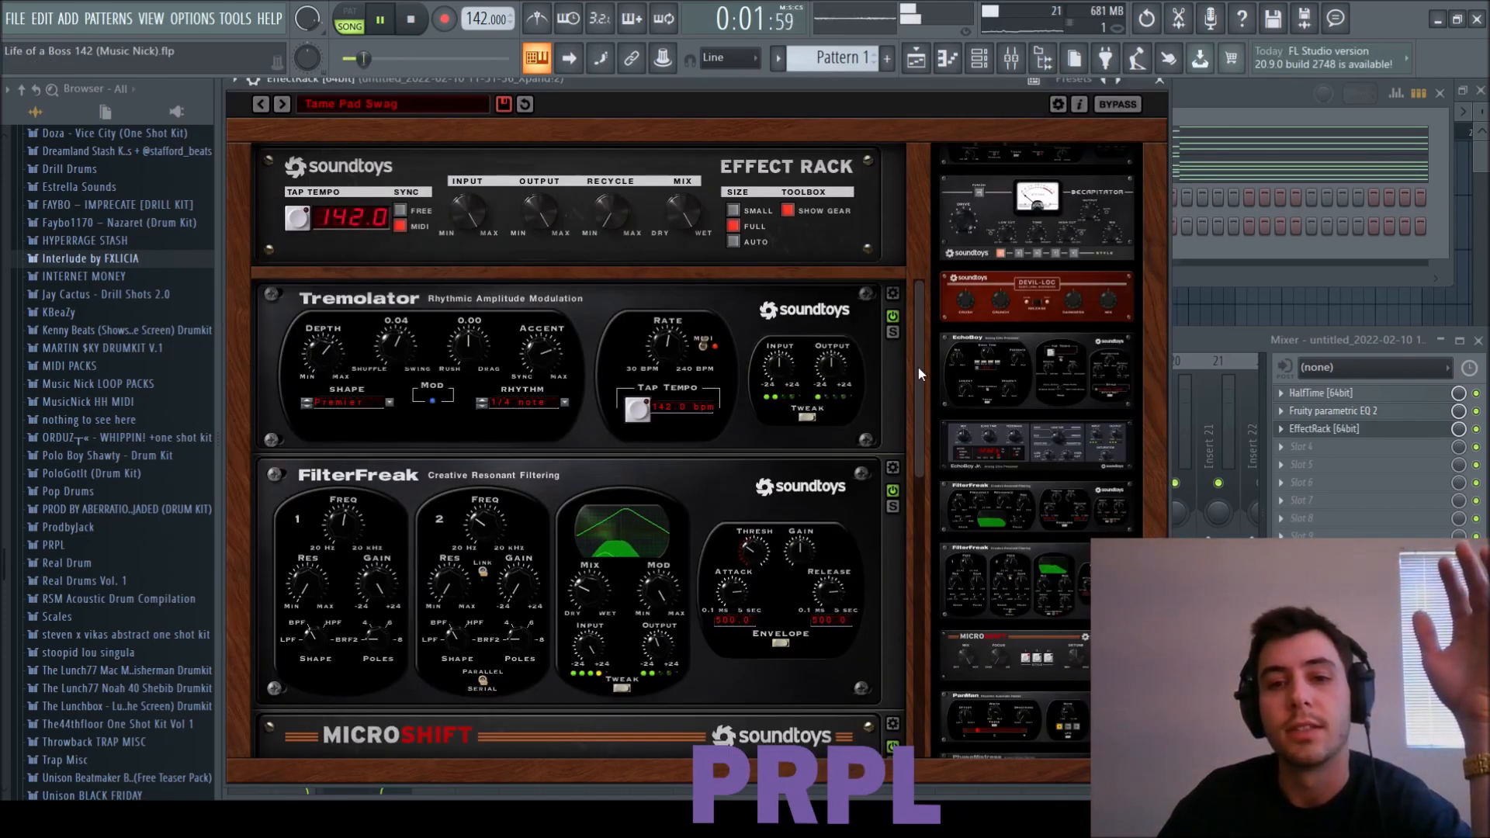
# Step: Scroll through the Soundtoys Effect Rack modules before selecting the Analog Lab V insert
pyautogui.scroll(-3)
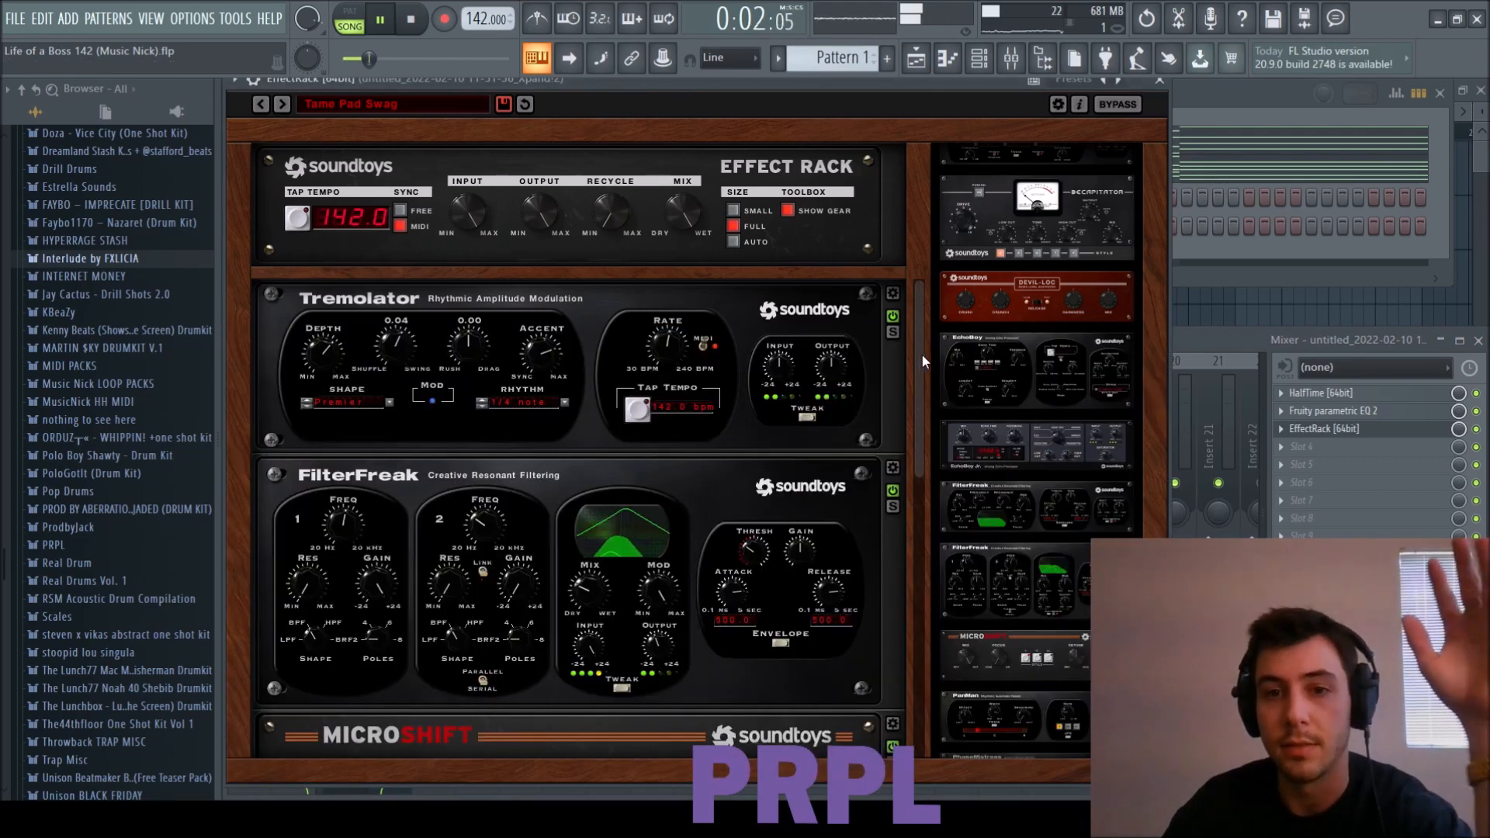
pyautogui.scroll(-3)
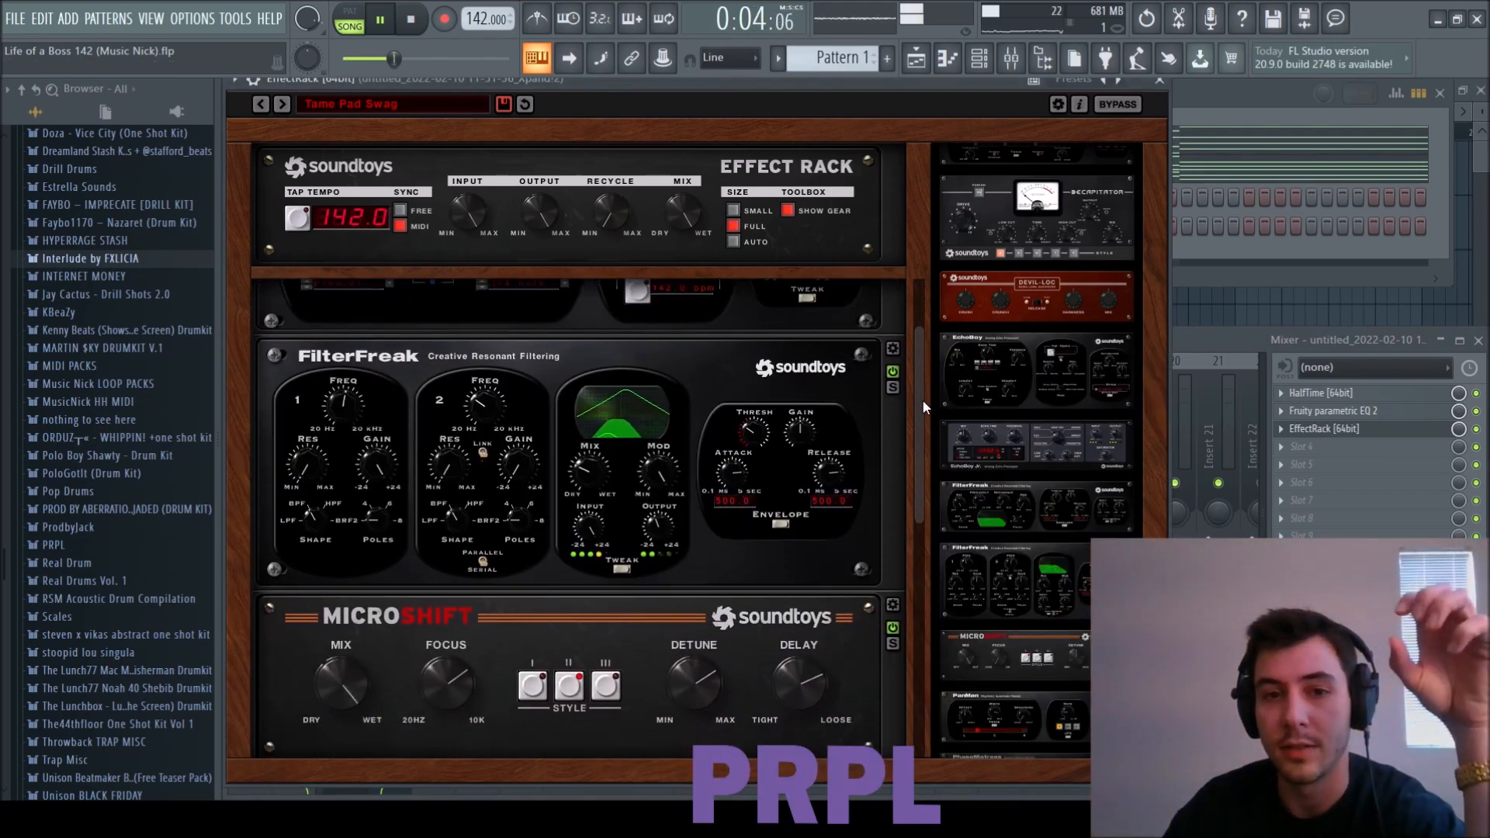
pyautogui.scroll(-3)
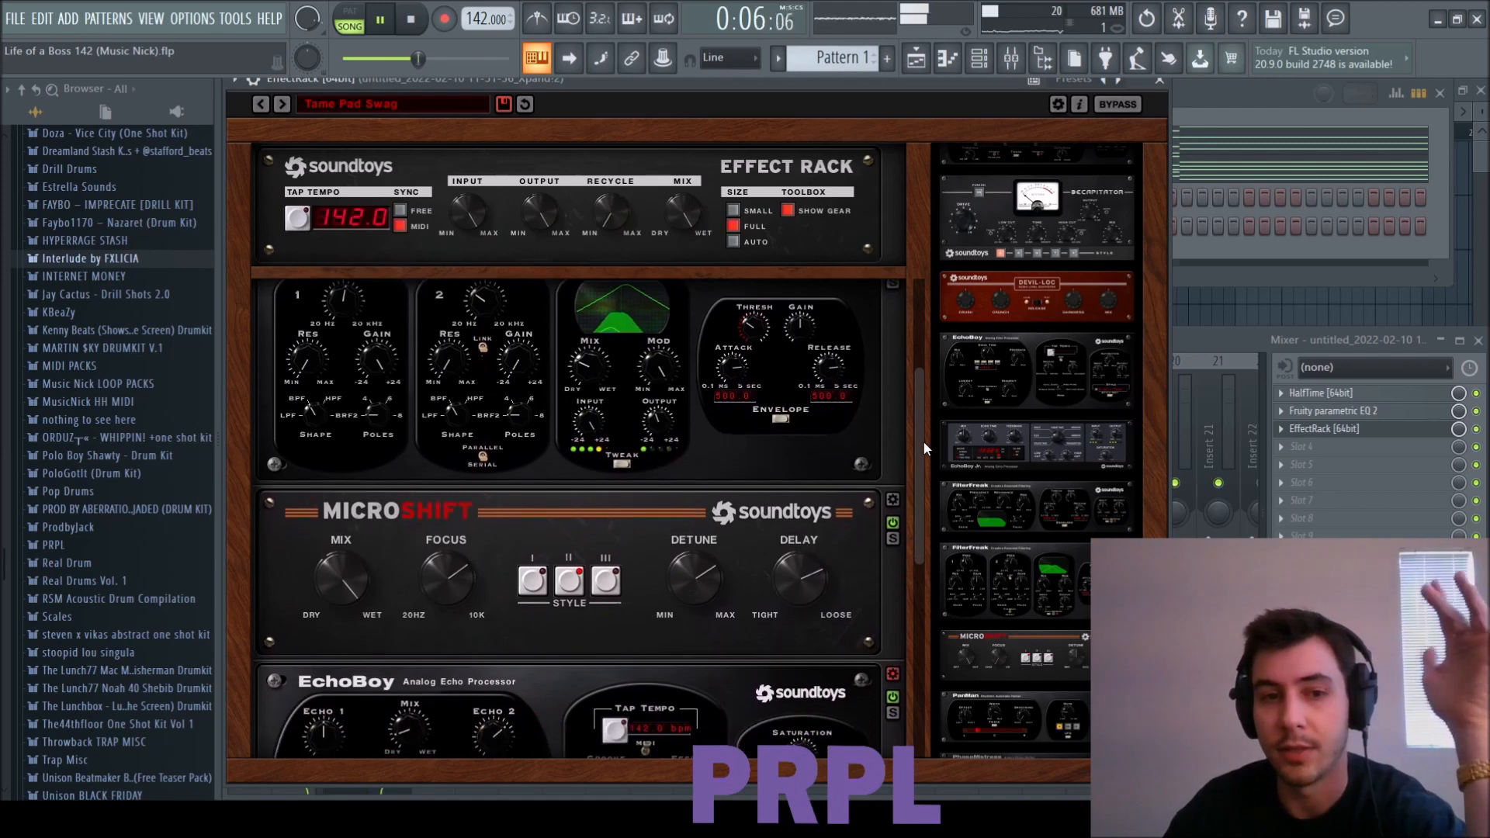
pyautogui.scroll(-3)
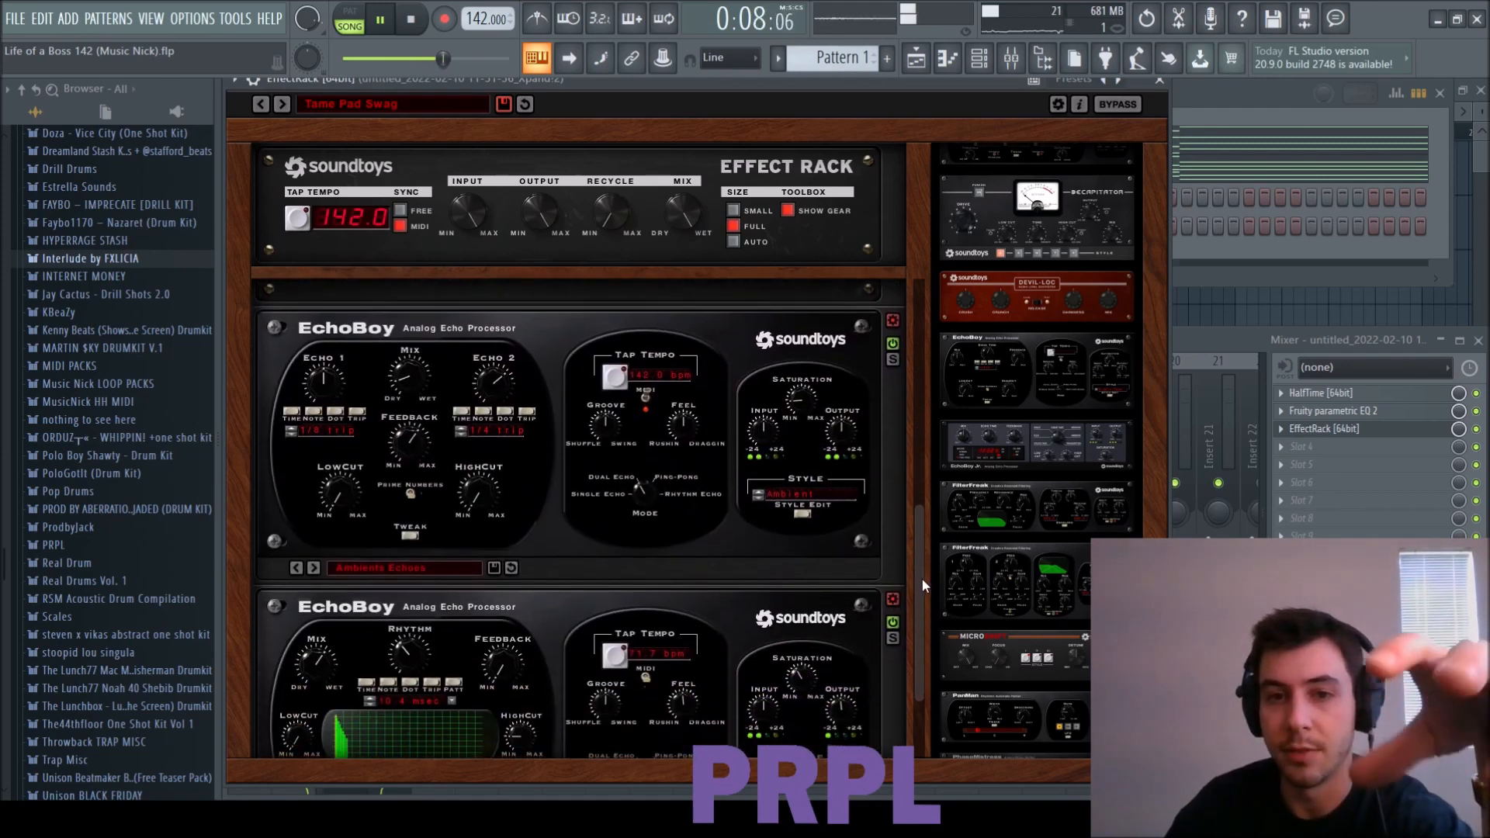
pyautogui.scroll(-3)
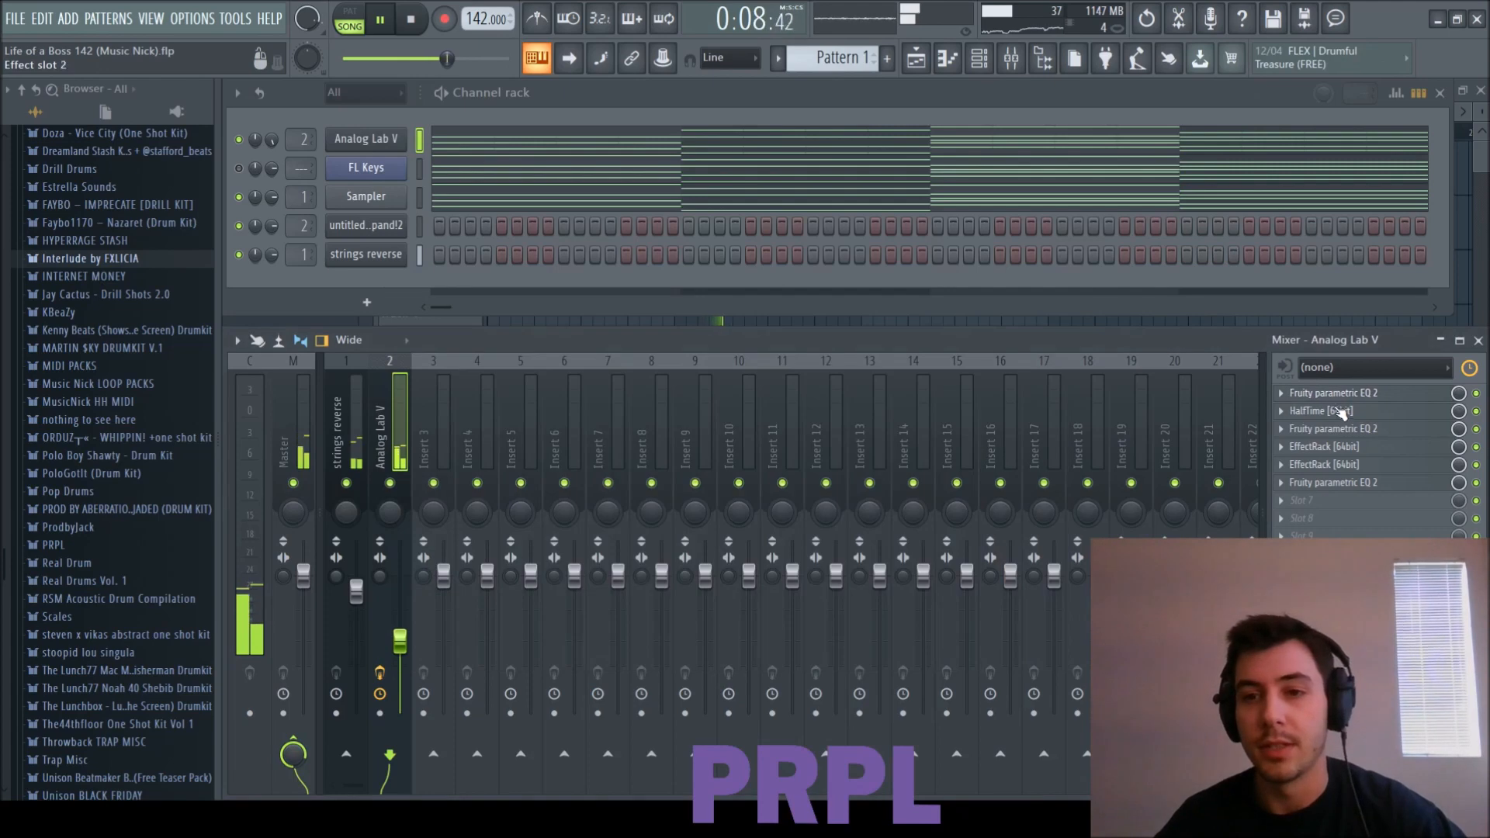
# Step: Open the Omnisphere piano roll and draw stacked chord voicings across bars 1–8
pyautogui.click(1334, 428)
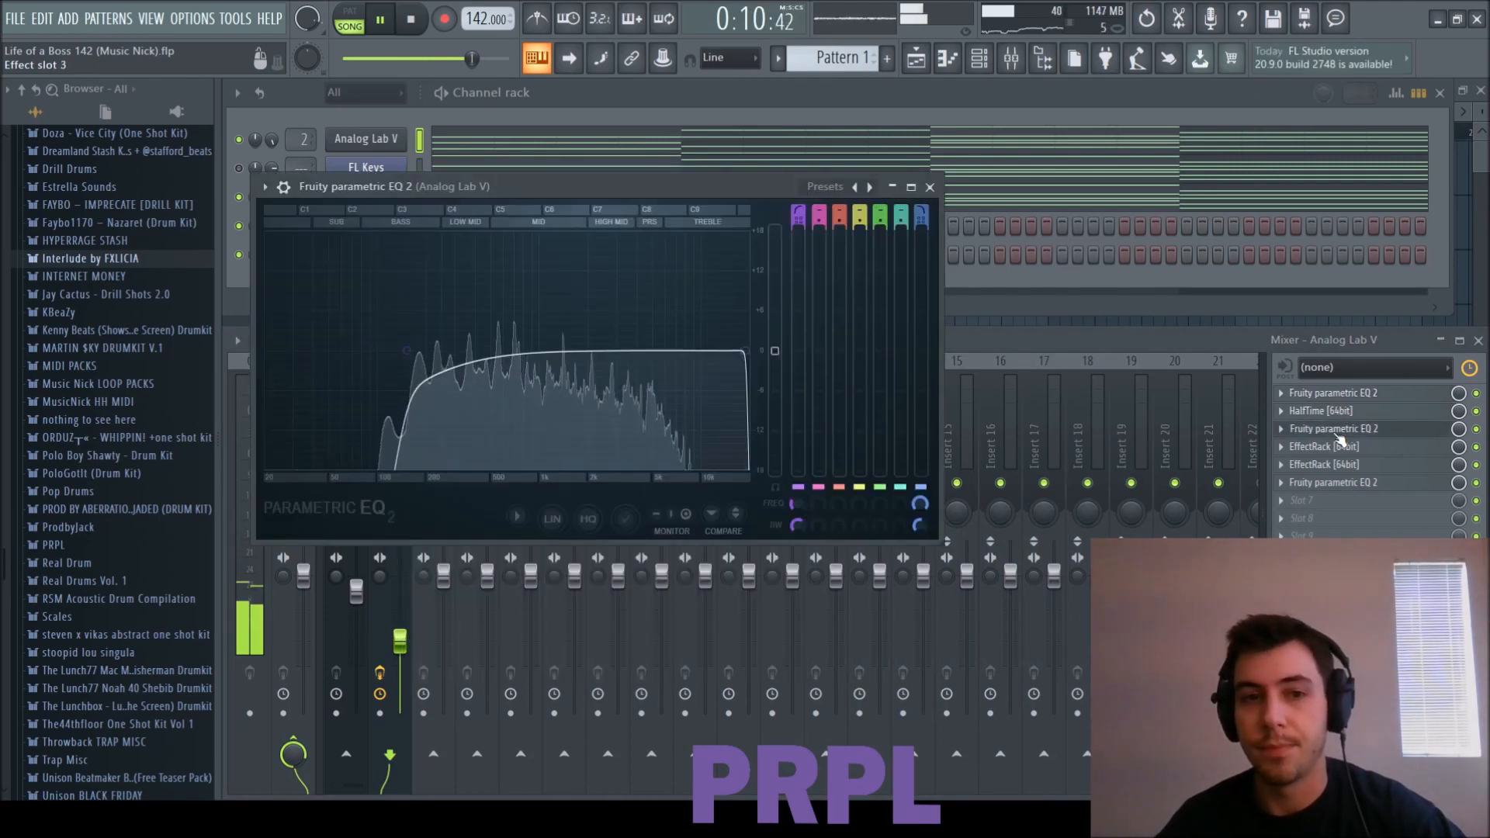
pyautogui.click(930, 186)
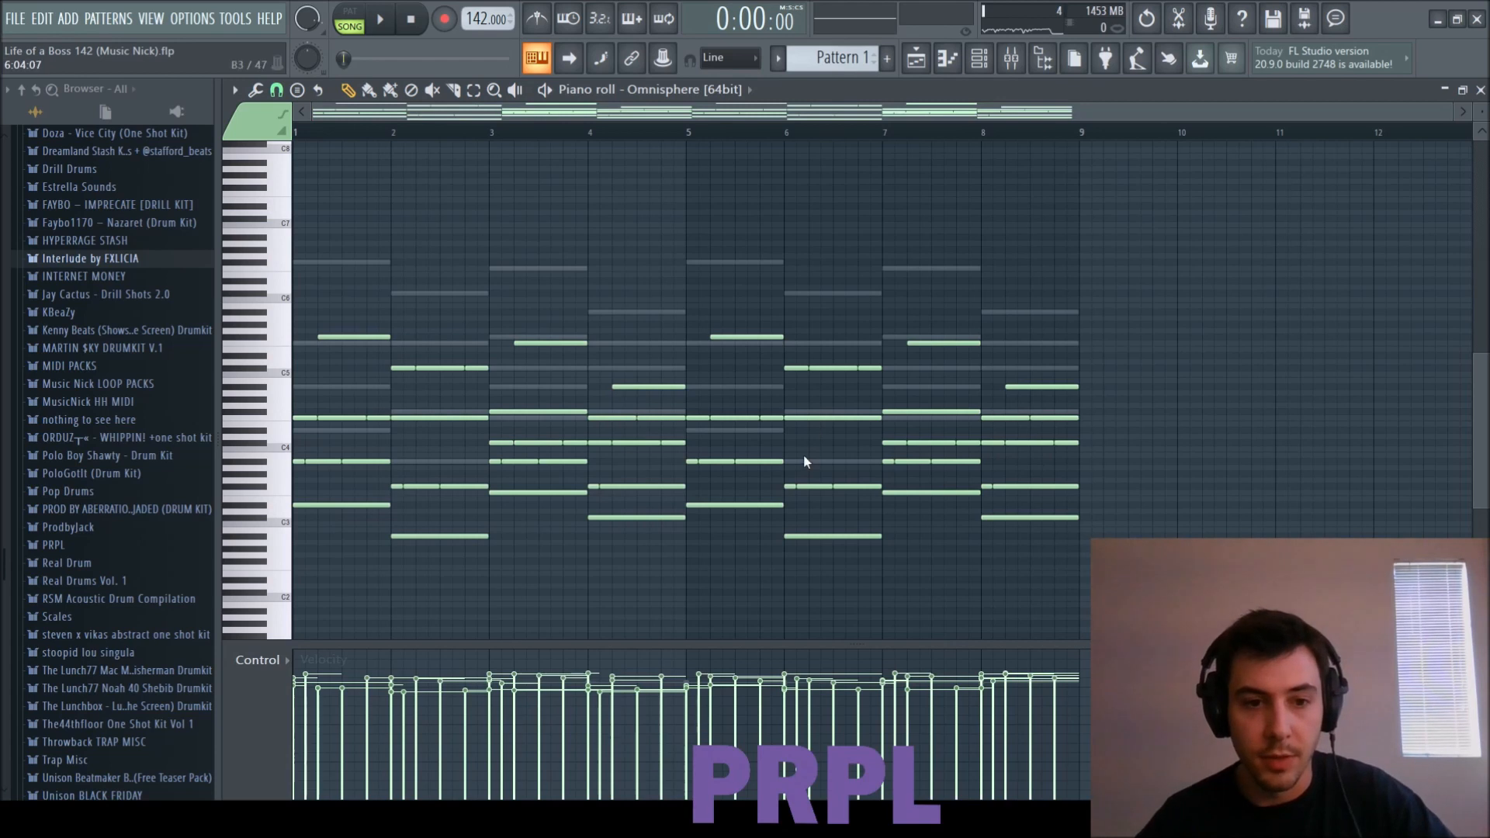
# Step: Play the Omnisphere chords, close the piano roll, and open the insert's Effect Rack
pyautogui.click(379, 17)
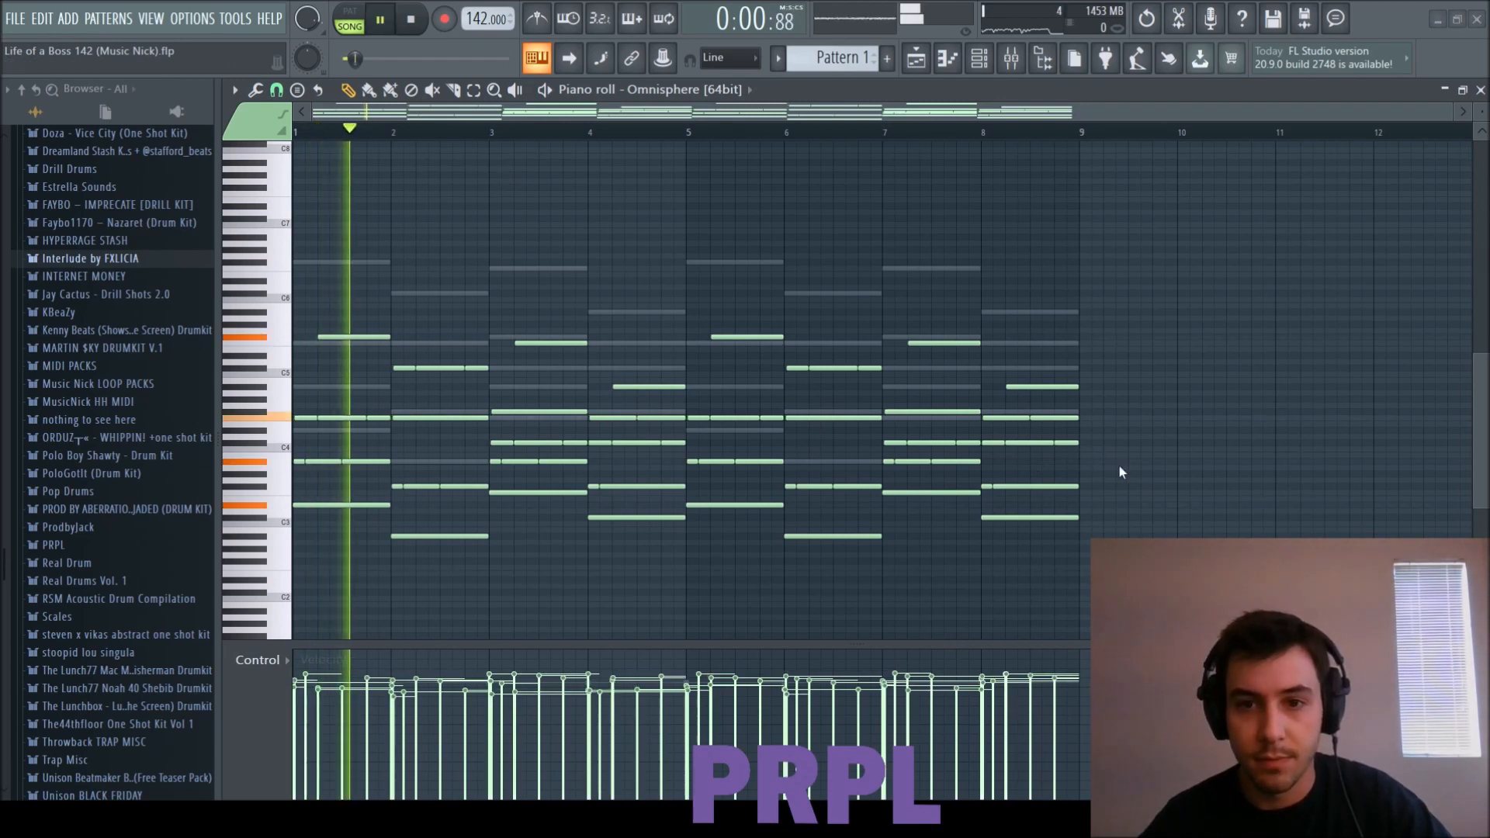
pyautogui.click(379, 18)
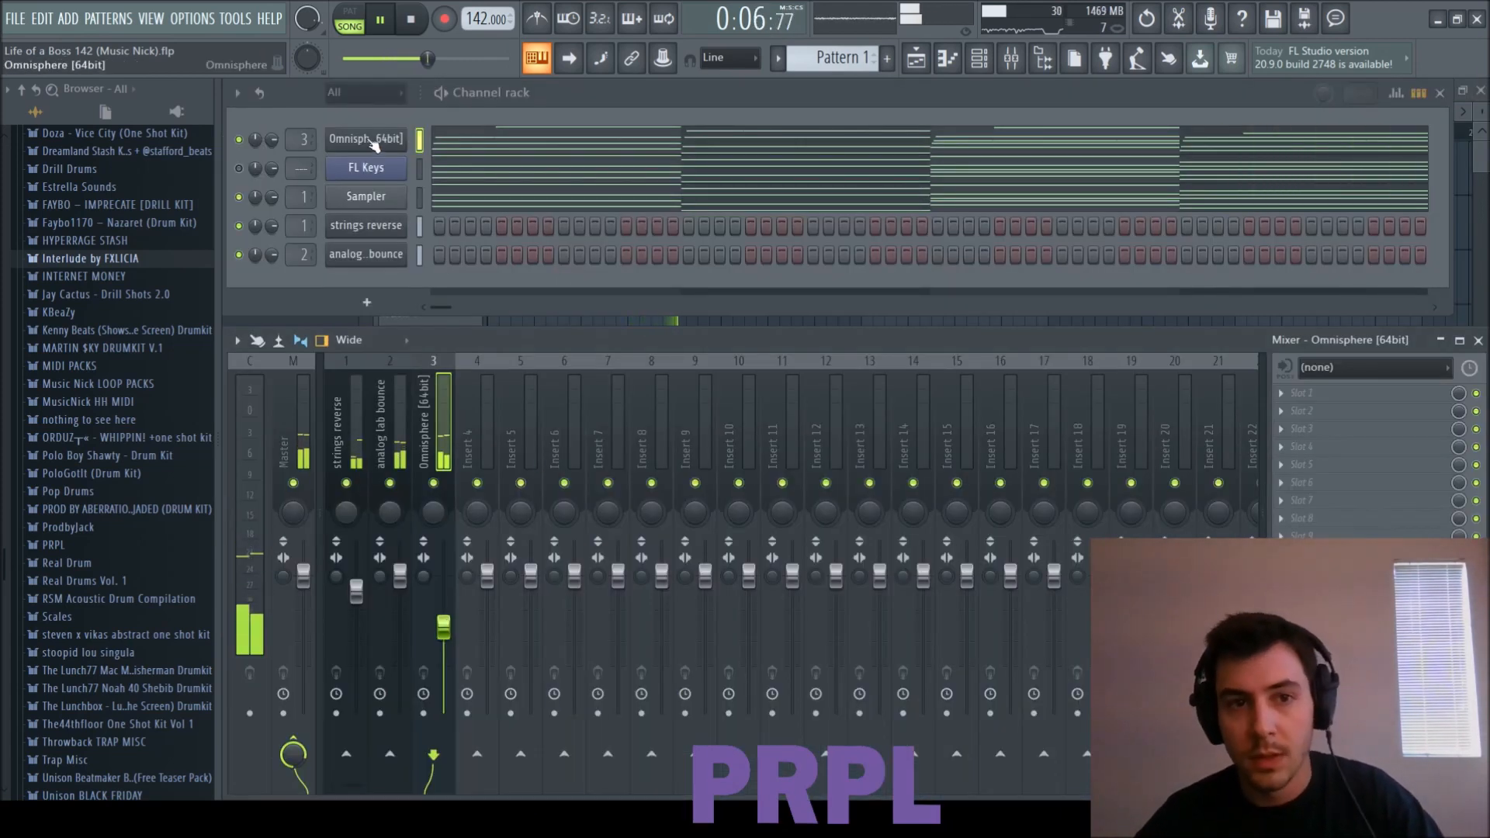
pyautogui.doubleClick(364, 139)
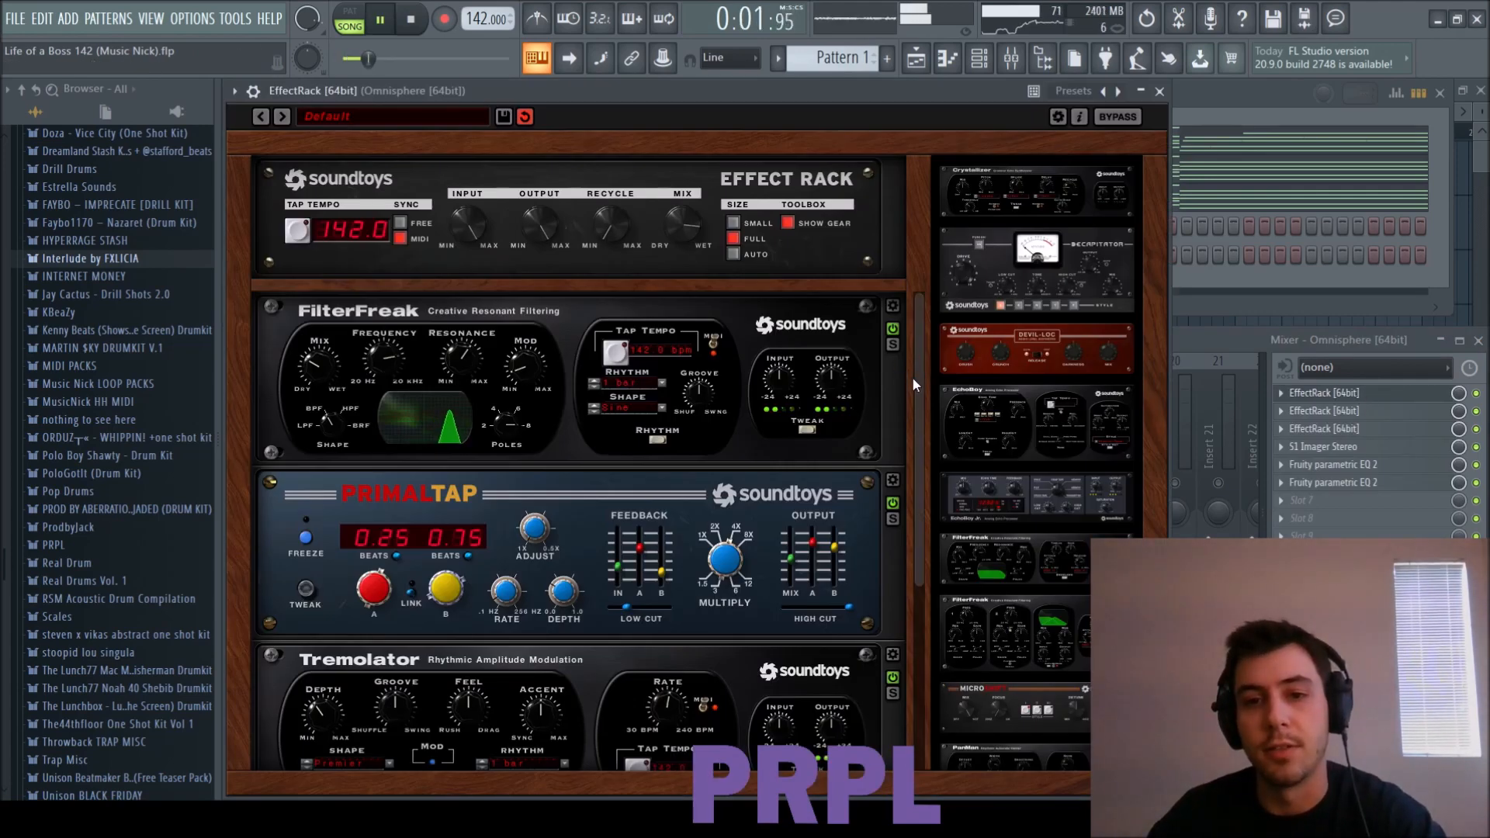
# Step: Browse the Effect Rack, close it, and open Arcade with Distant Voices in D# minor
pyautogui.scroll(-3)
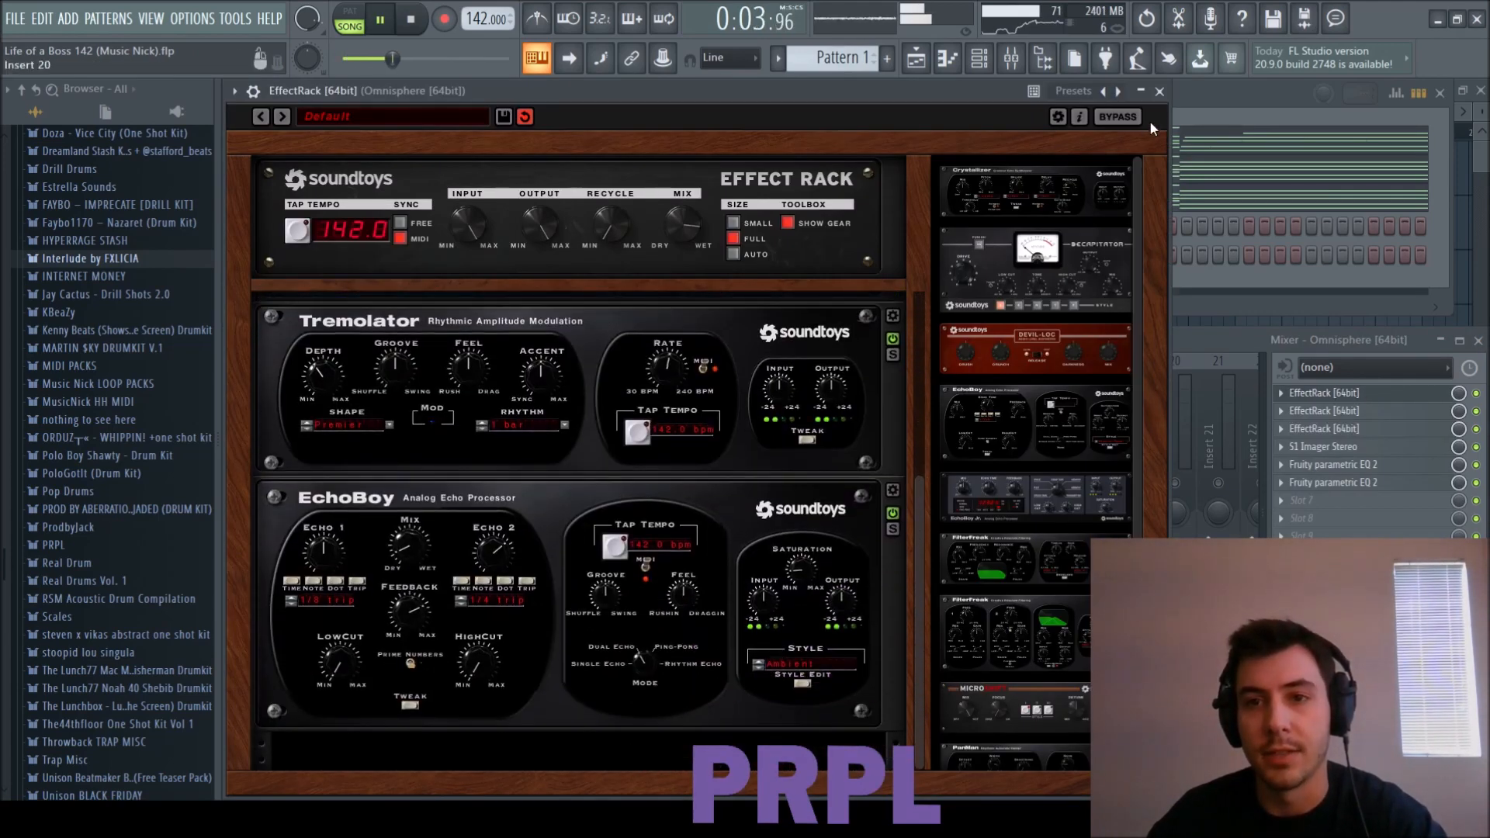
pyautogui.click(1117, 116)
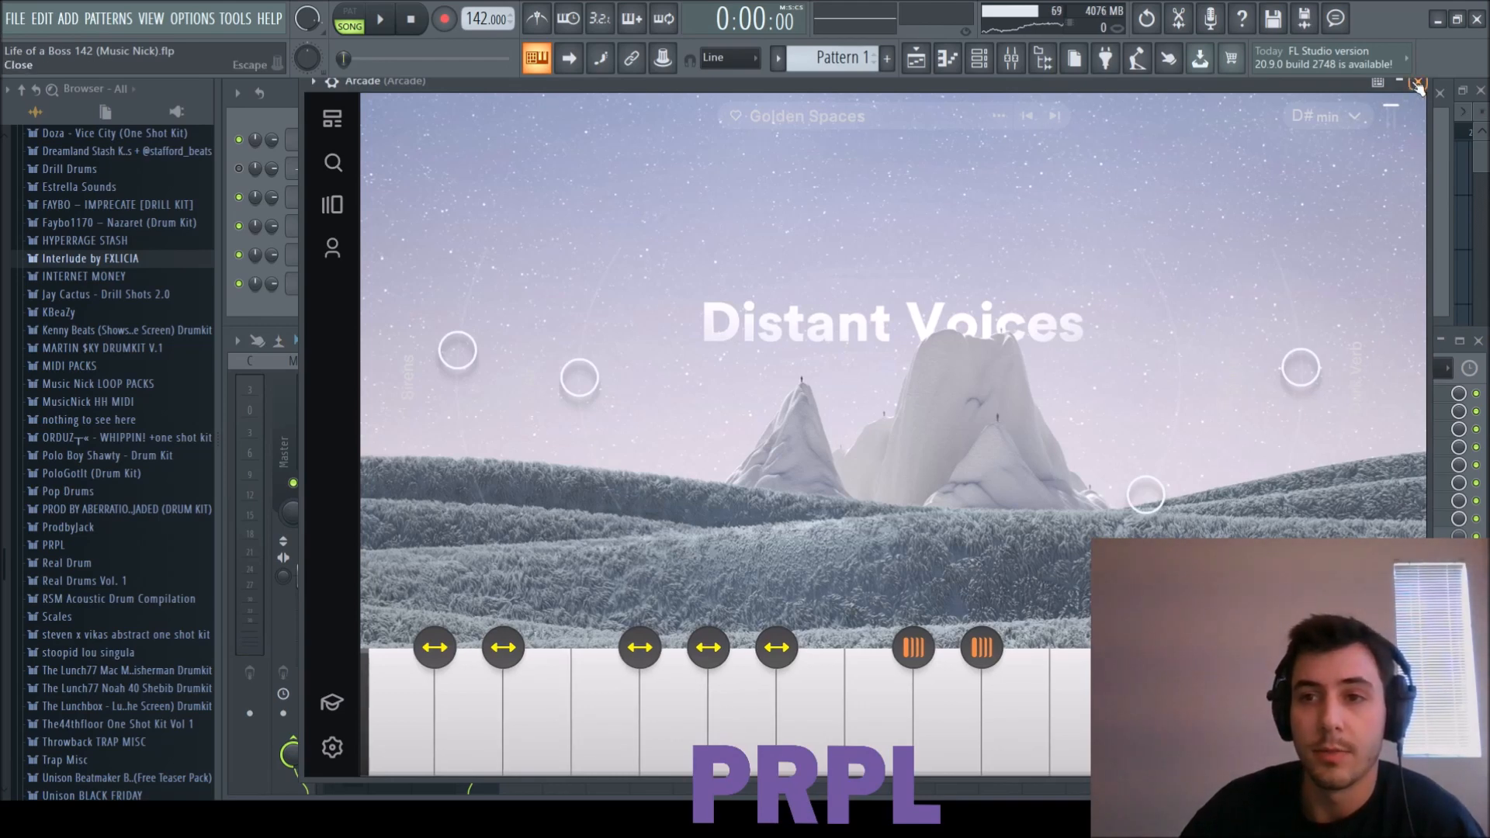
# Step: Close Arcade, select its mixer insert, and audition the Arcade sound with playback
pyautogui.click(1438, 89)
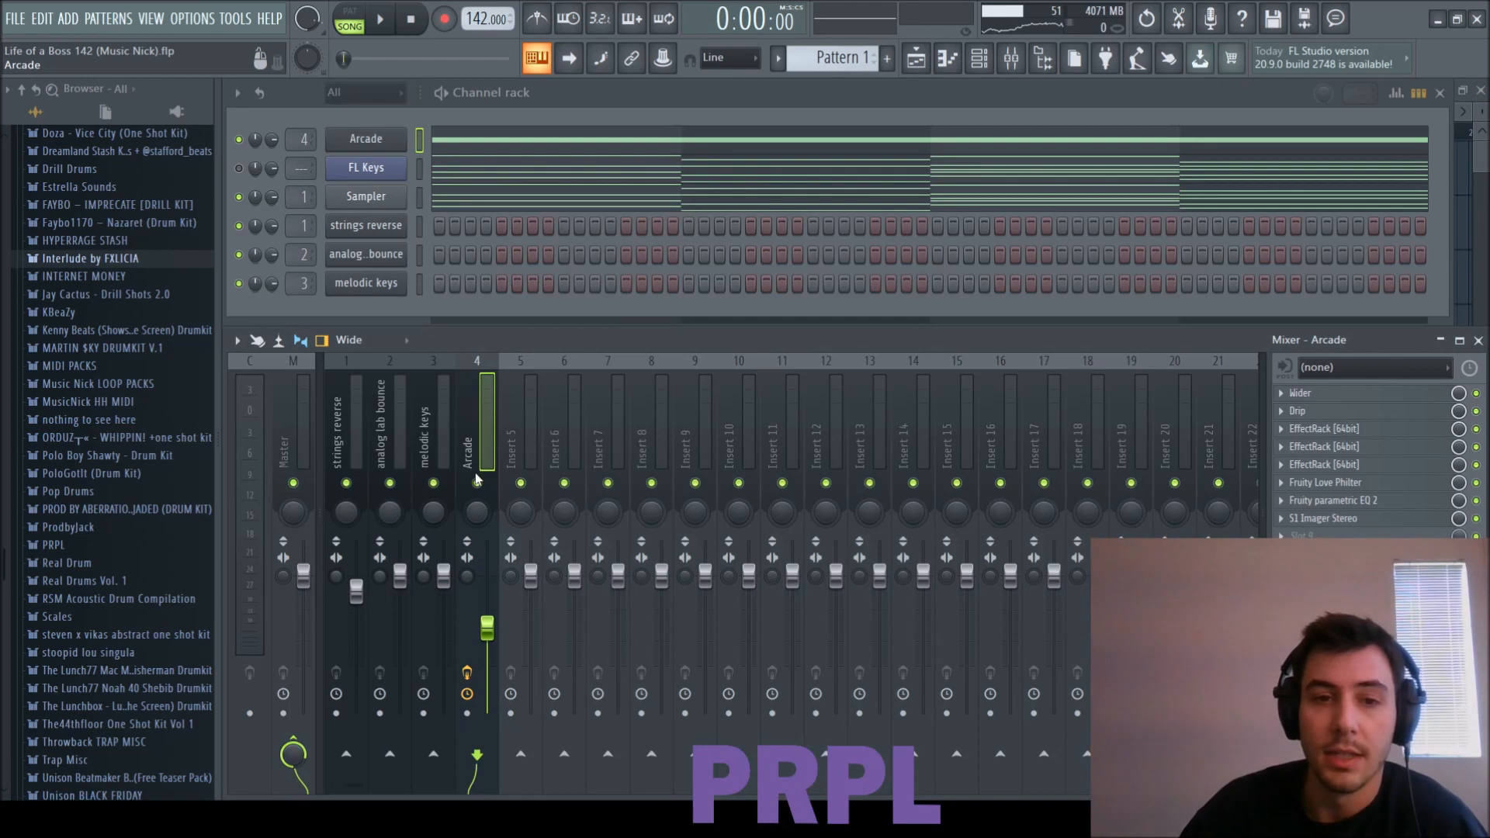
pyautogui.click(380, 18)
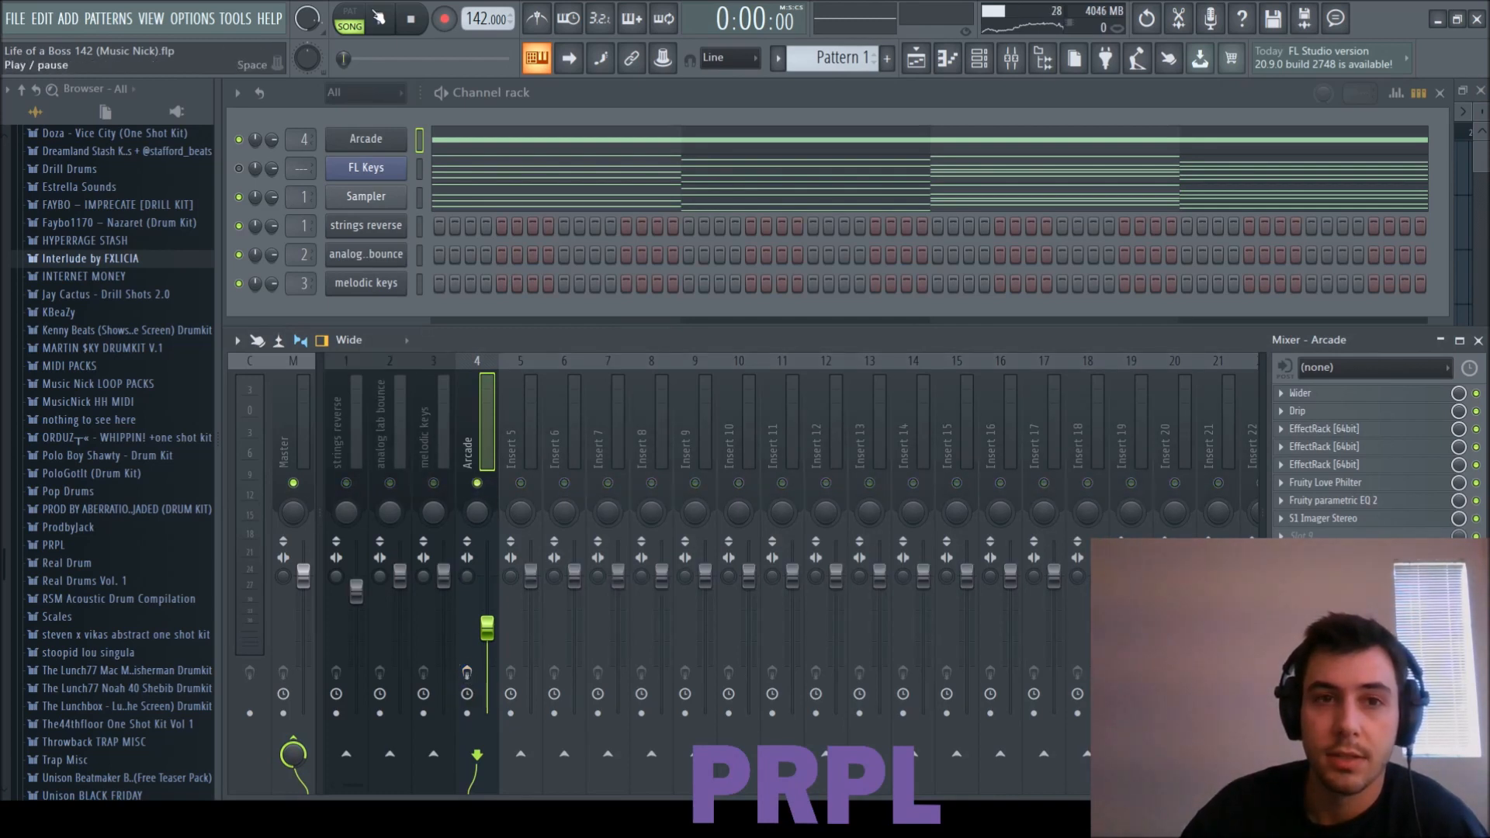
pyautogui.click(379, 18)
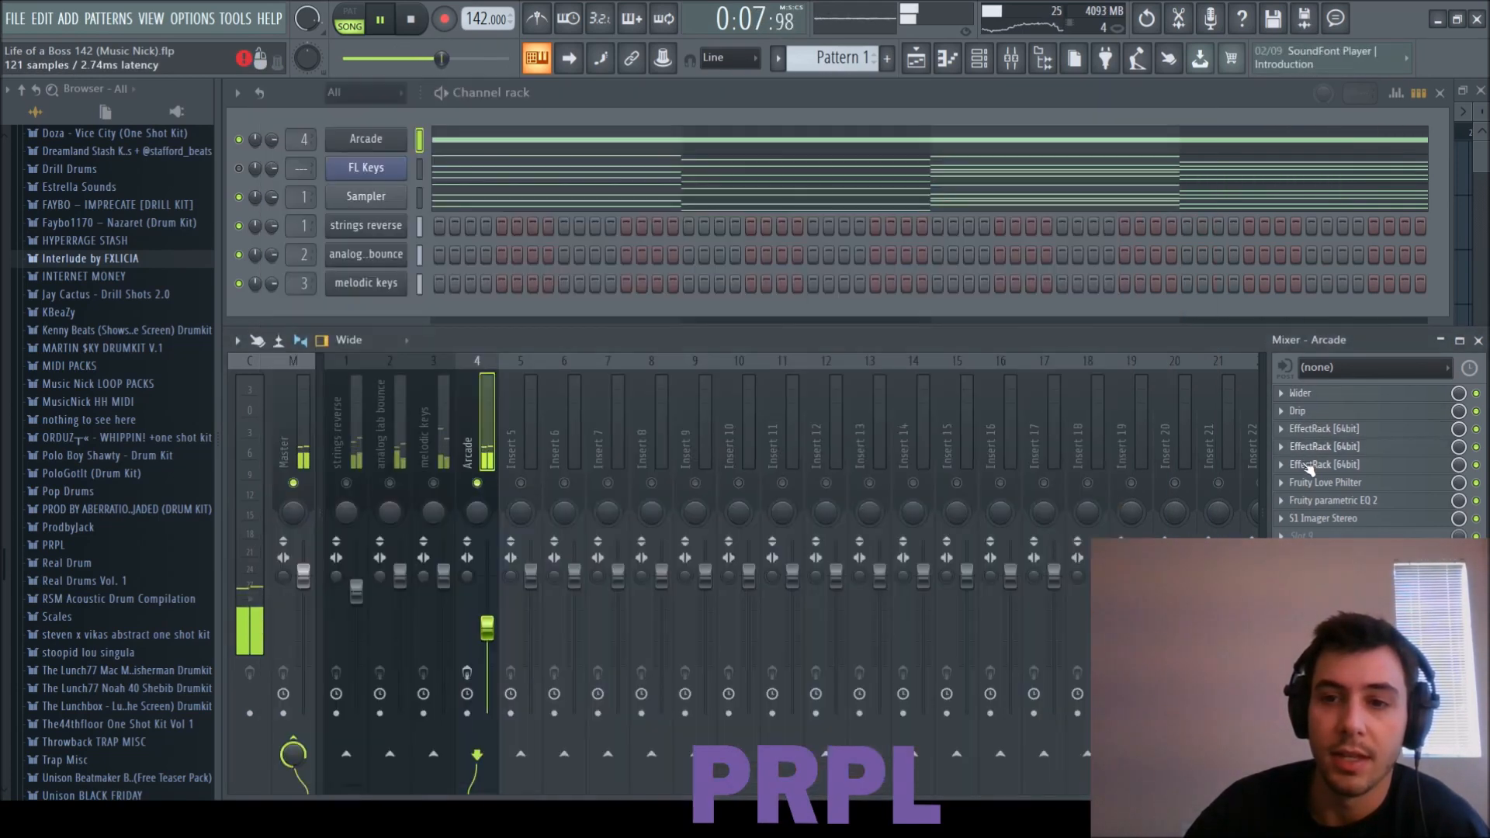
pyautogui.click(1330, 482)
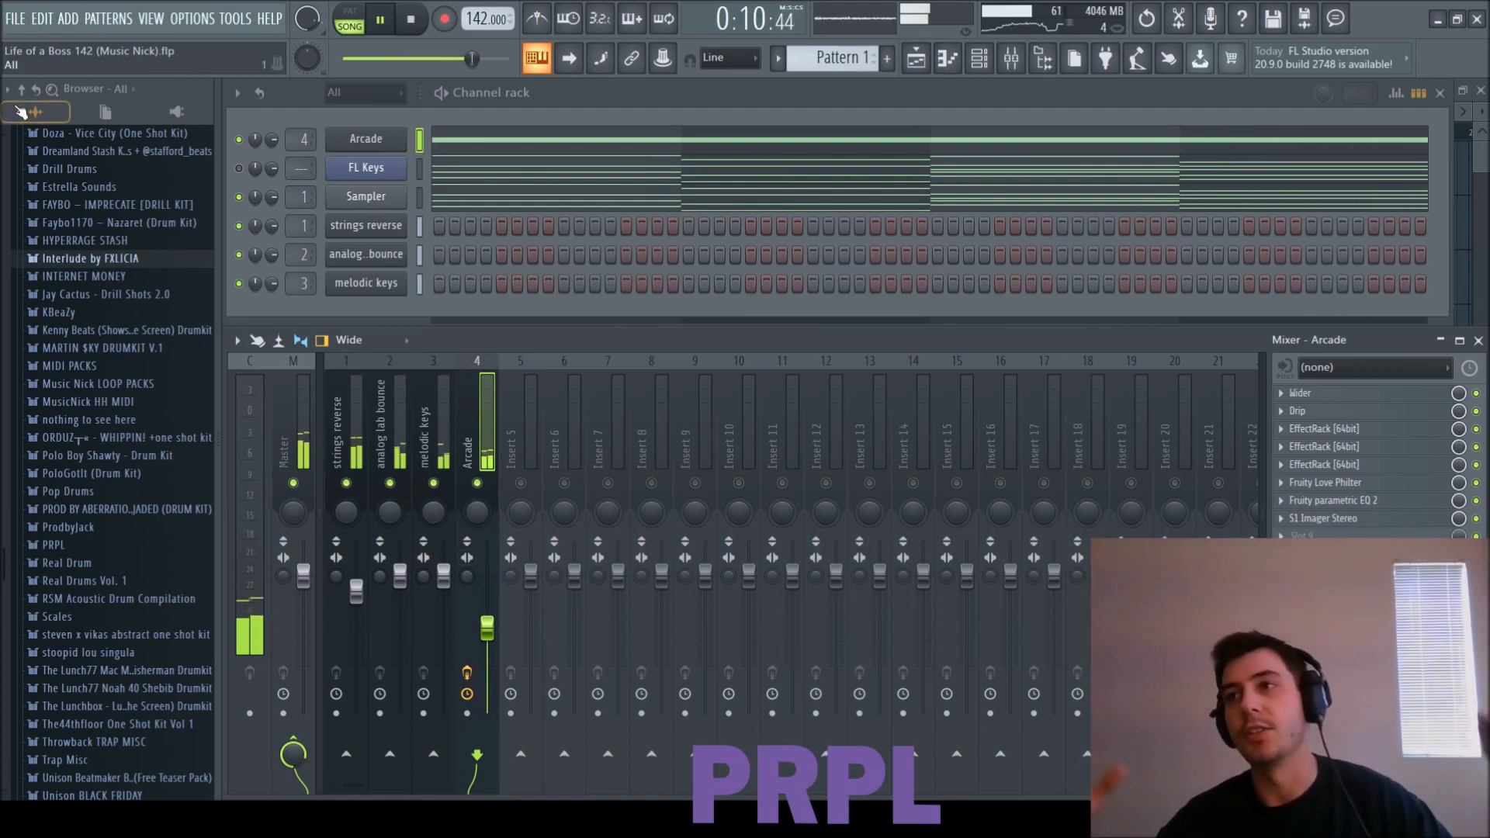
pyautogui.press('space')
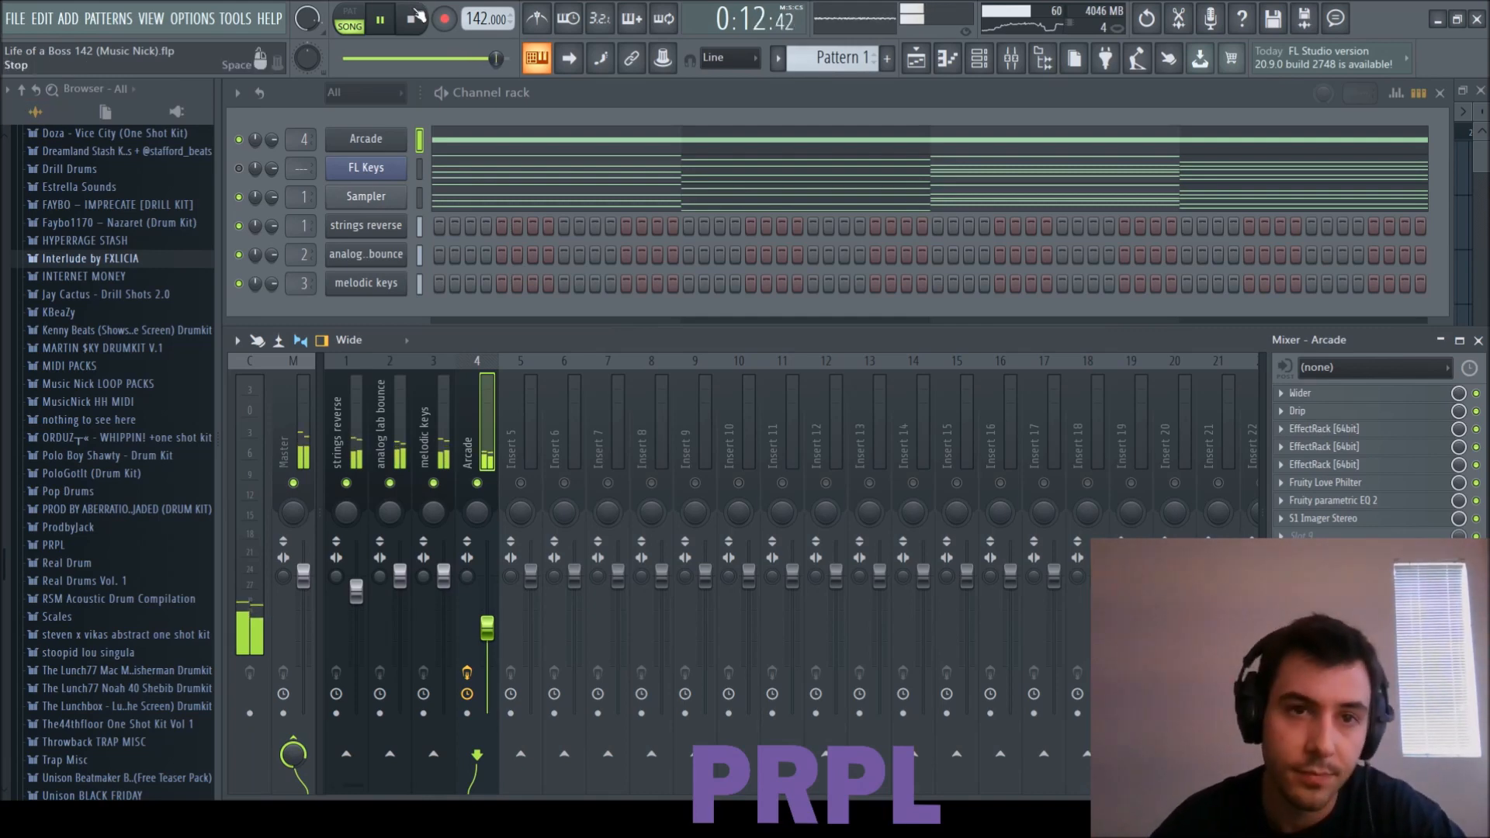
pyautogui.click(366, 138)
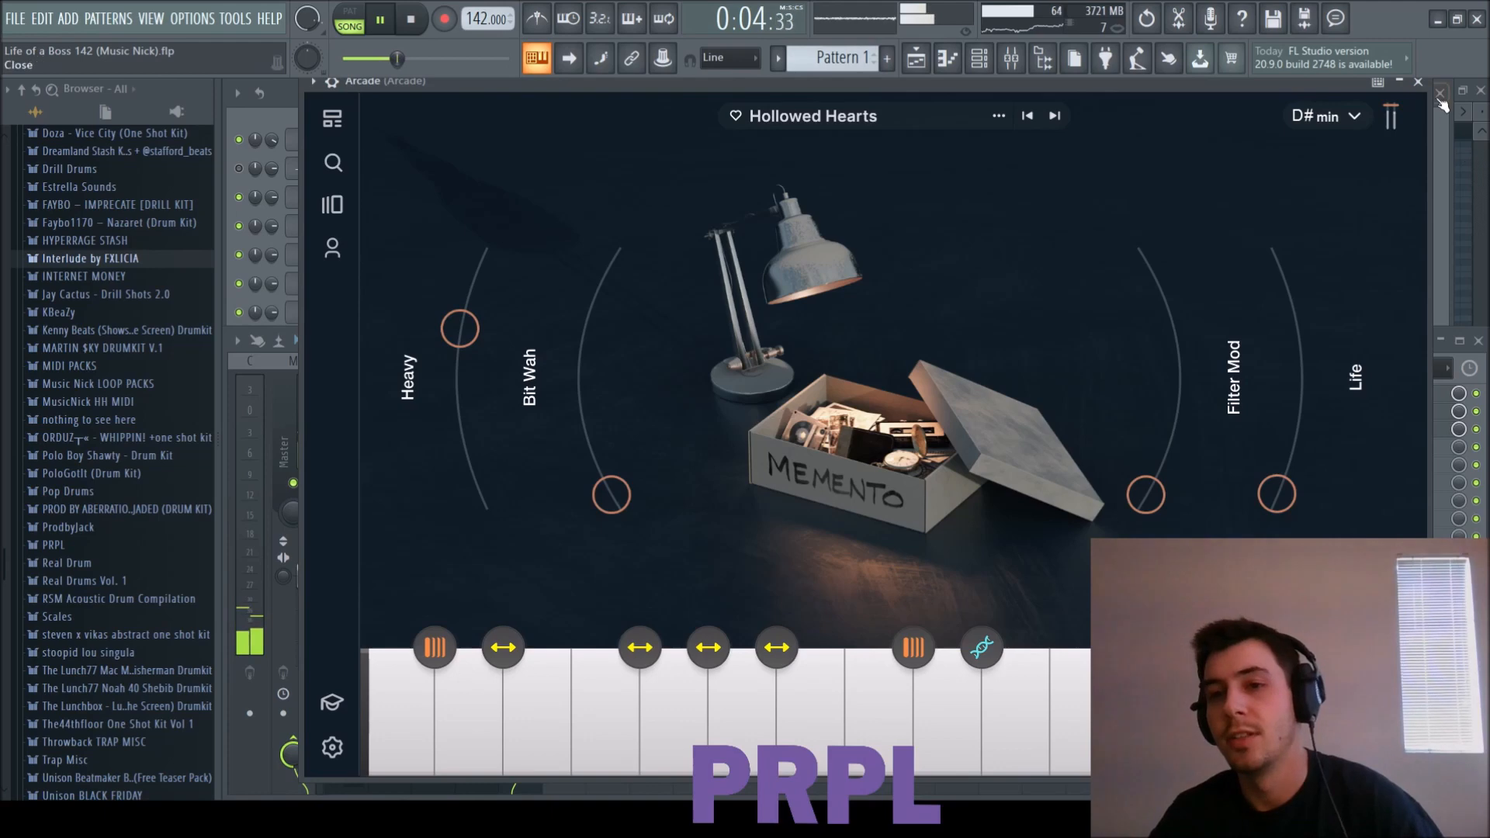
# Step: Audition a new kit and add Fruity Chorus, Flangus, EffectRack and Parametric EQ 2 to insert 6
pyautogui.click(1440, 94)
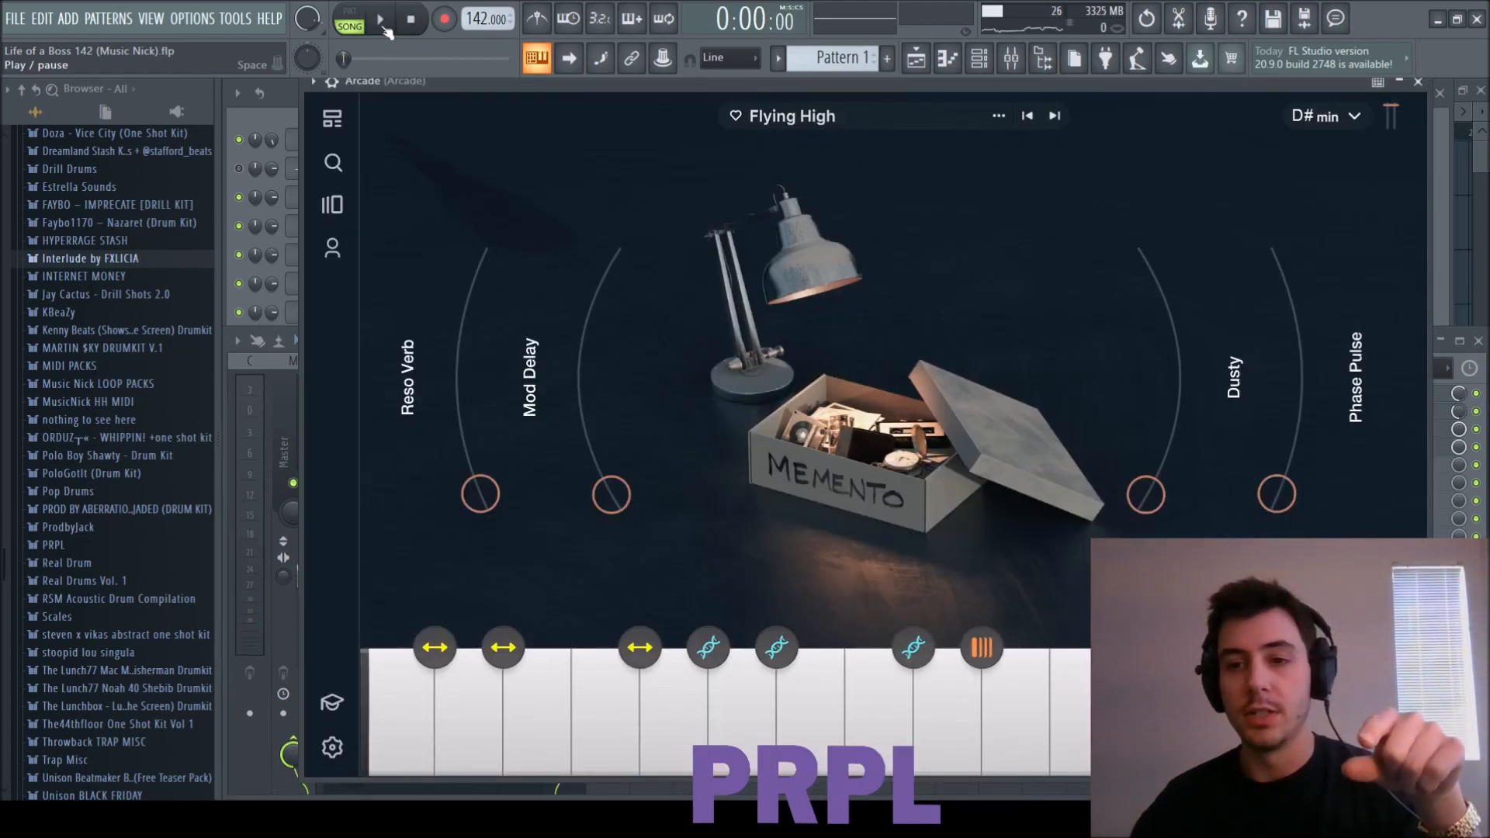
pyautogui.click(379, 18)
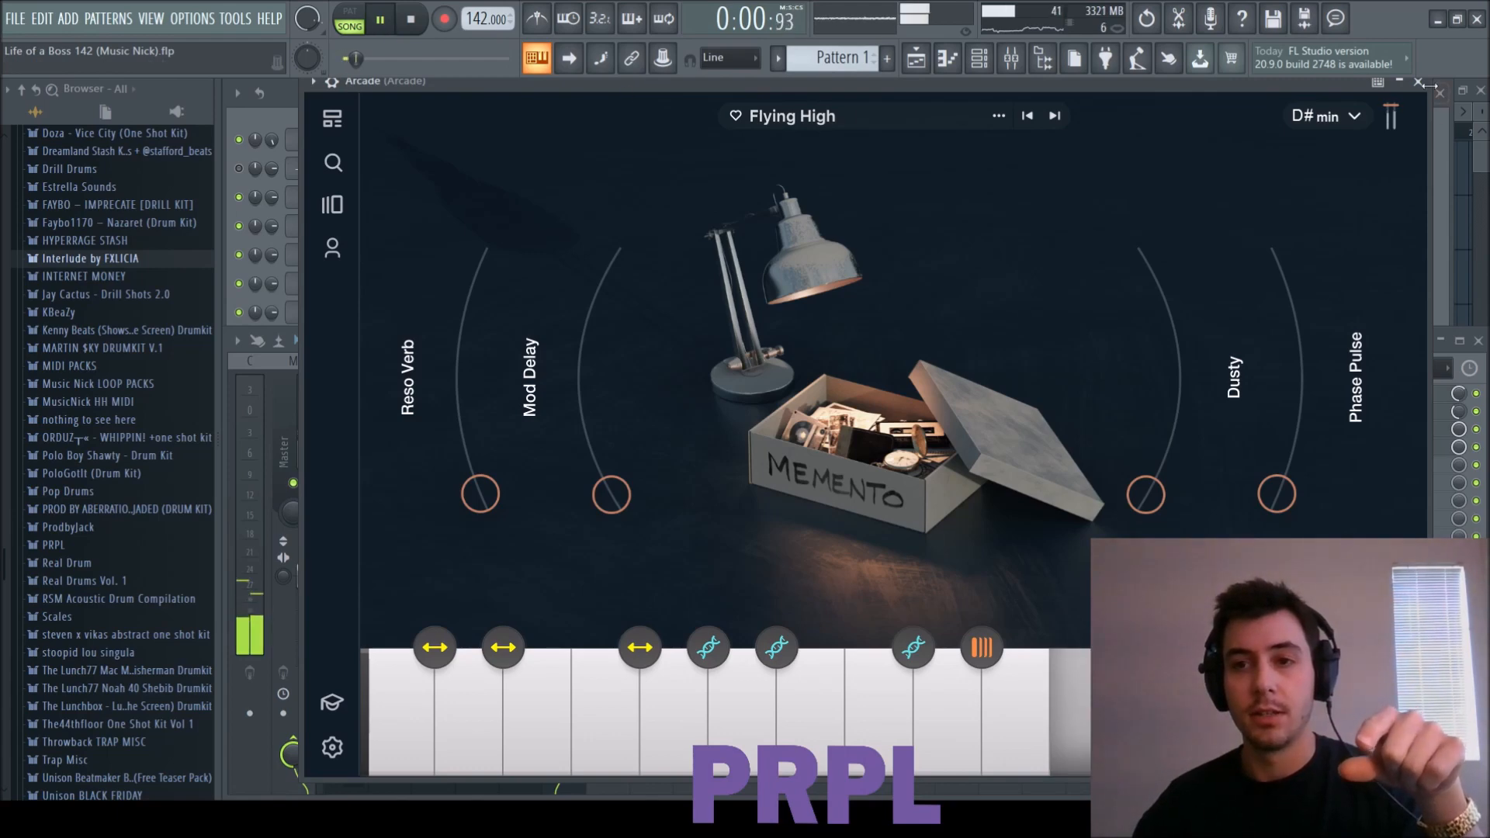
pyautogui.click(1438, 80)
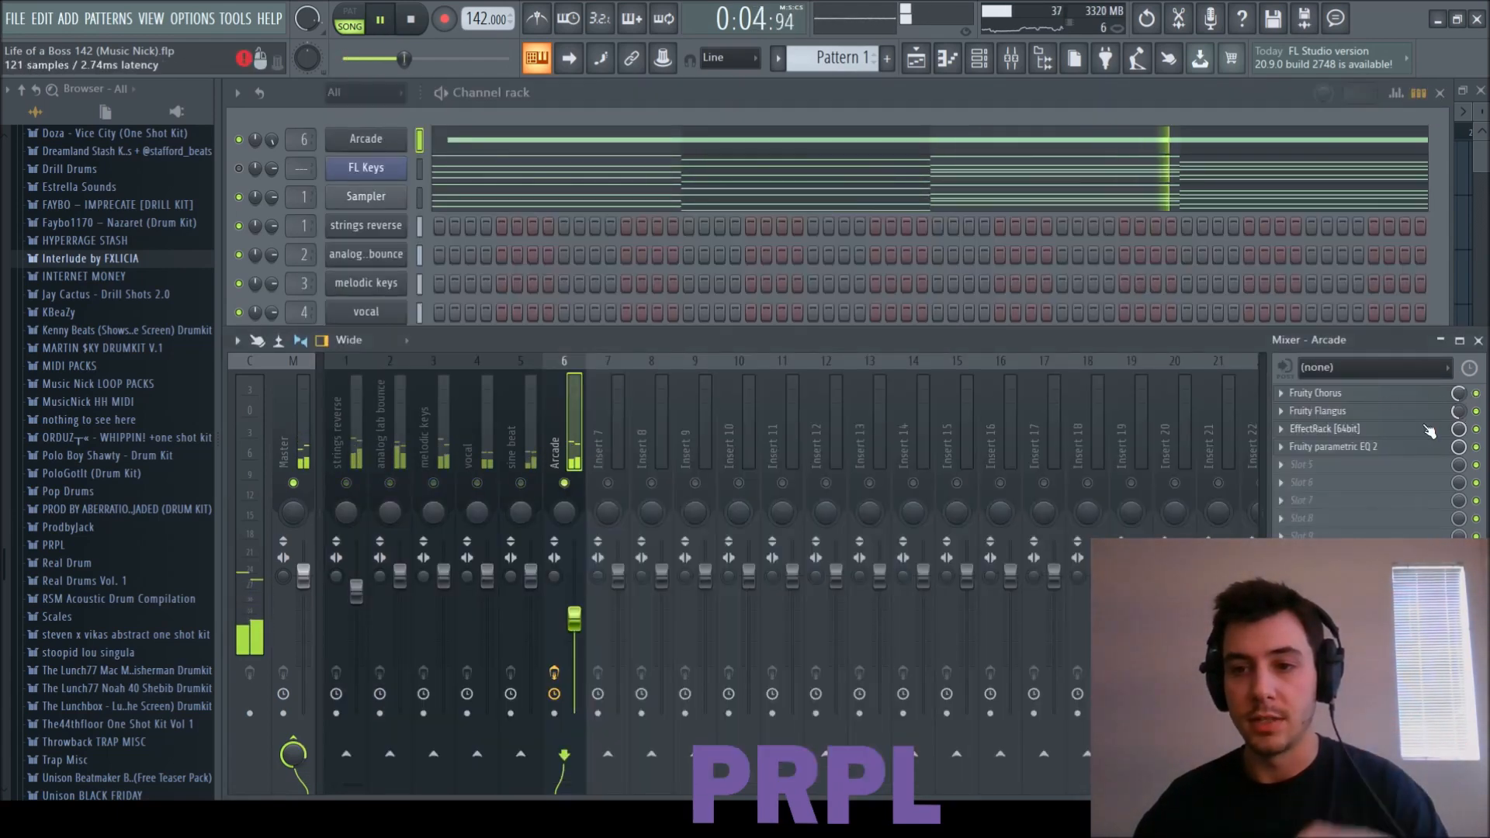
pyautogui.click(1325, 428)
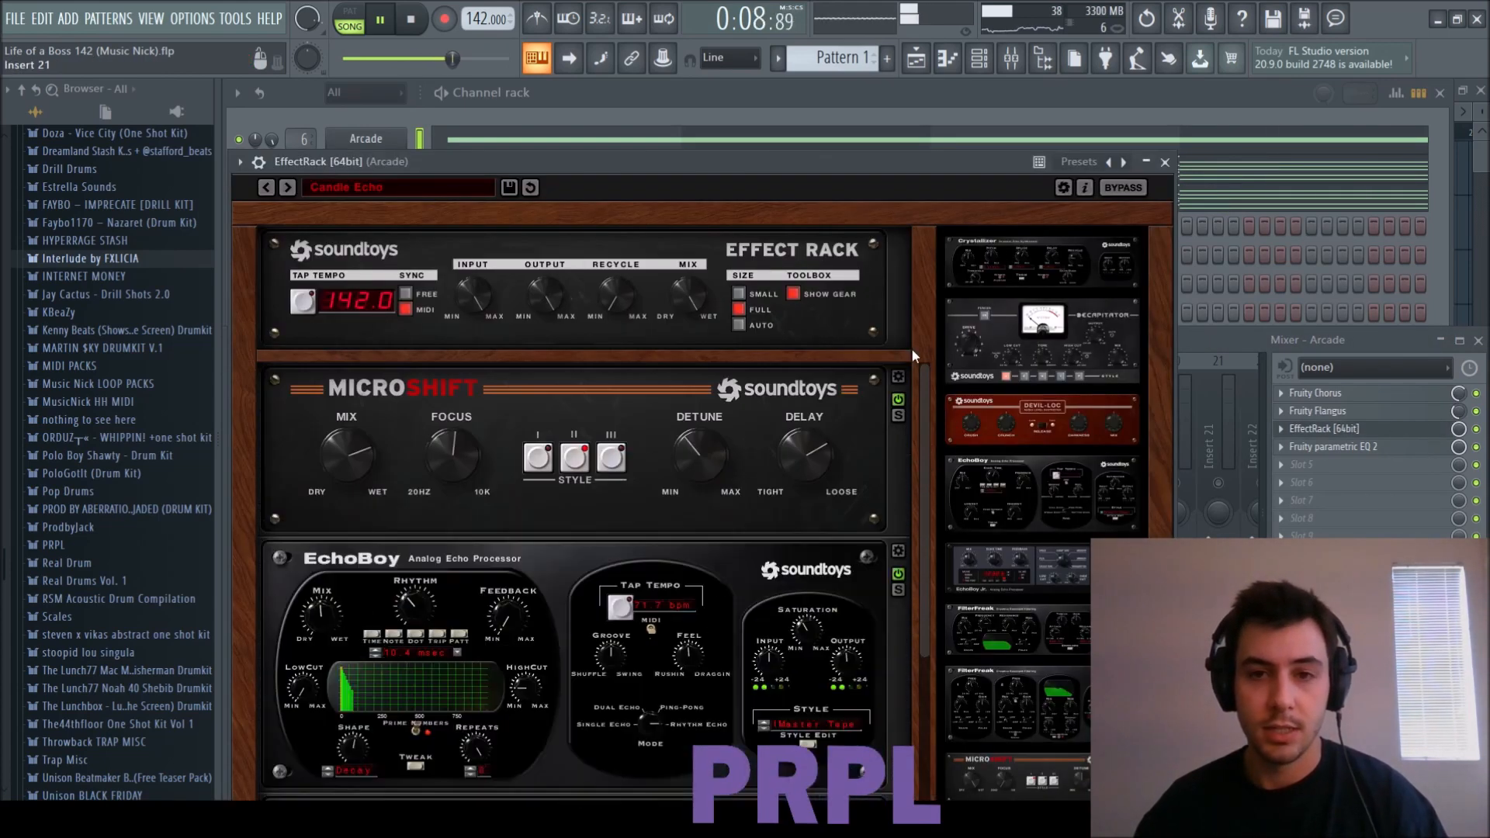
pyautogui.click(1164, 161)
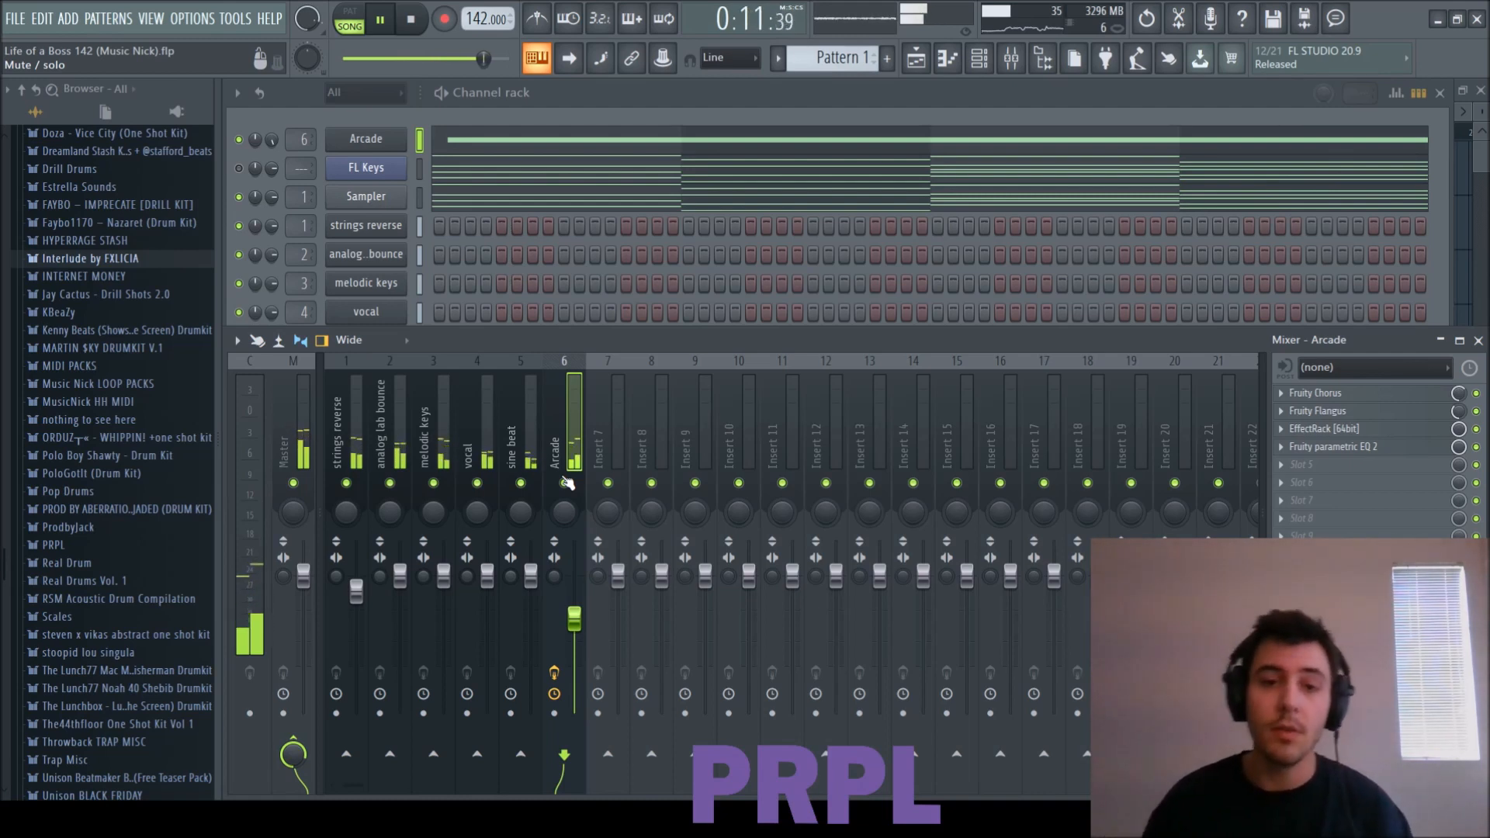
# Step: Add tape and EQ plugins to the Master insert and paint the six audio clips across 32 bars
pyautogui.click(410, 18)
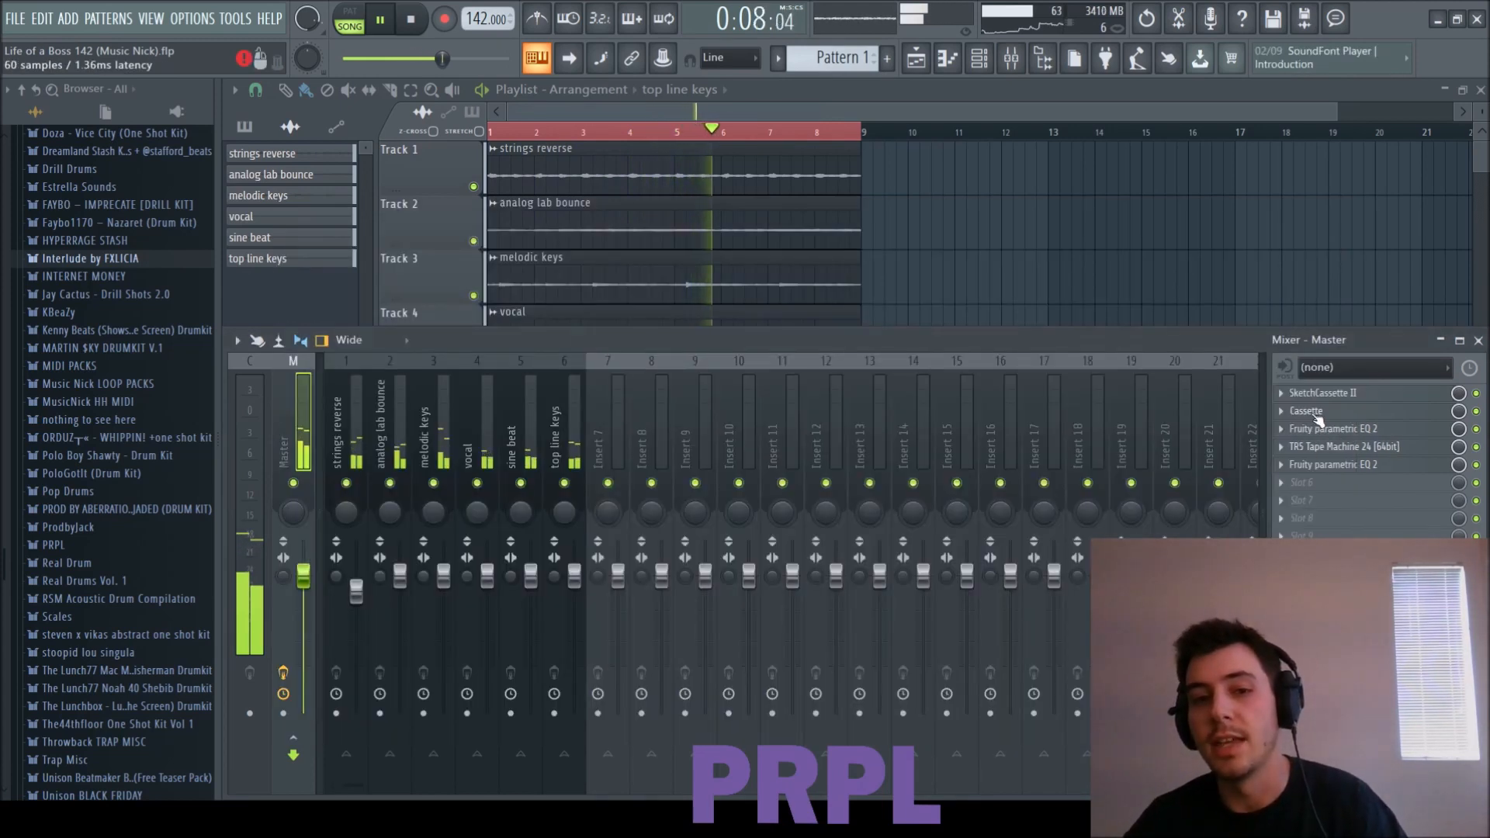
pyautogui.click(1305, 410)
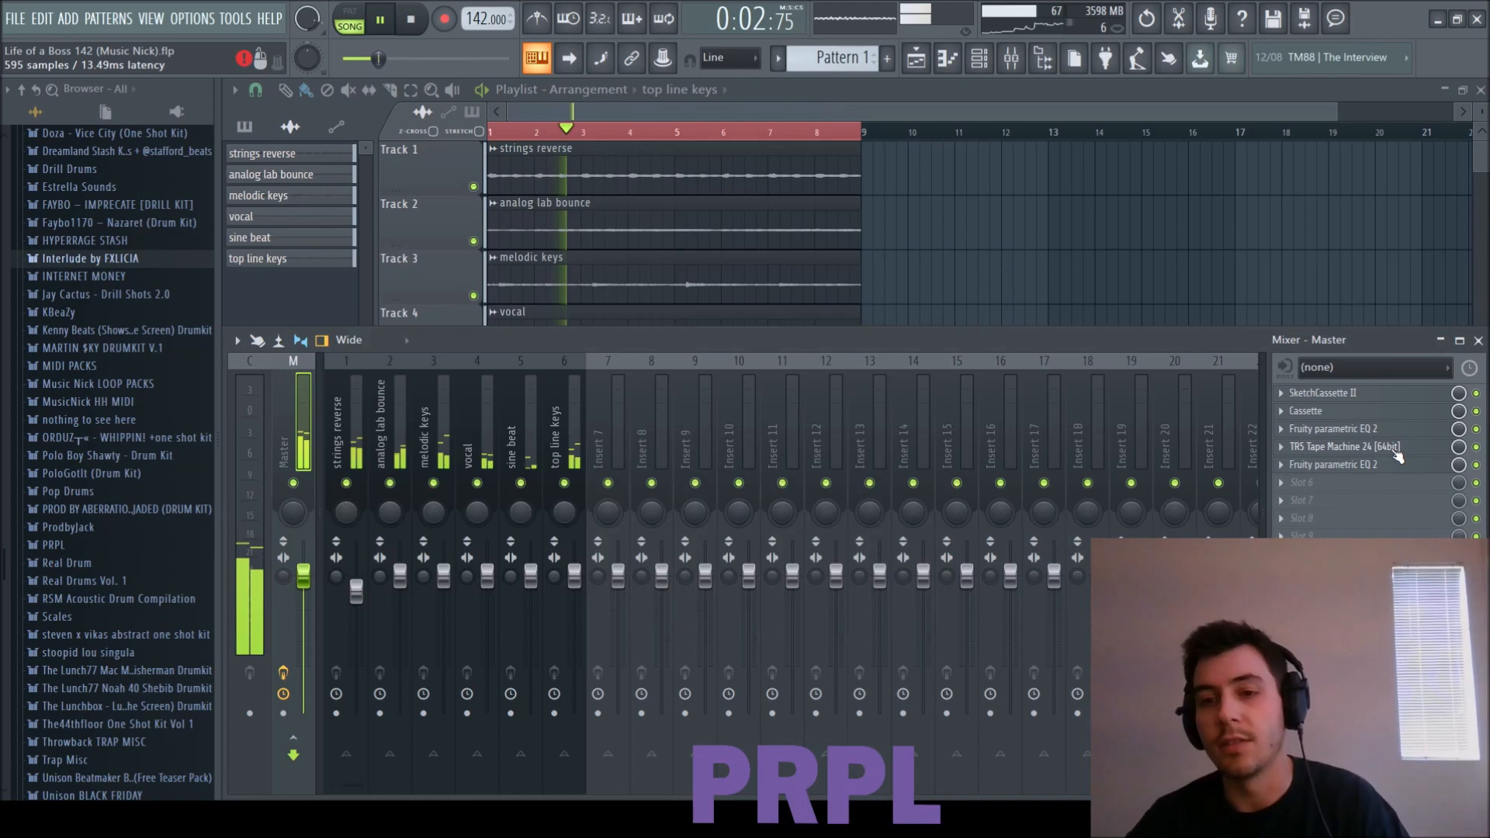
pyautogui.click(1333, 447)
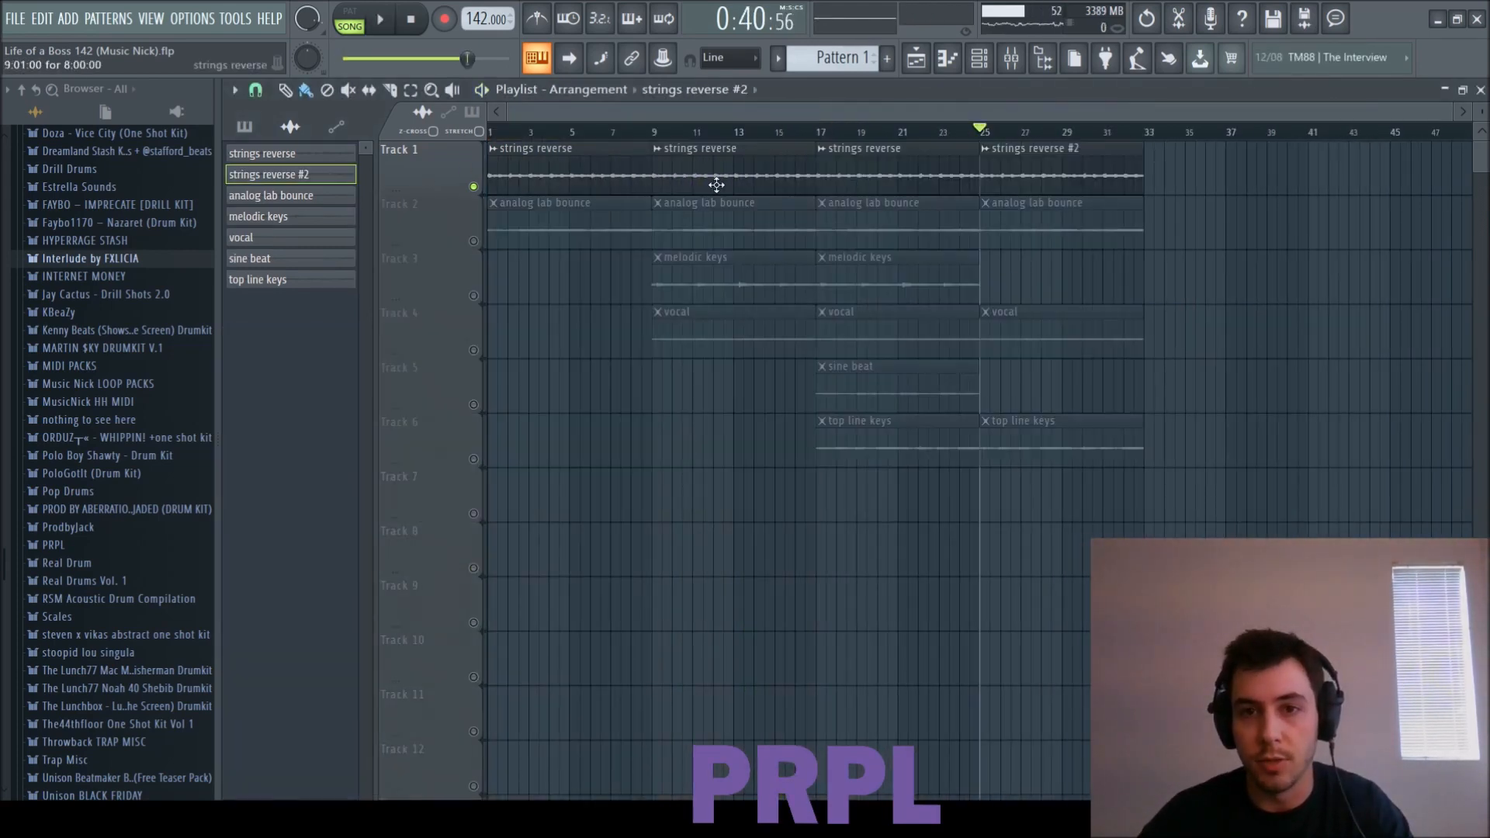
# Step: Give strings reverse #2 its own insert with an EQ 2 low-cut, and set its volume
pyautogui.doubleClick(716, 183)
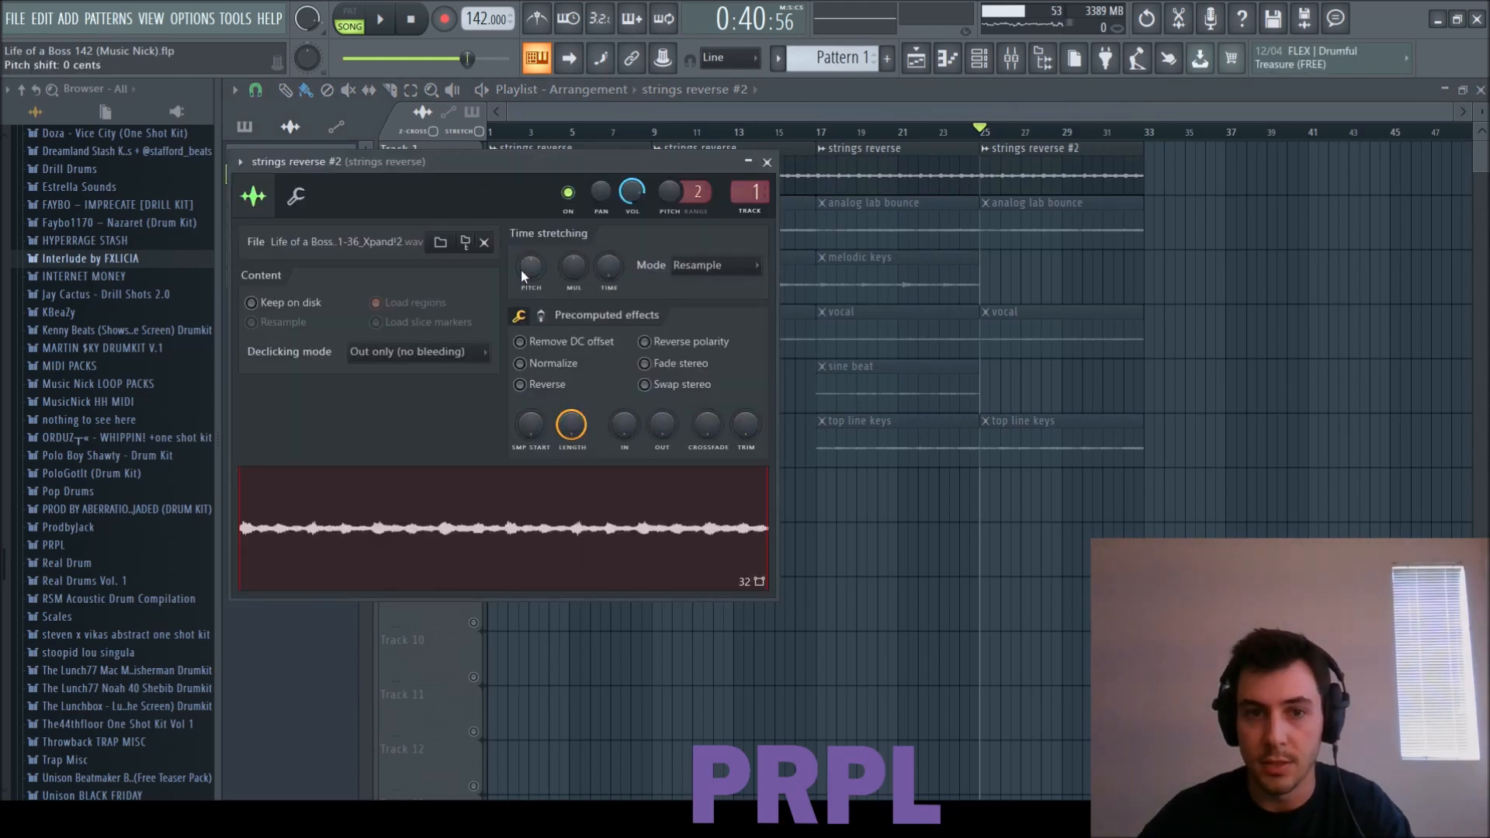
pyautogui.click(766, 161)
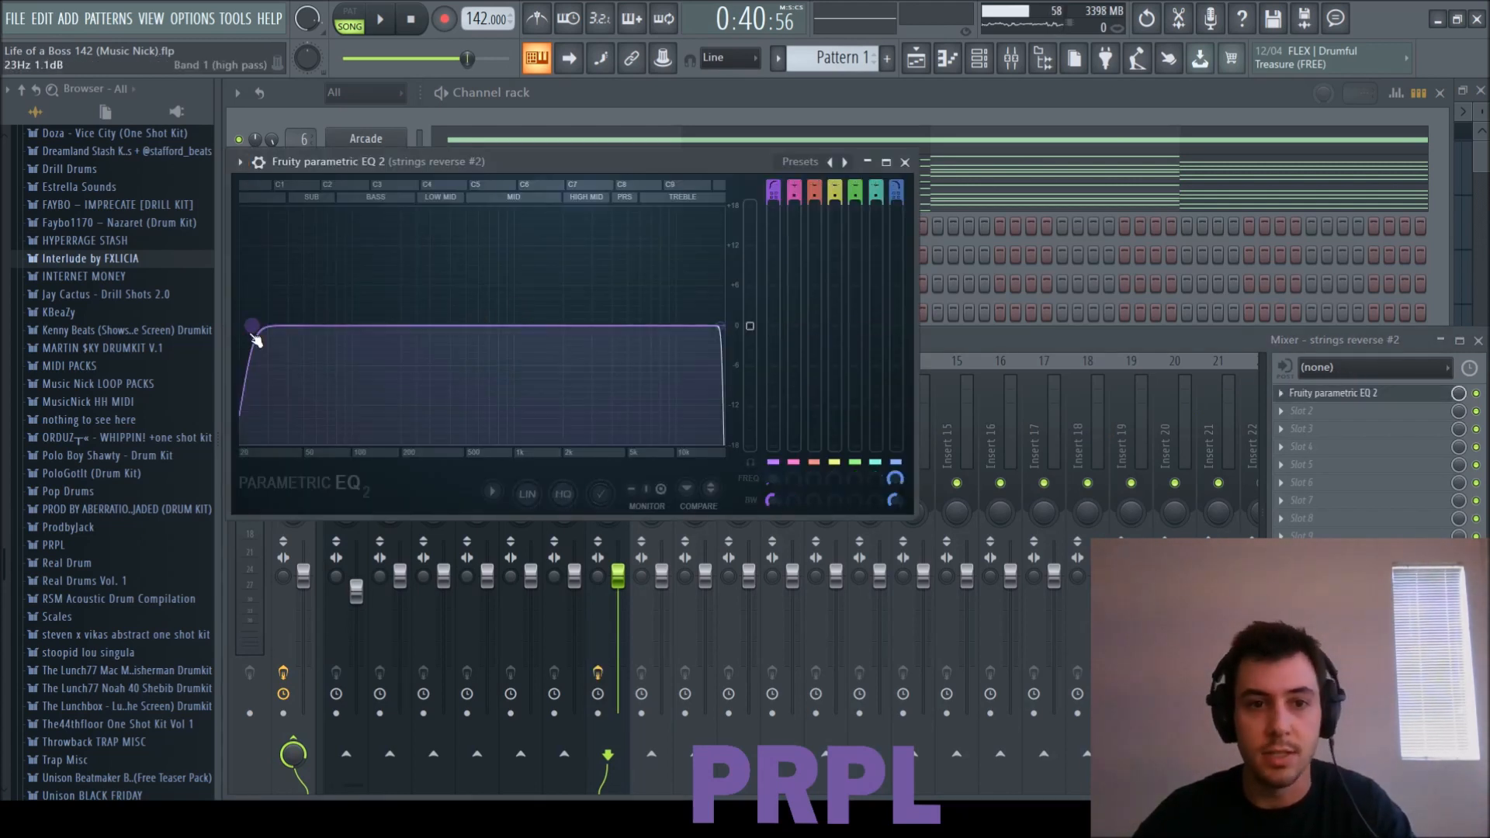
pyautogui.click(378, 18)
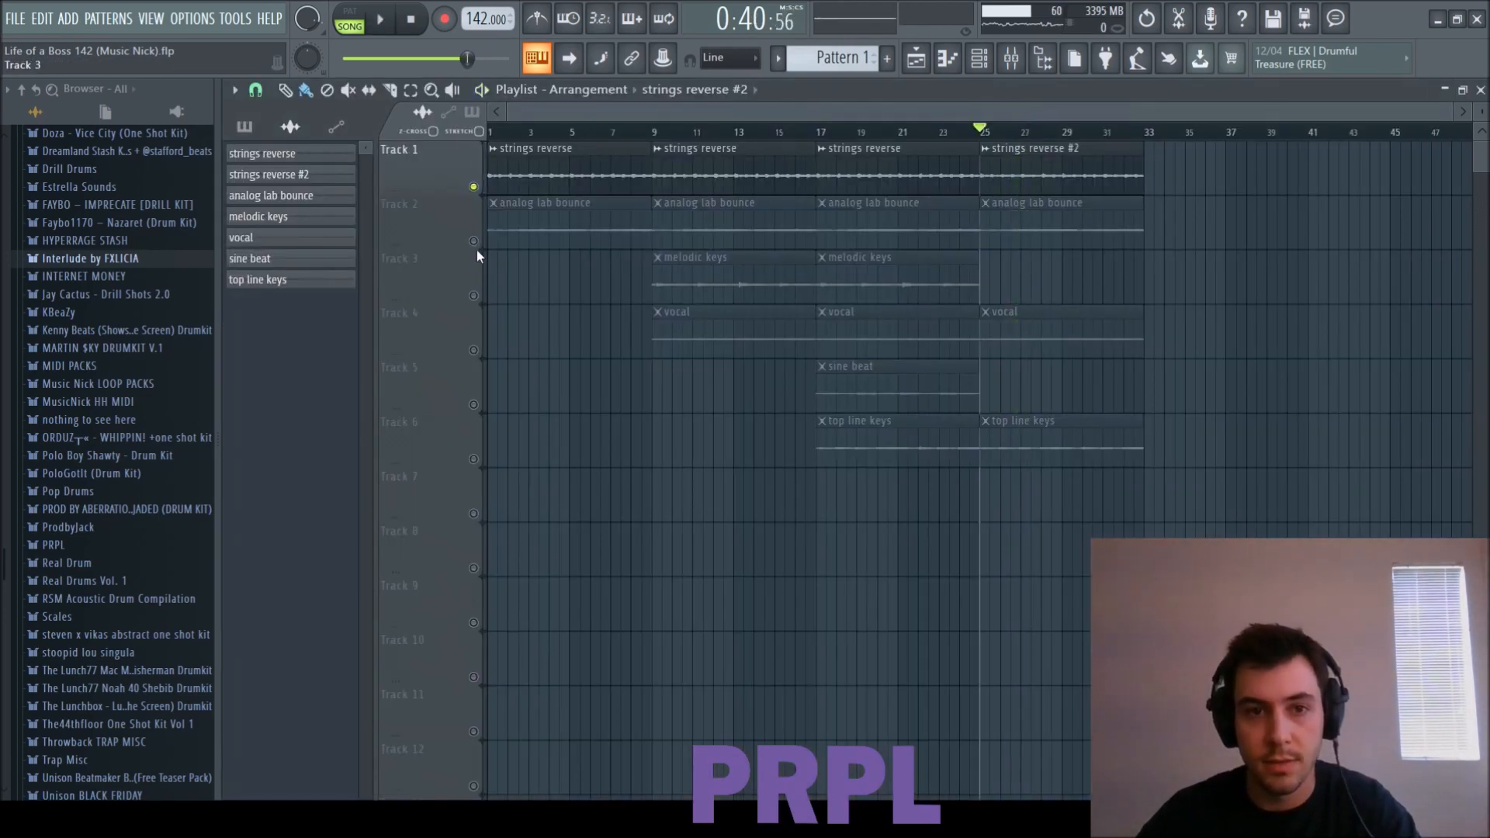
pyautogui.click(379, 18)
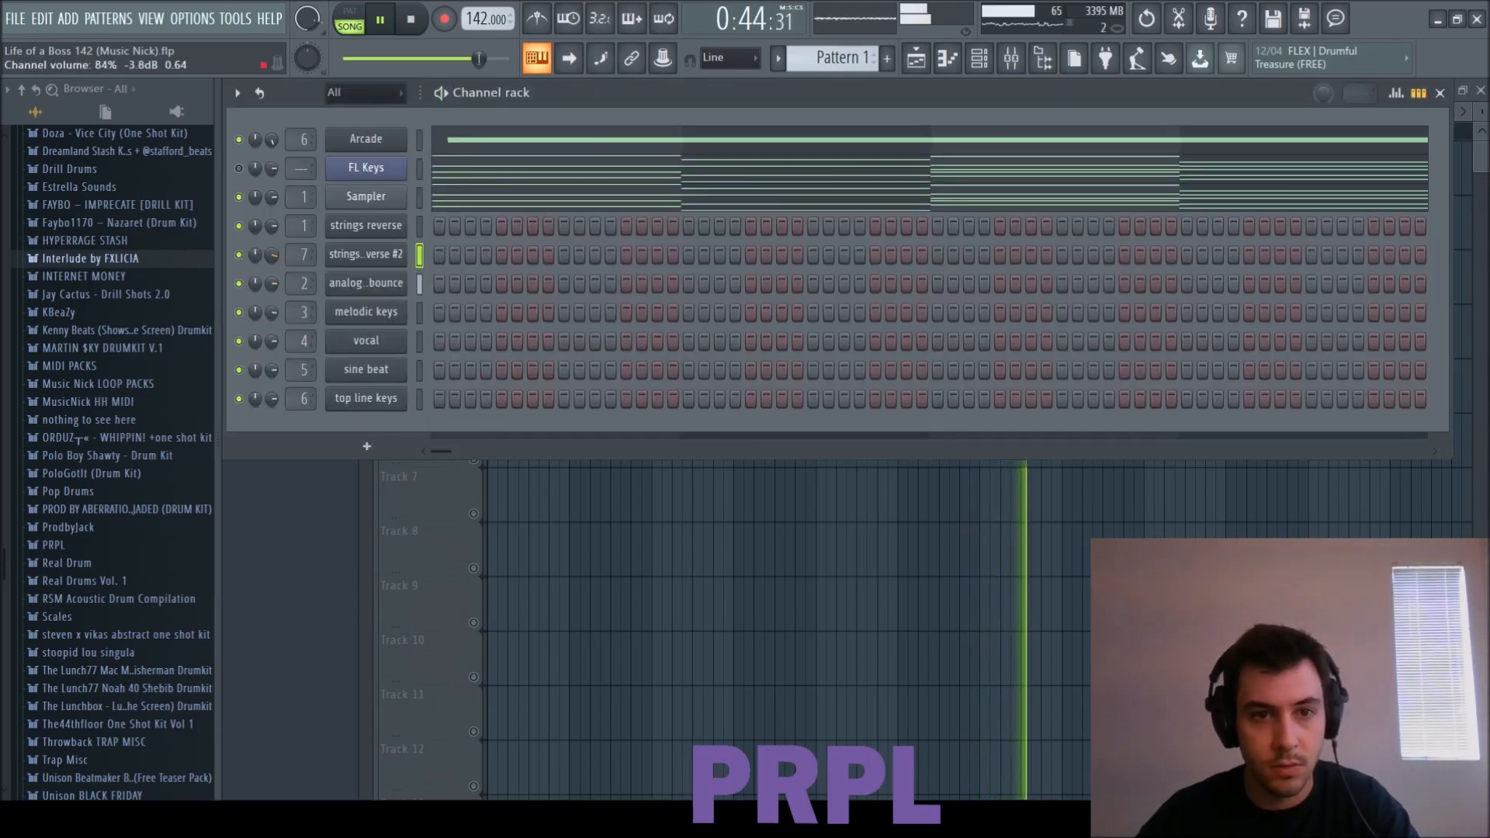
pyautogui.click(568, 59)
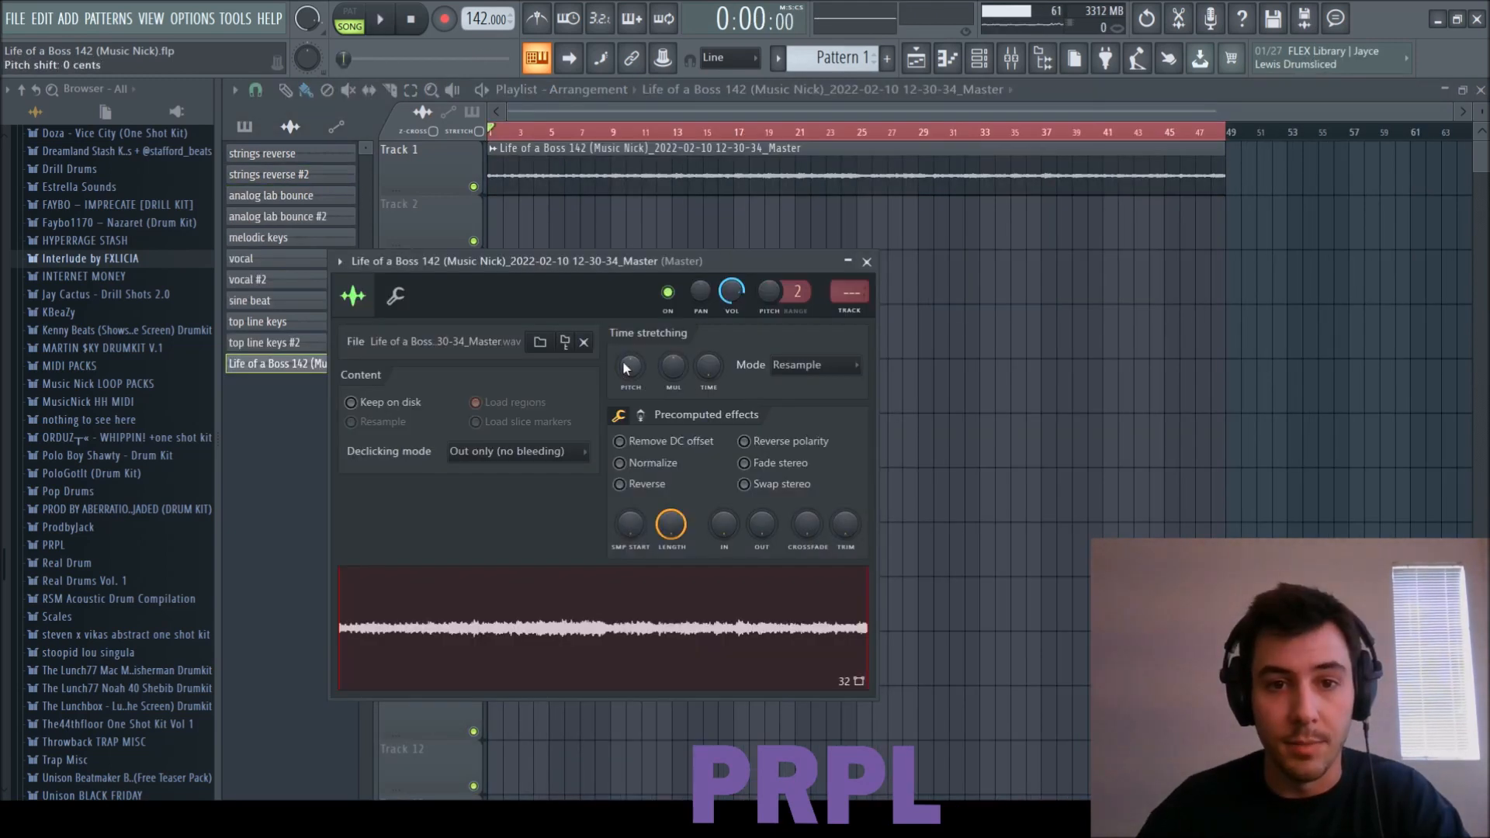
# Step: Close the bounced sample's settings and select the strings reverse and other melodic inserts in the Mixer
pyautogui.click(814, 364)
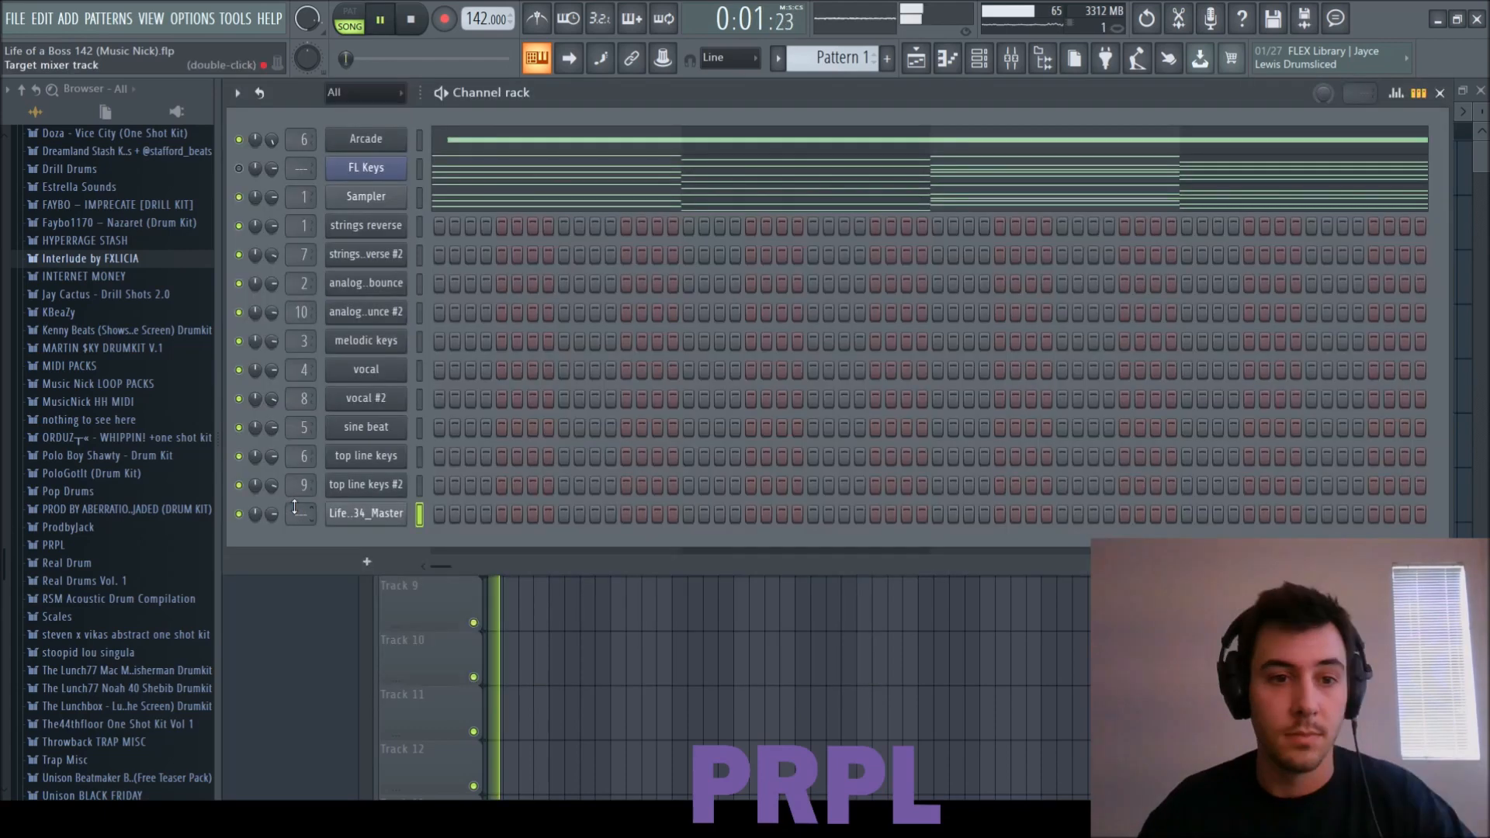
pyautogui.click(1010, 59)
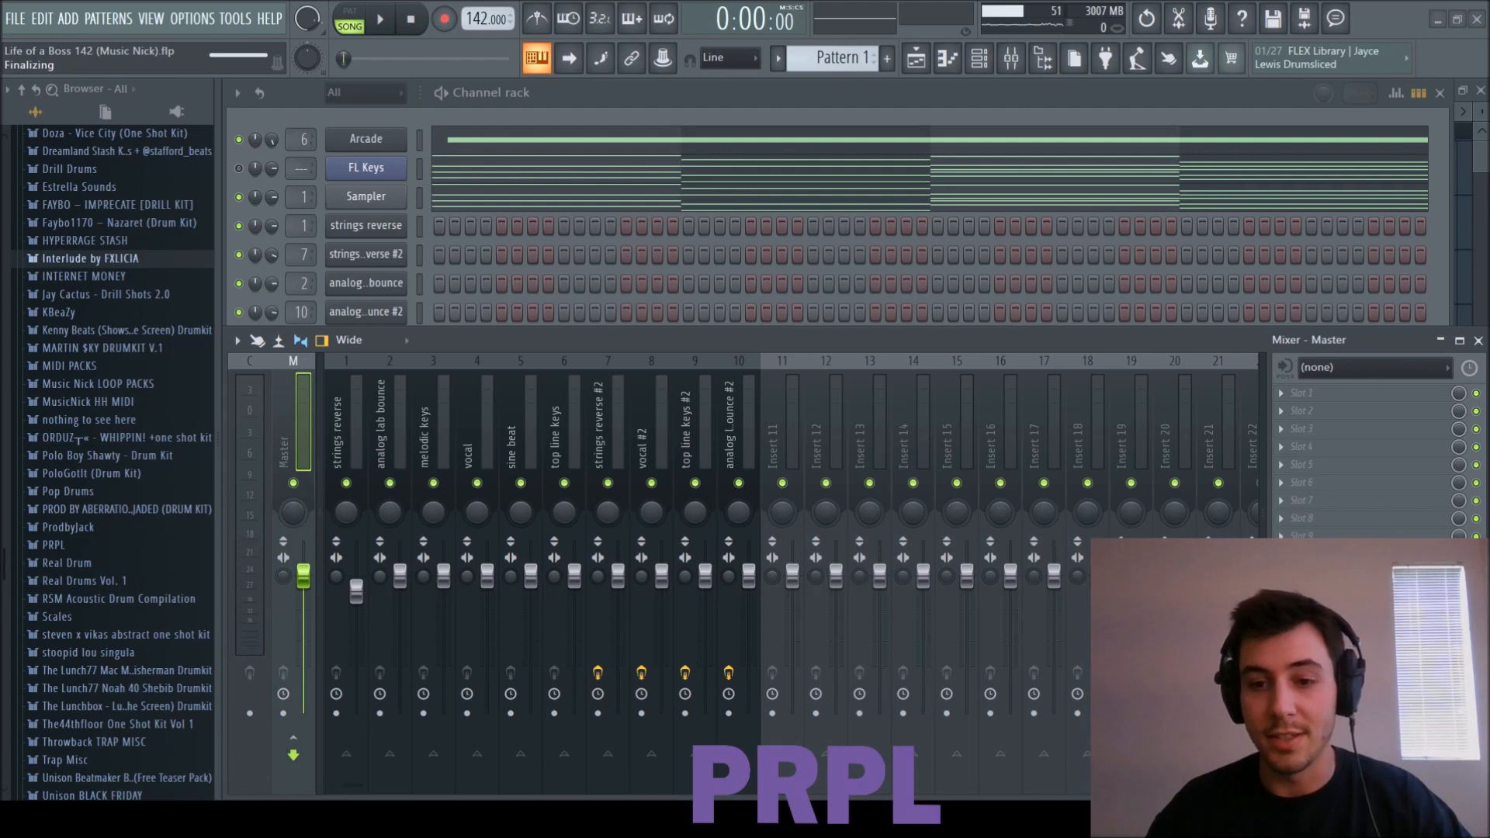
pyautogui.click(379, 18)
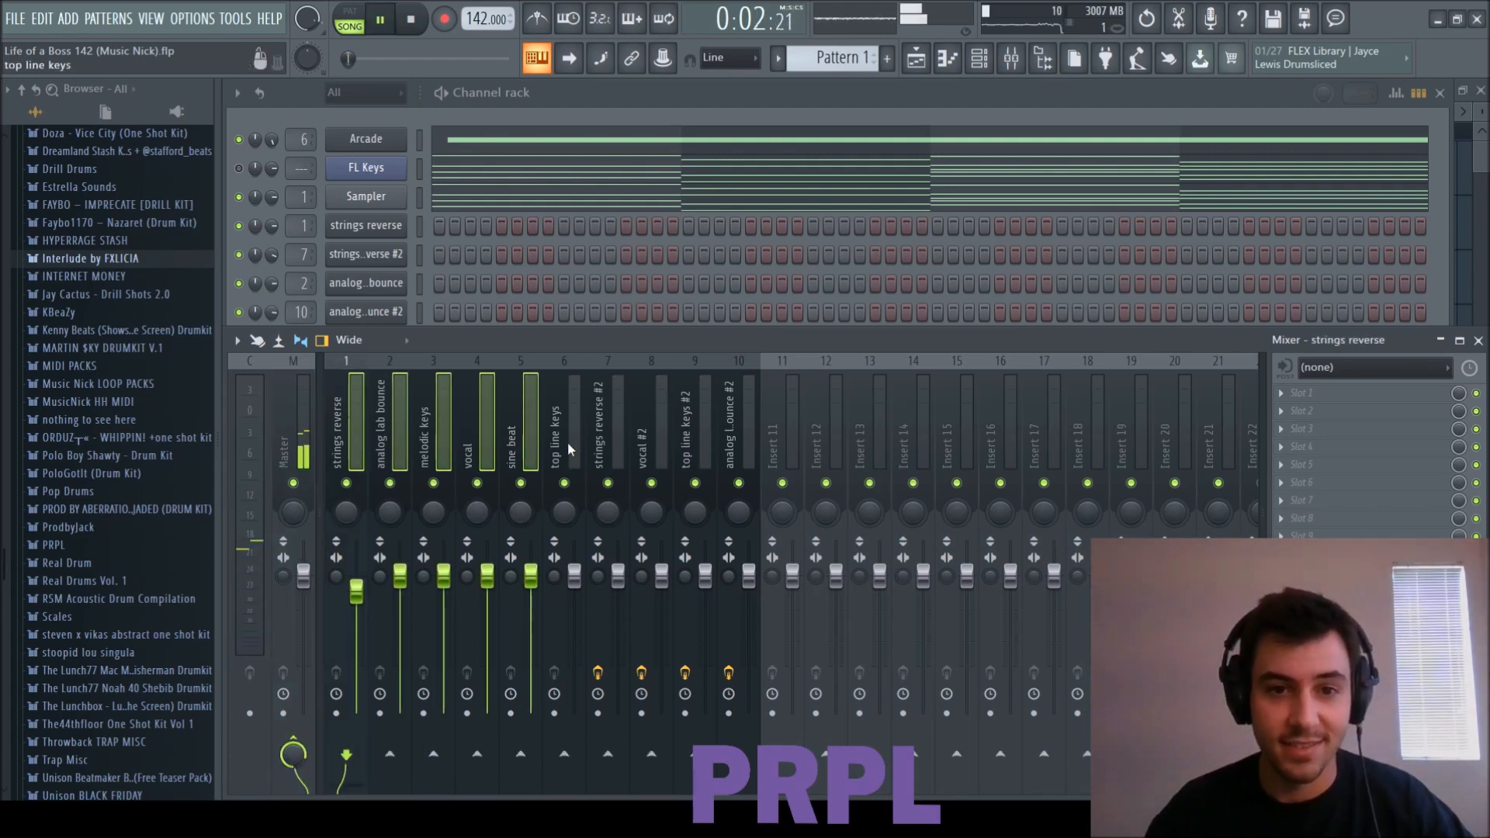
pyautogui.click(737, 427)
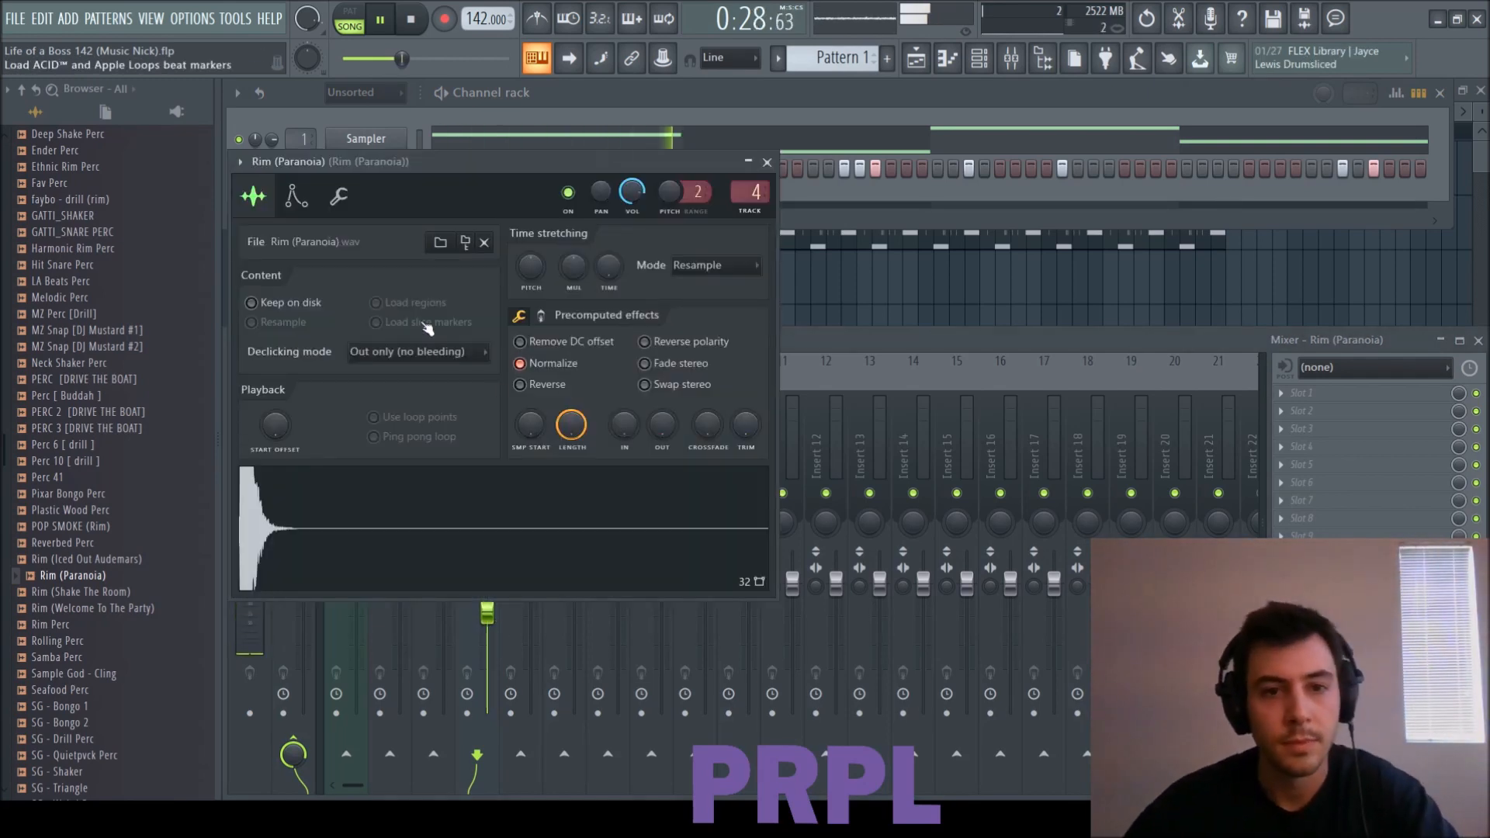
# Step: Show the Rim (Paranoia) precomputed effects page, then close its sample settings
pyautogui.click(520, 314)
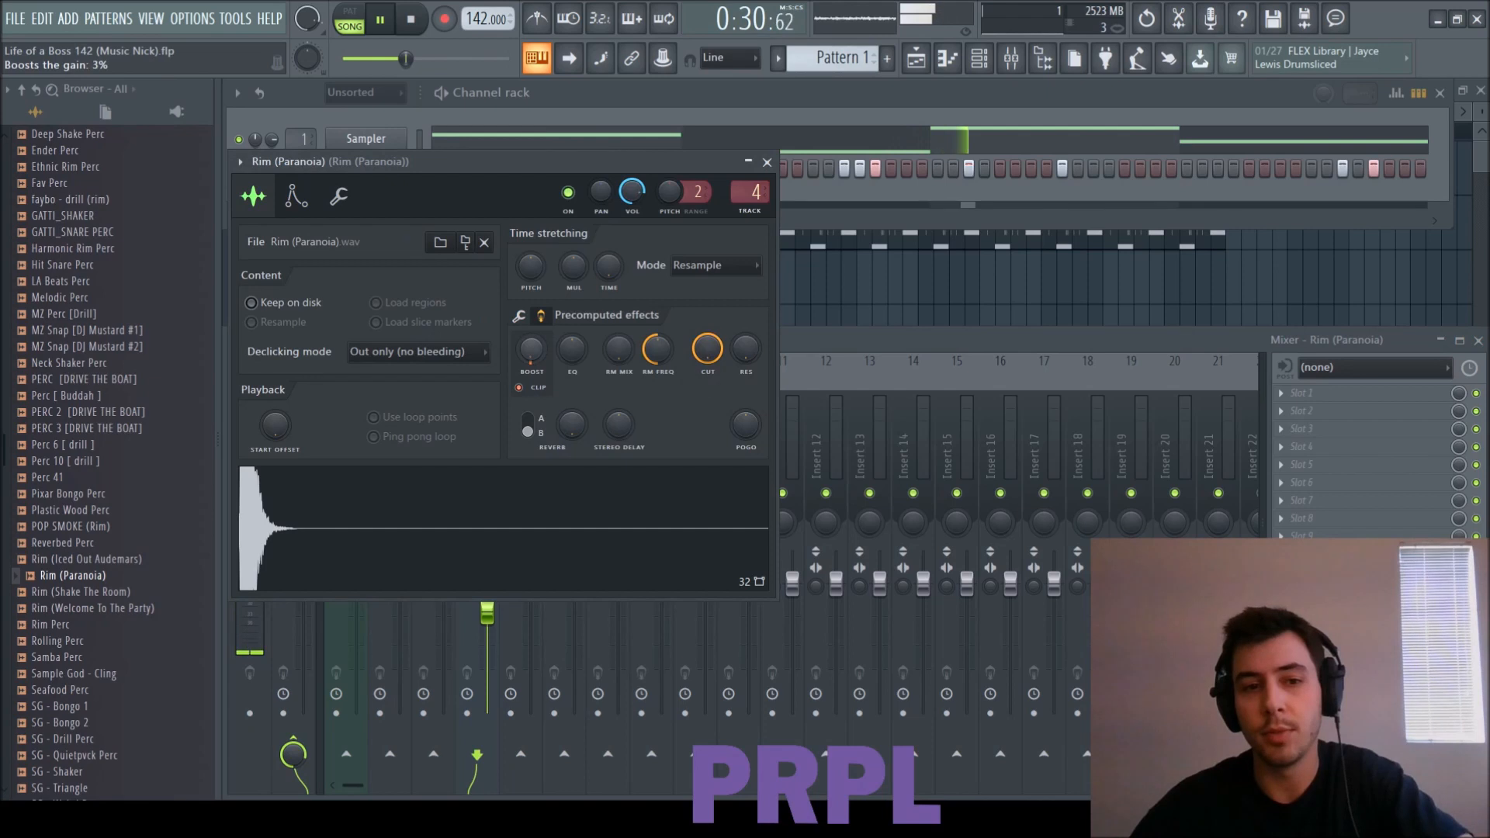
pyautogui.moveTo(766, 161)
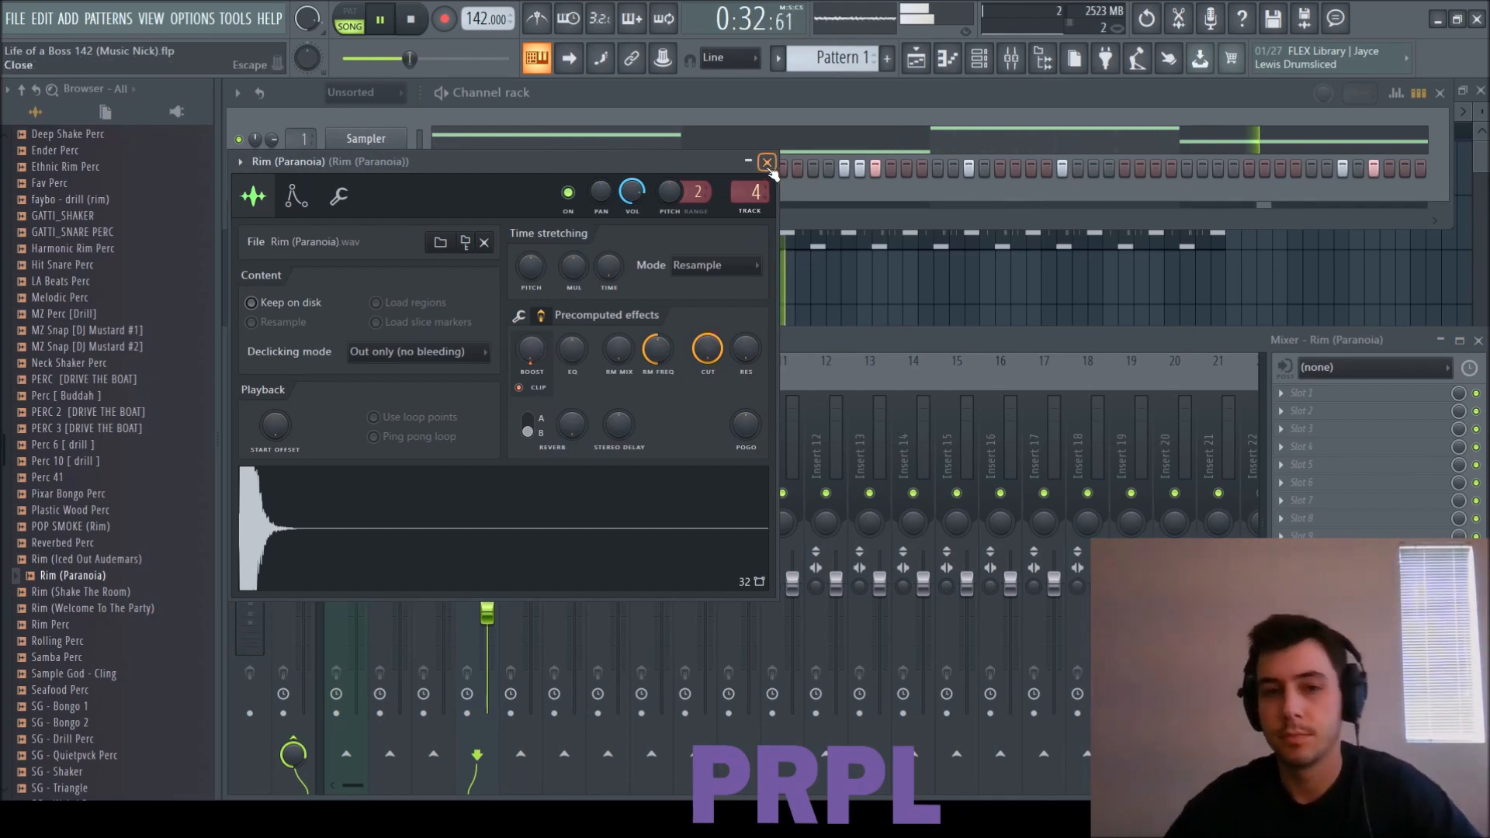
pyautogui.click(767, 162)
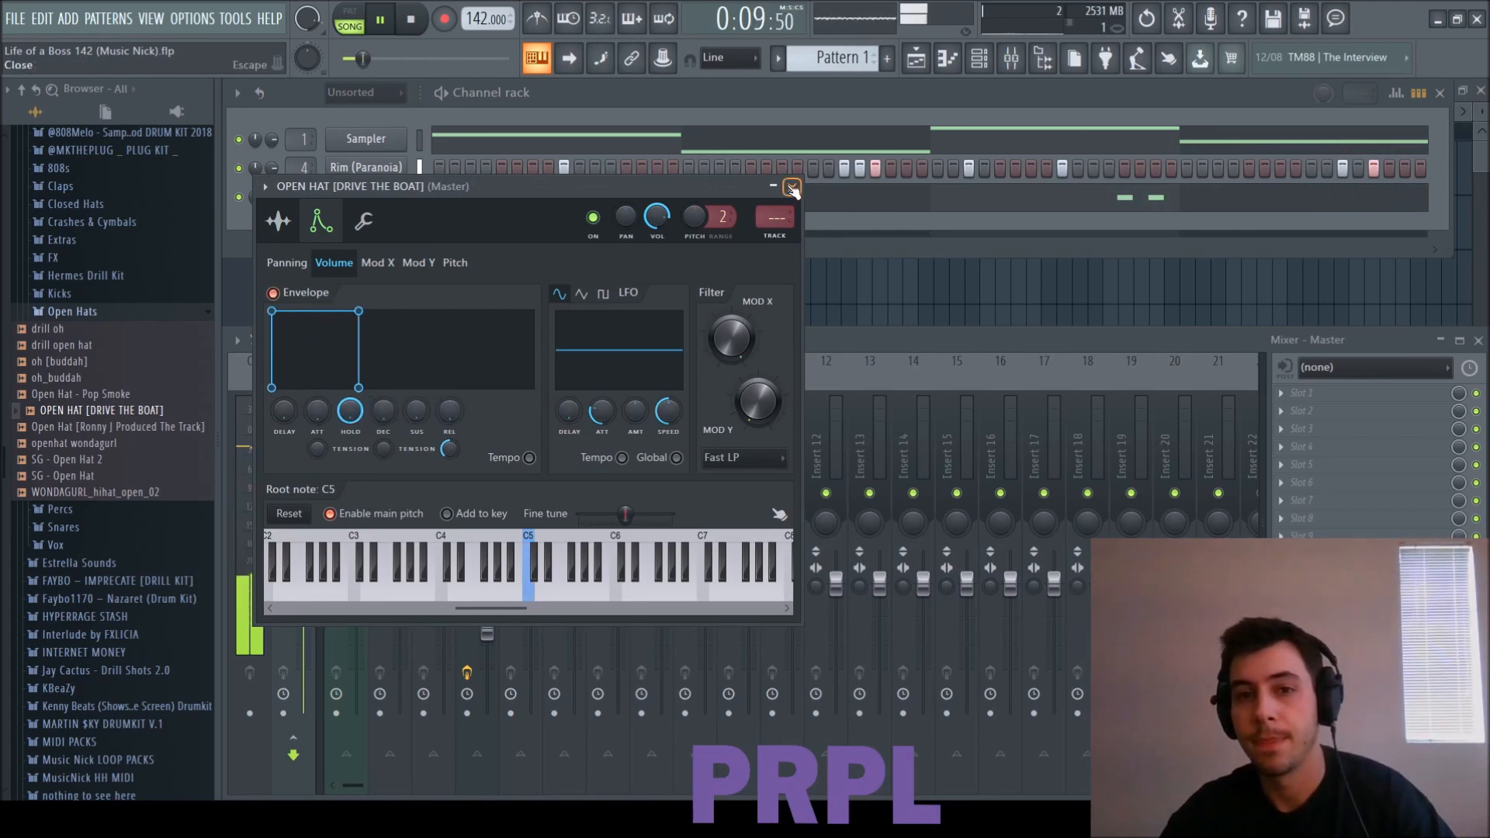
# Step: Close the open hat settings and play the HAT03 - SIZZLE HAT hi-hat pattern
pyautogui.click(791, 186)
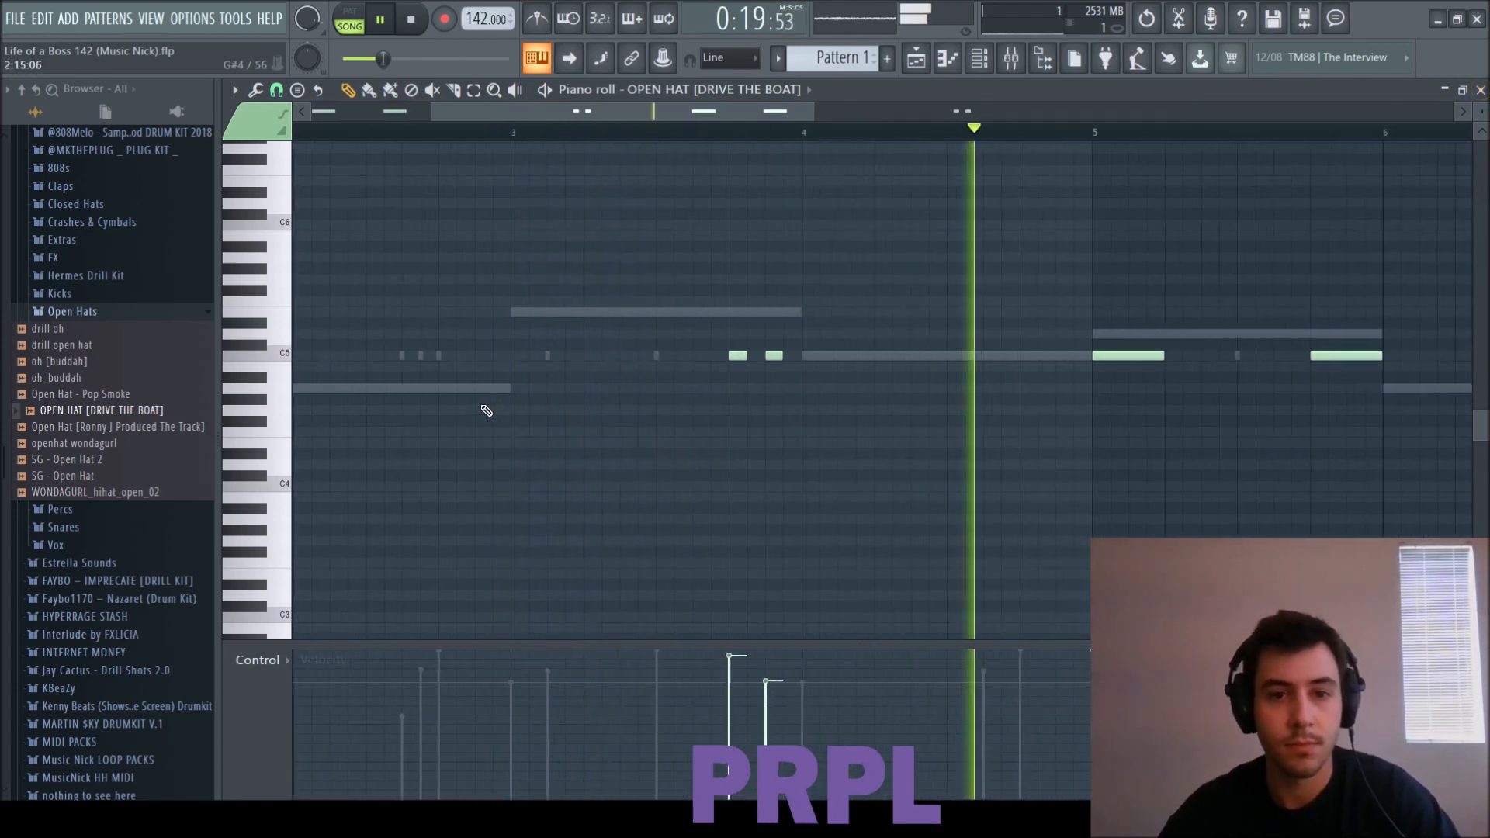
pyautogui.click(410, 18)
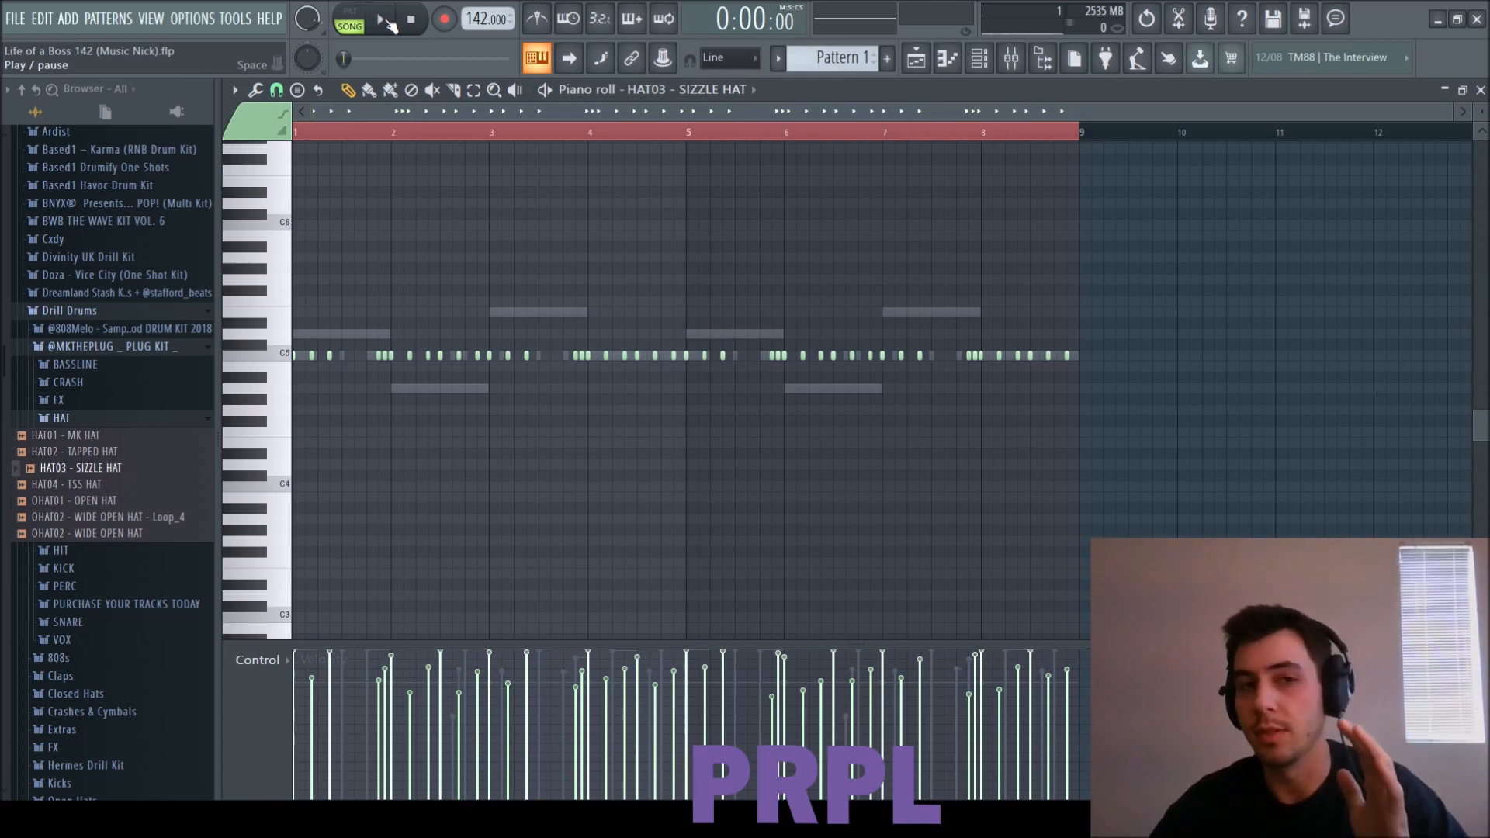
pyautogui.click(379, 18)
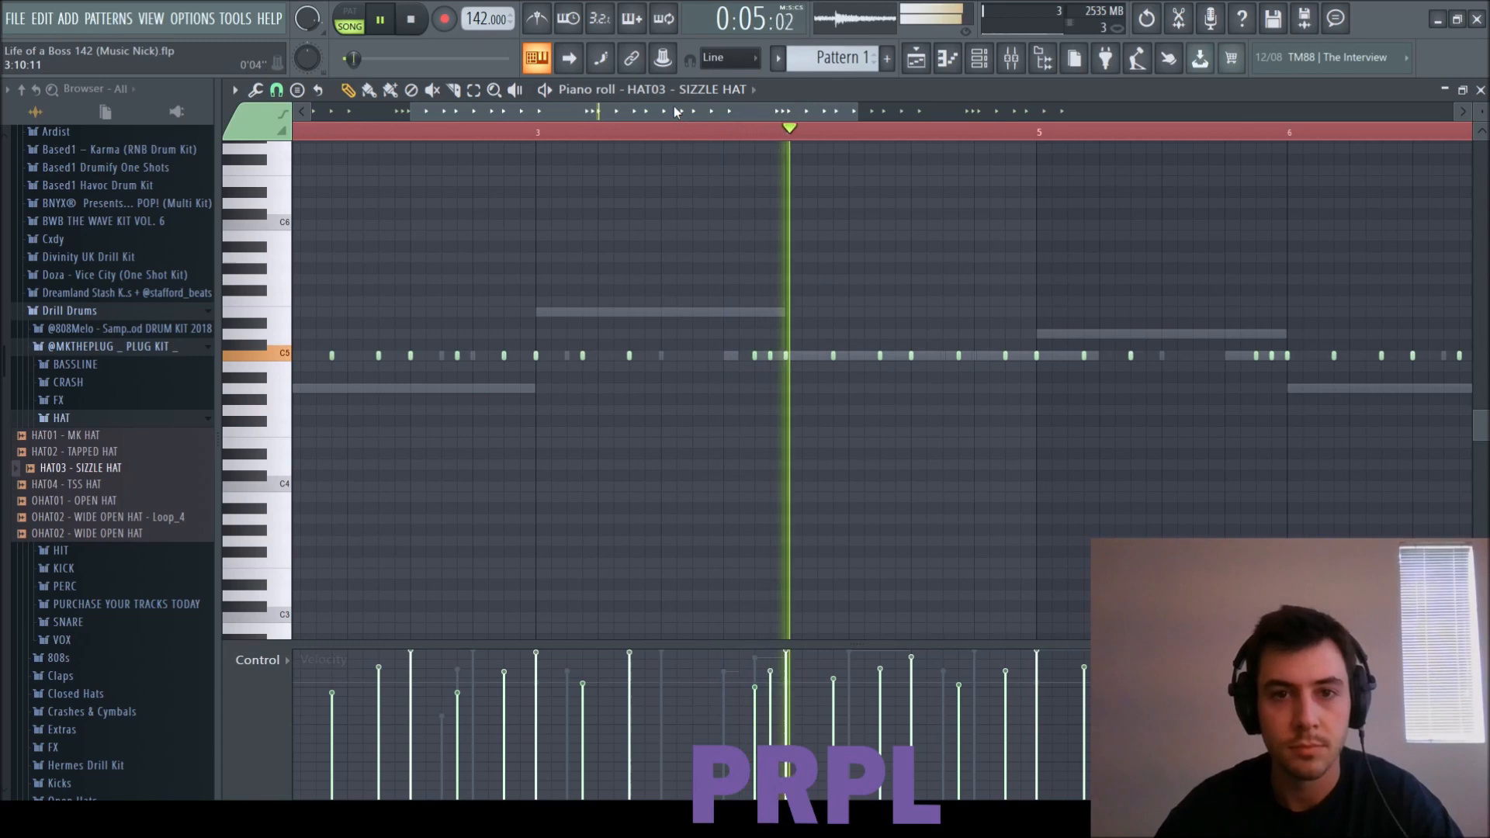
# Step: Stop playback and edit a single hi-hat note in the Piano Roll
pyautogui.click(410, 18)
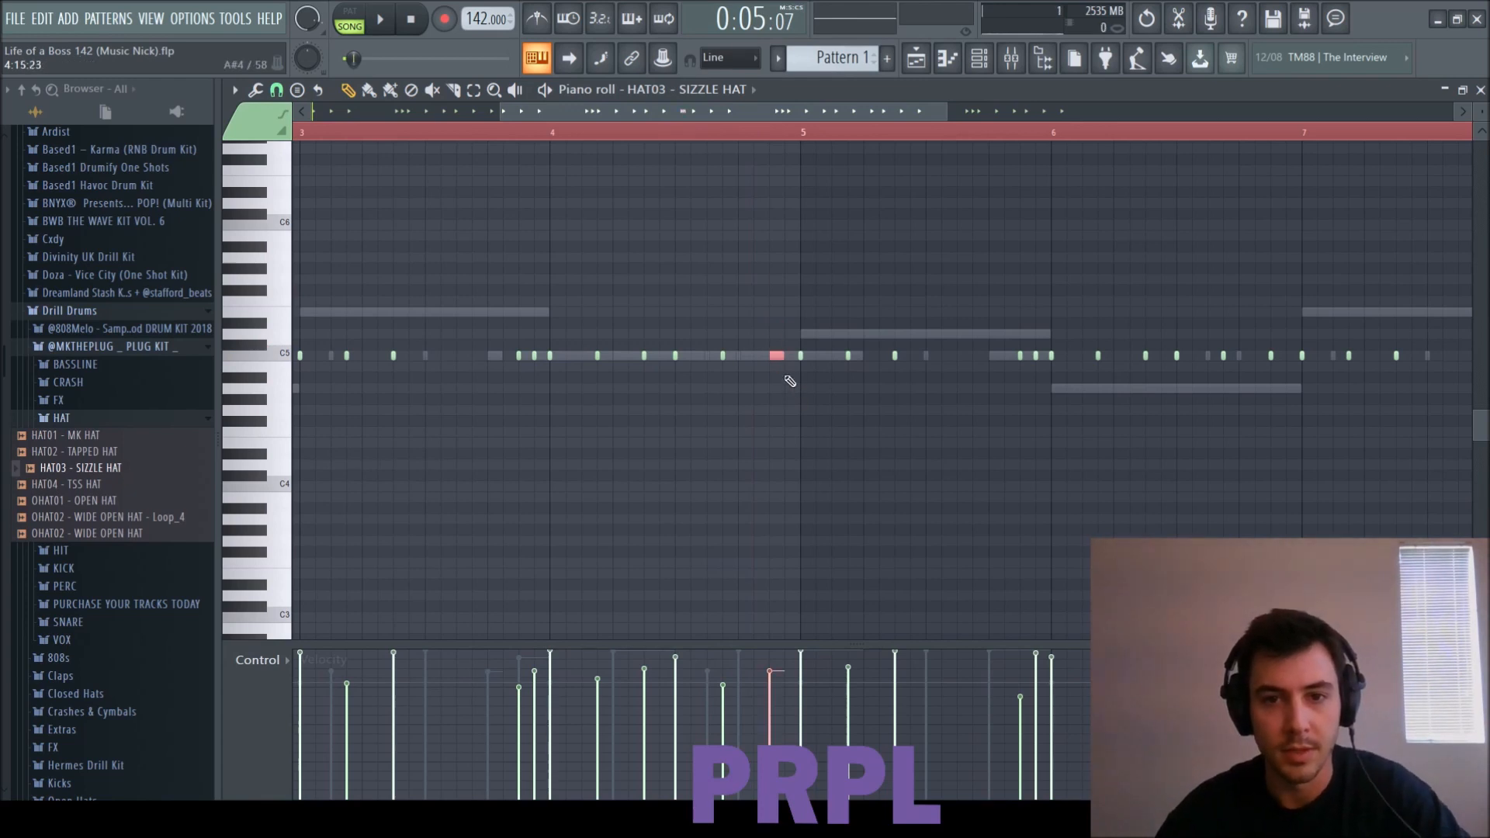
pyautogui.click(379, 17)
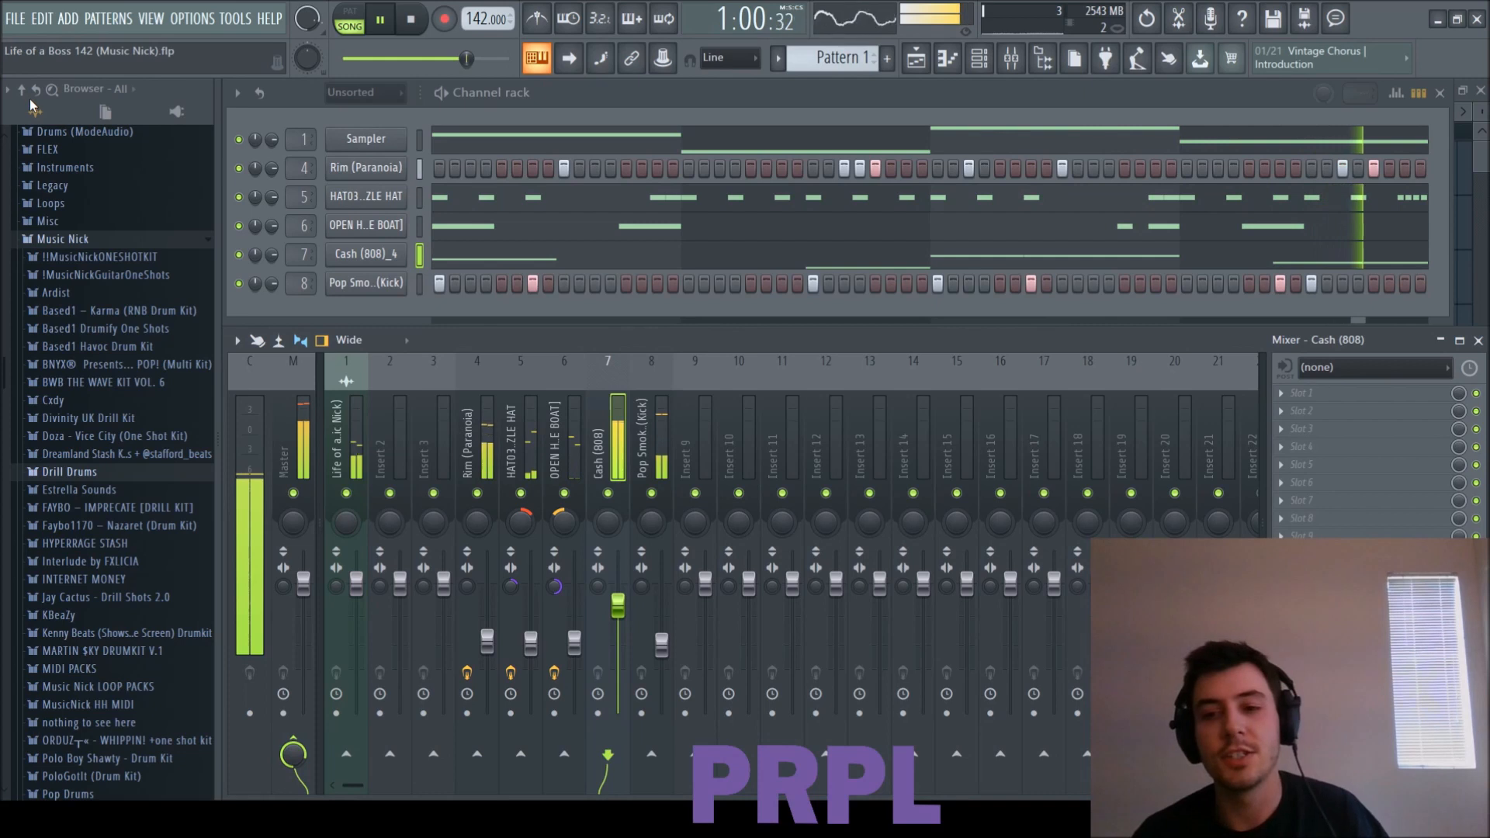
pyautogui.moveTo(34, 89)
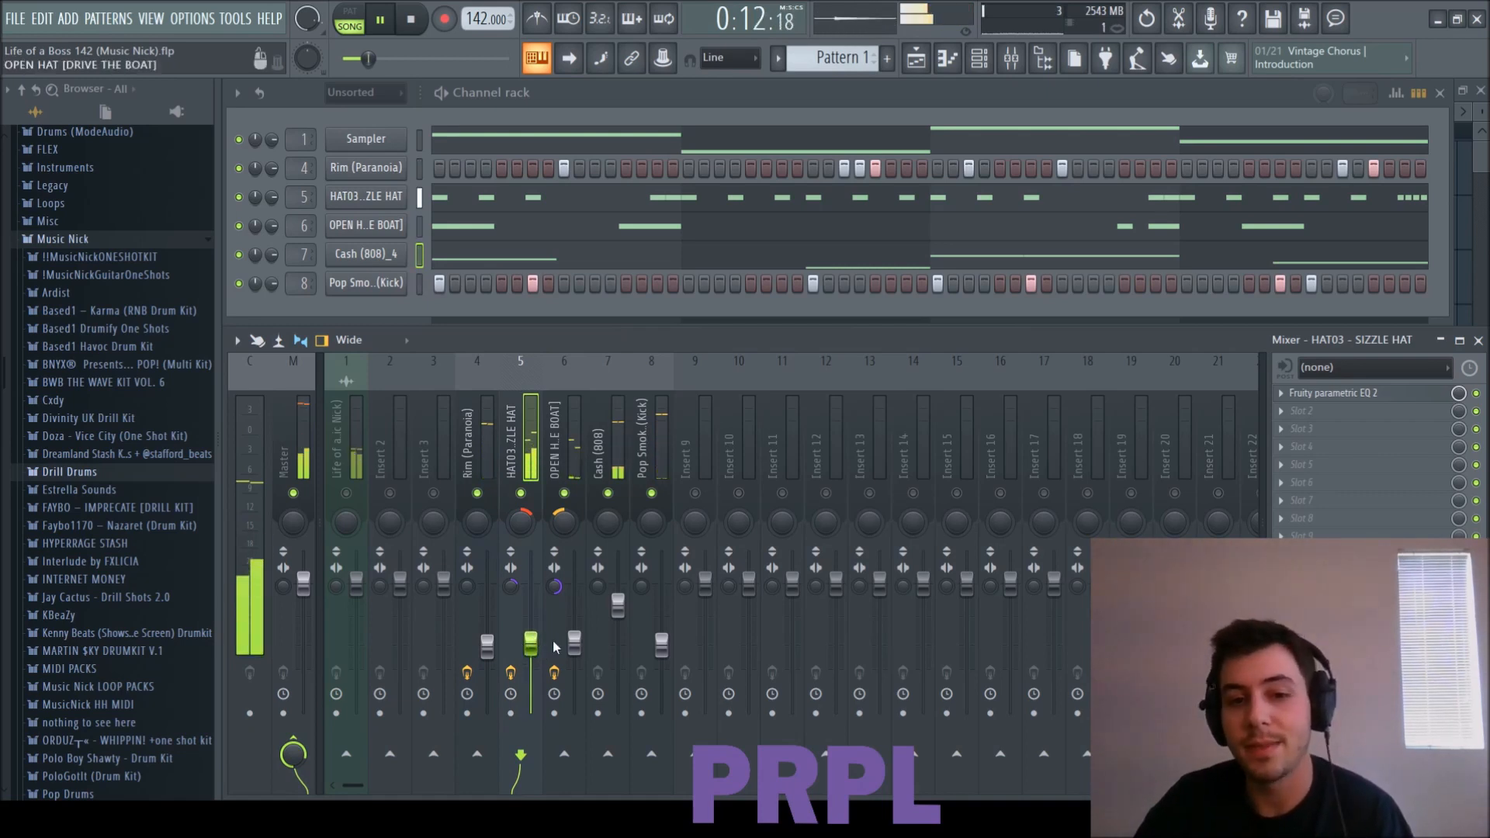
# Step: Select the Rim (Paranoia) insert, then the master track, in the Mixer
pyautogui.click(475, 447)
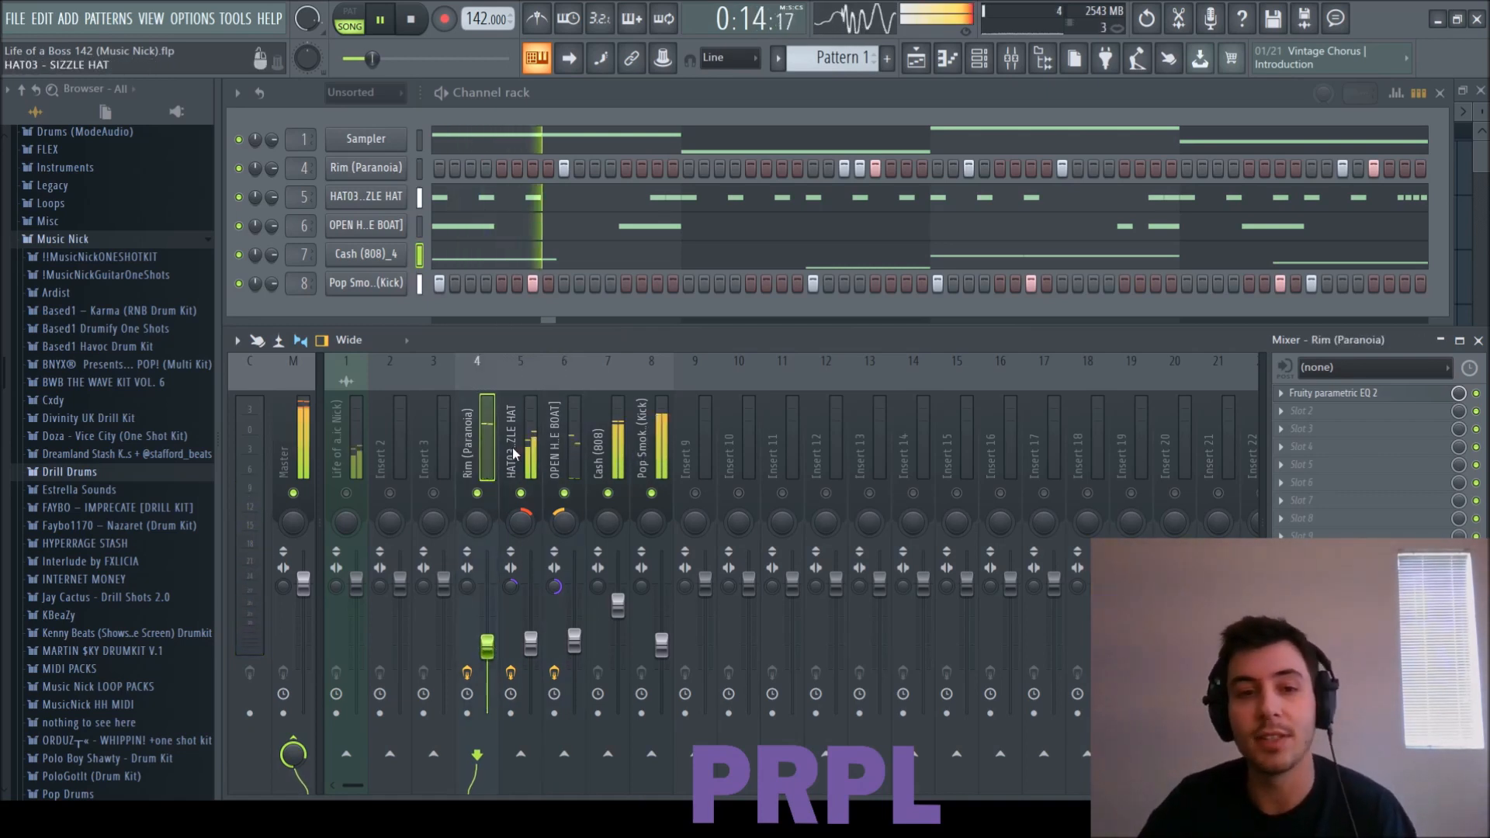
pyautogui.click(651, 441)
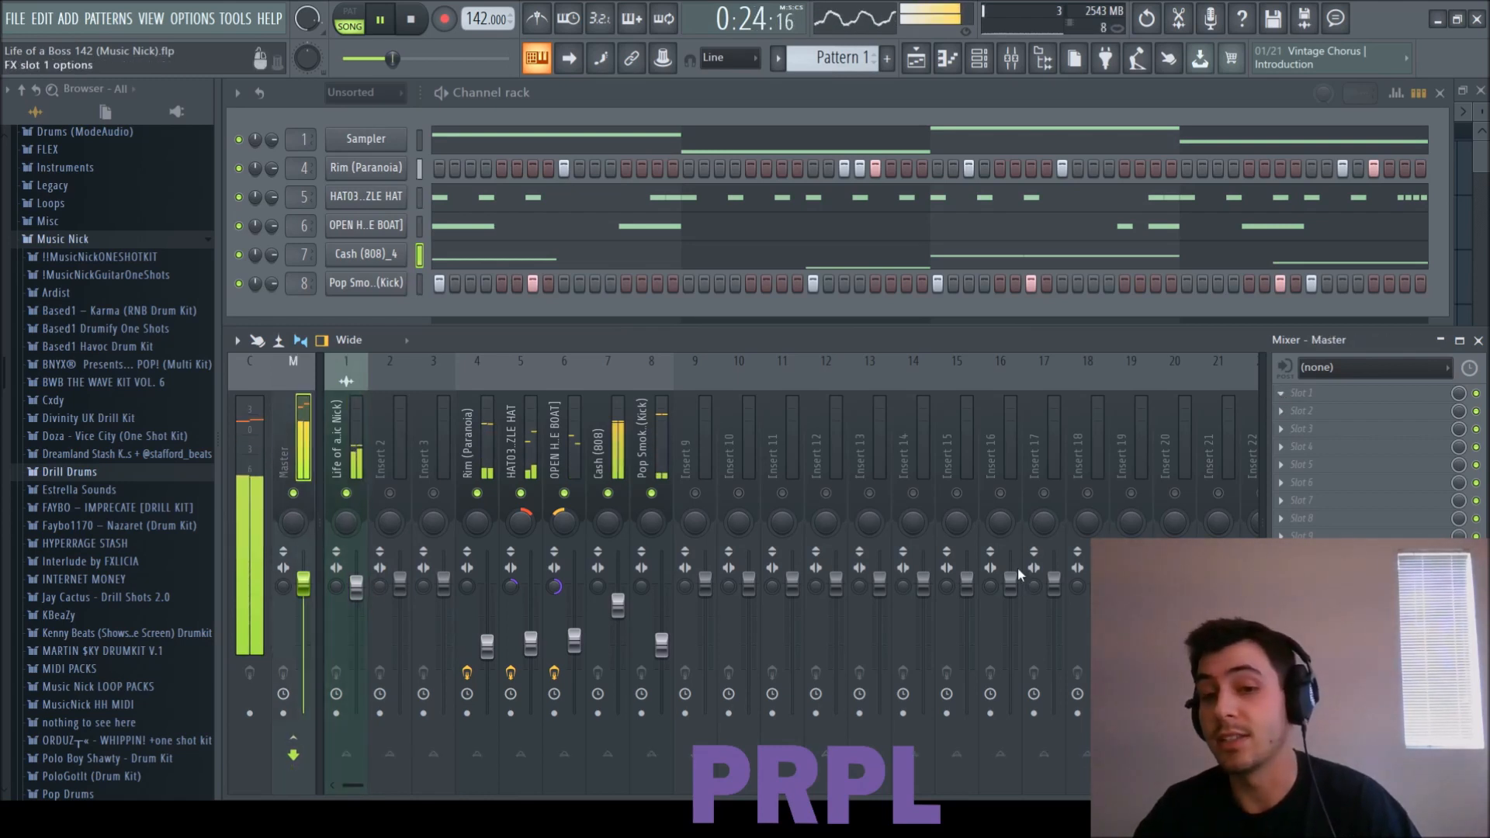
# Step: Add TR5 Classic Clipper to the master, close it, and lower the SIZZLE HAT fader
pyautogui.click(1144, 211)
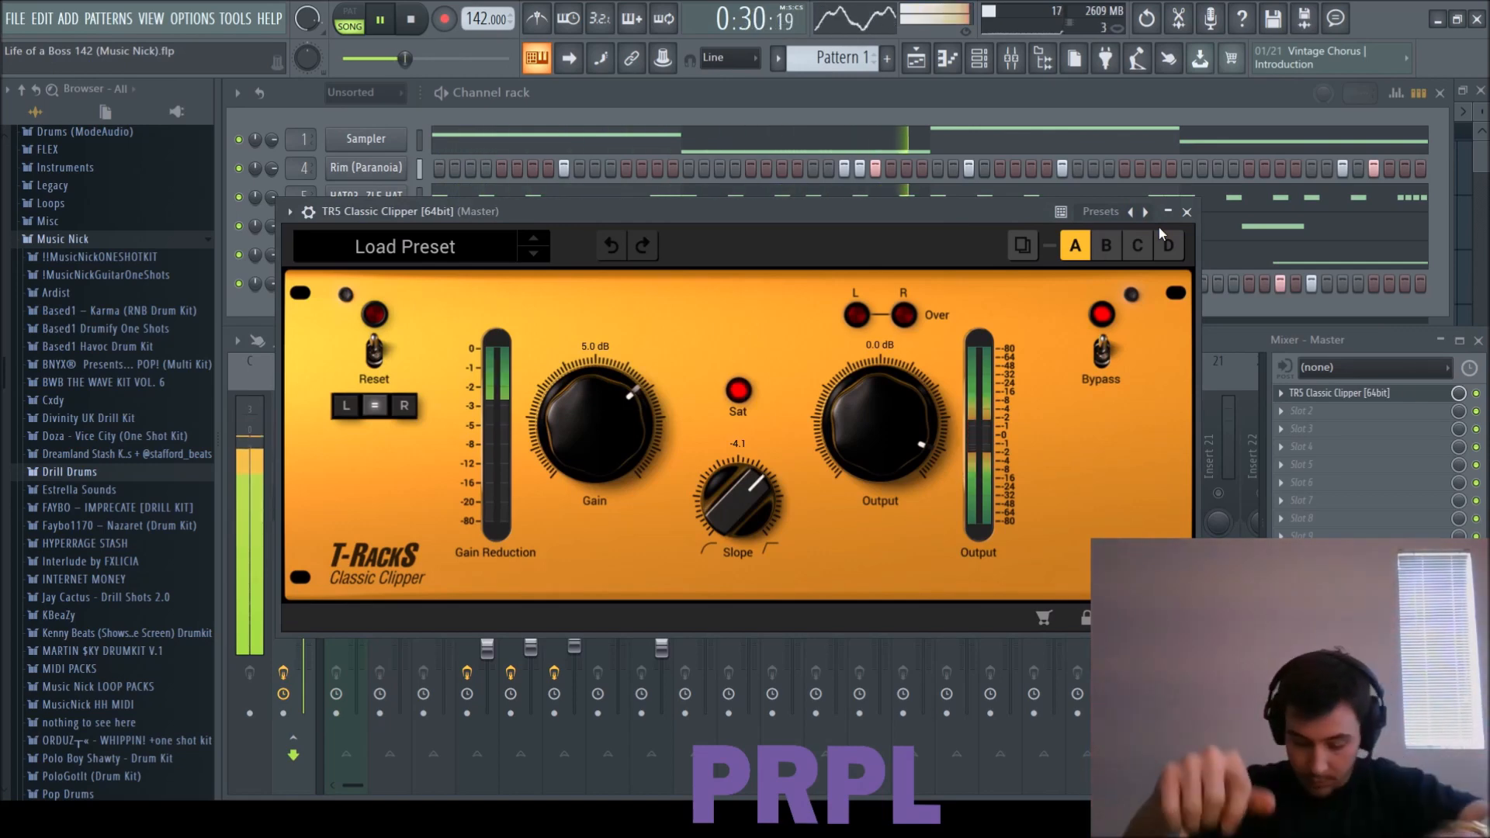
pyautogui.click(1186, 211)
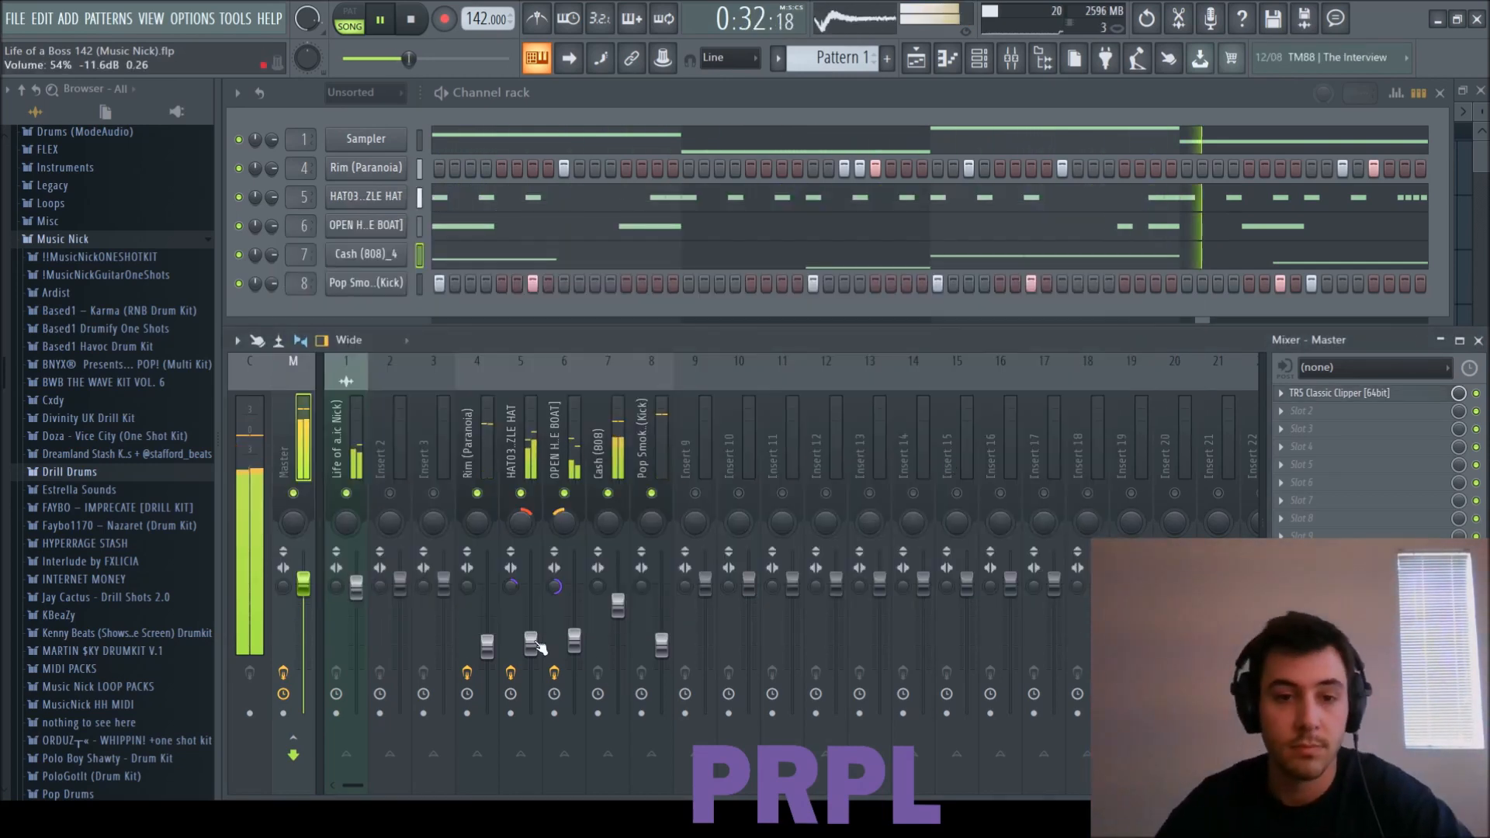
pyautogui.click(564, 441)
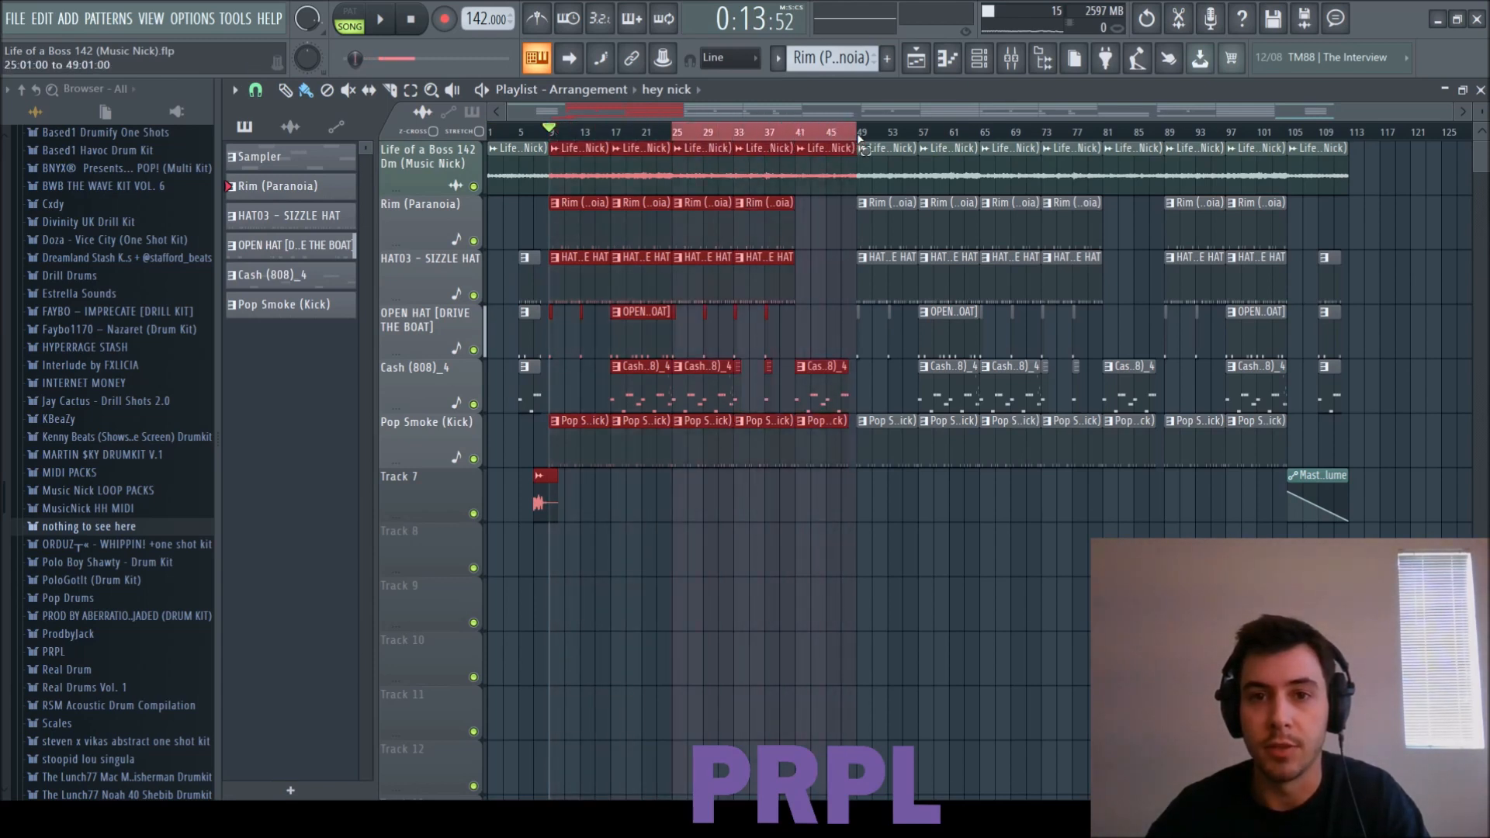
pyautogui.click(732, 131)
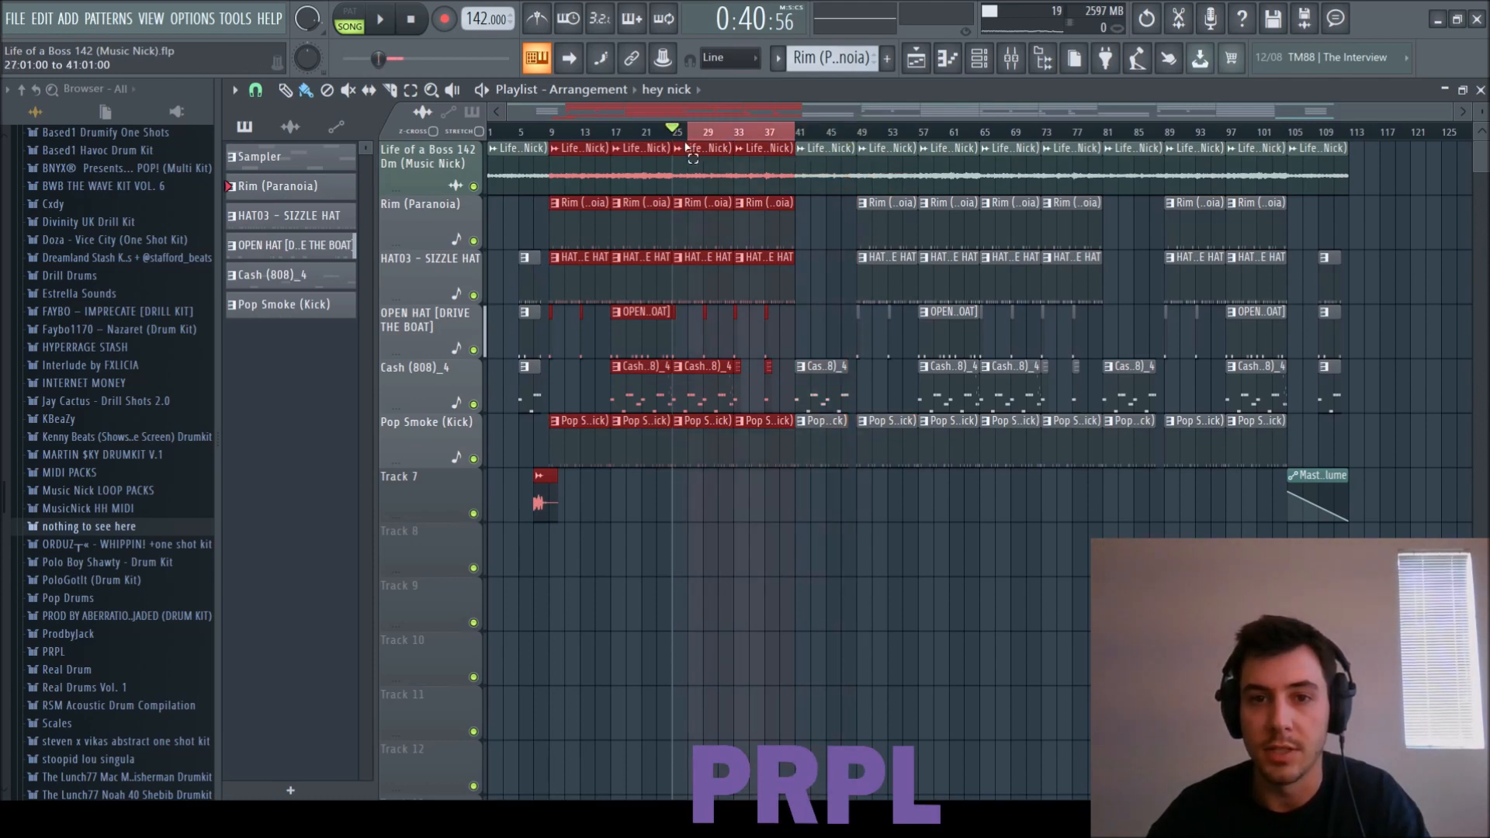
pyautogui.click(793, 131)
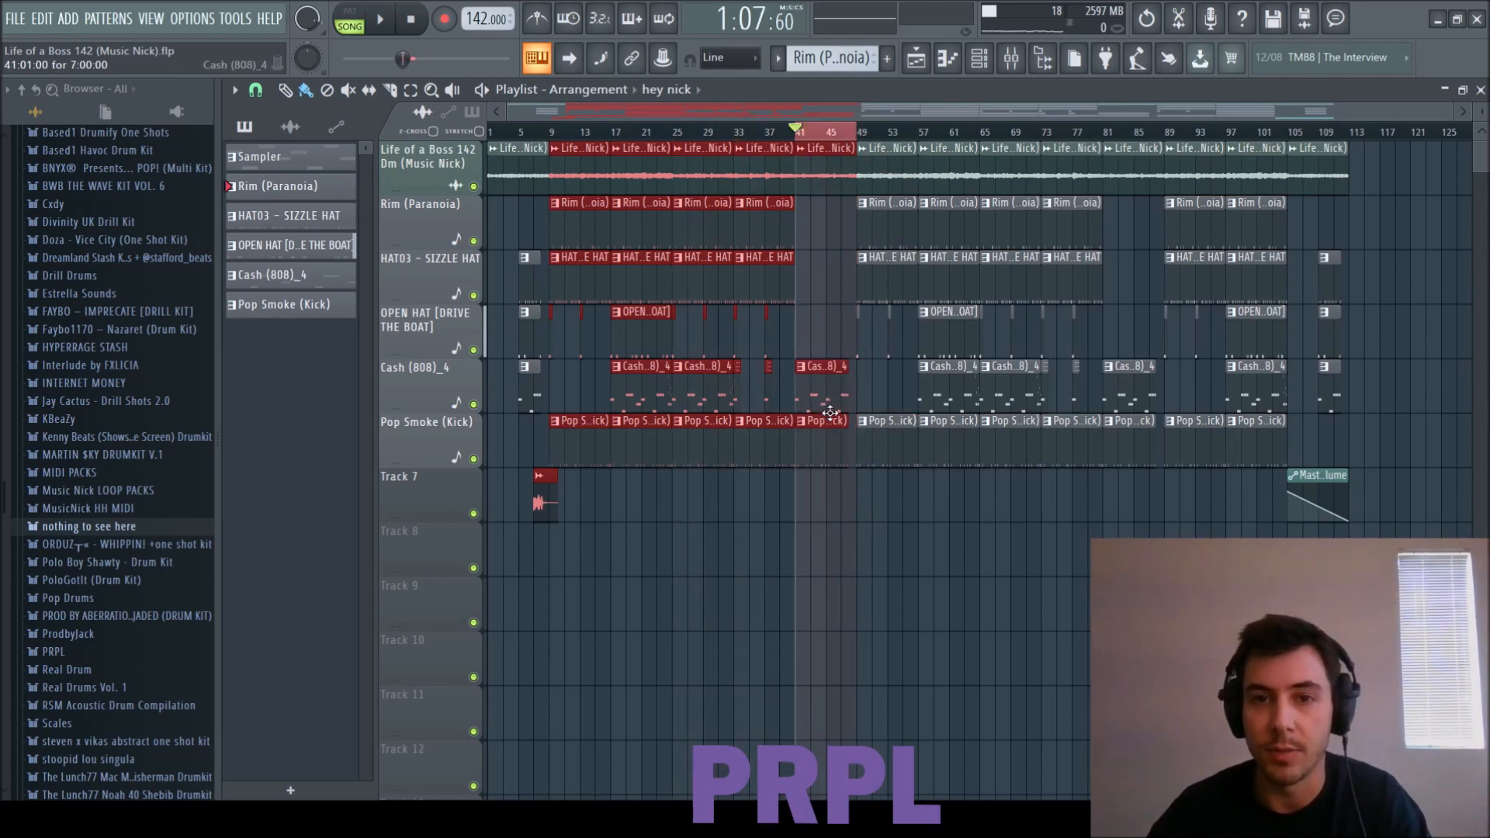
pyautogui.click(927, 131)
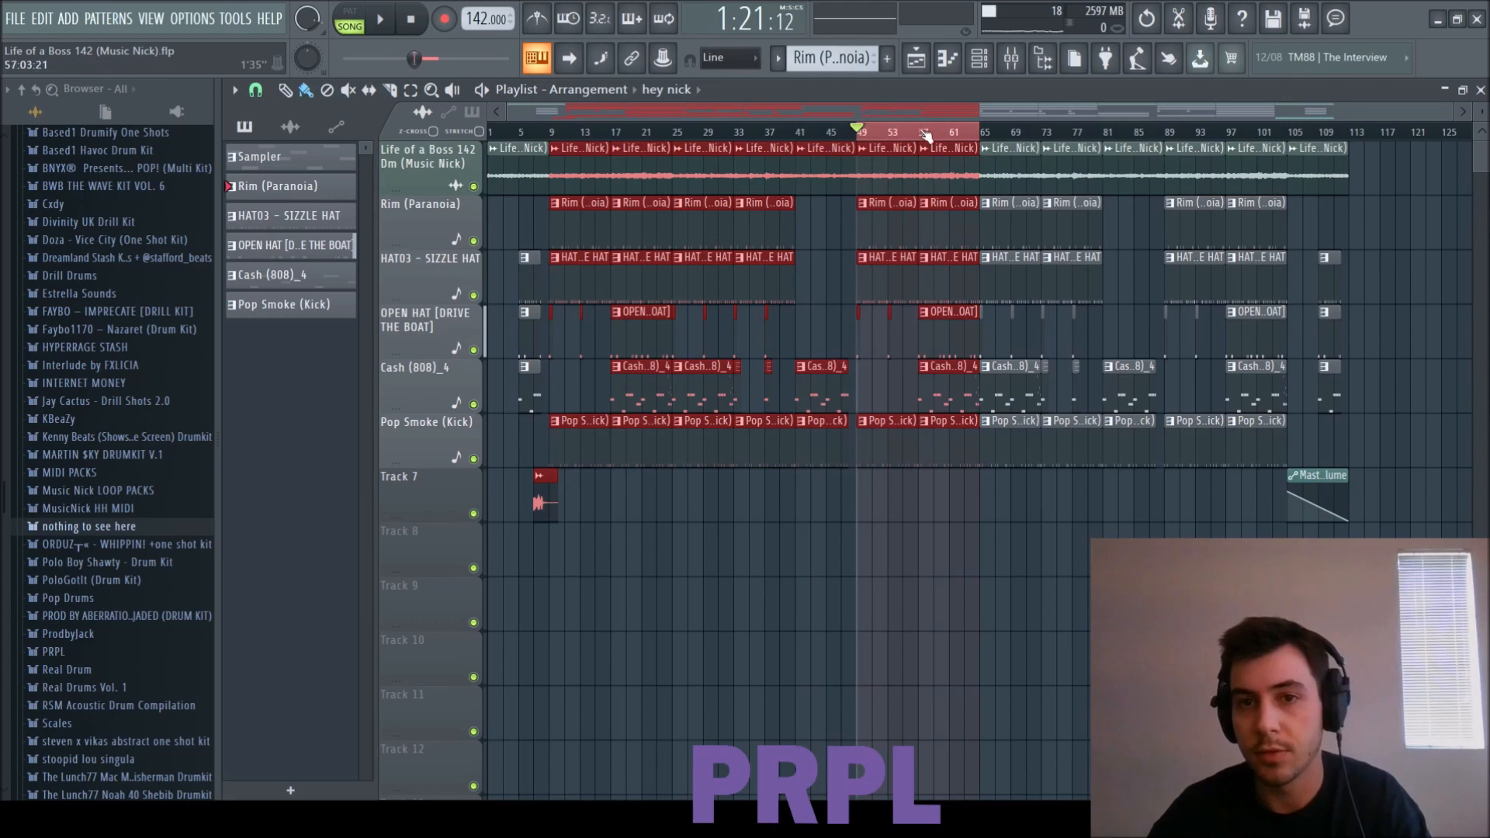
pyautogui.click(1116, 133)
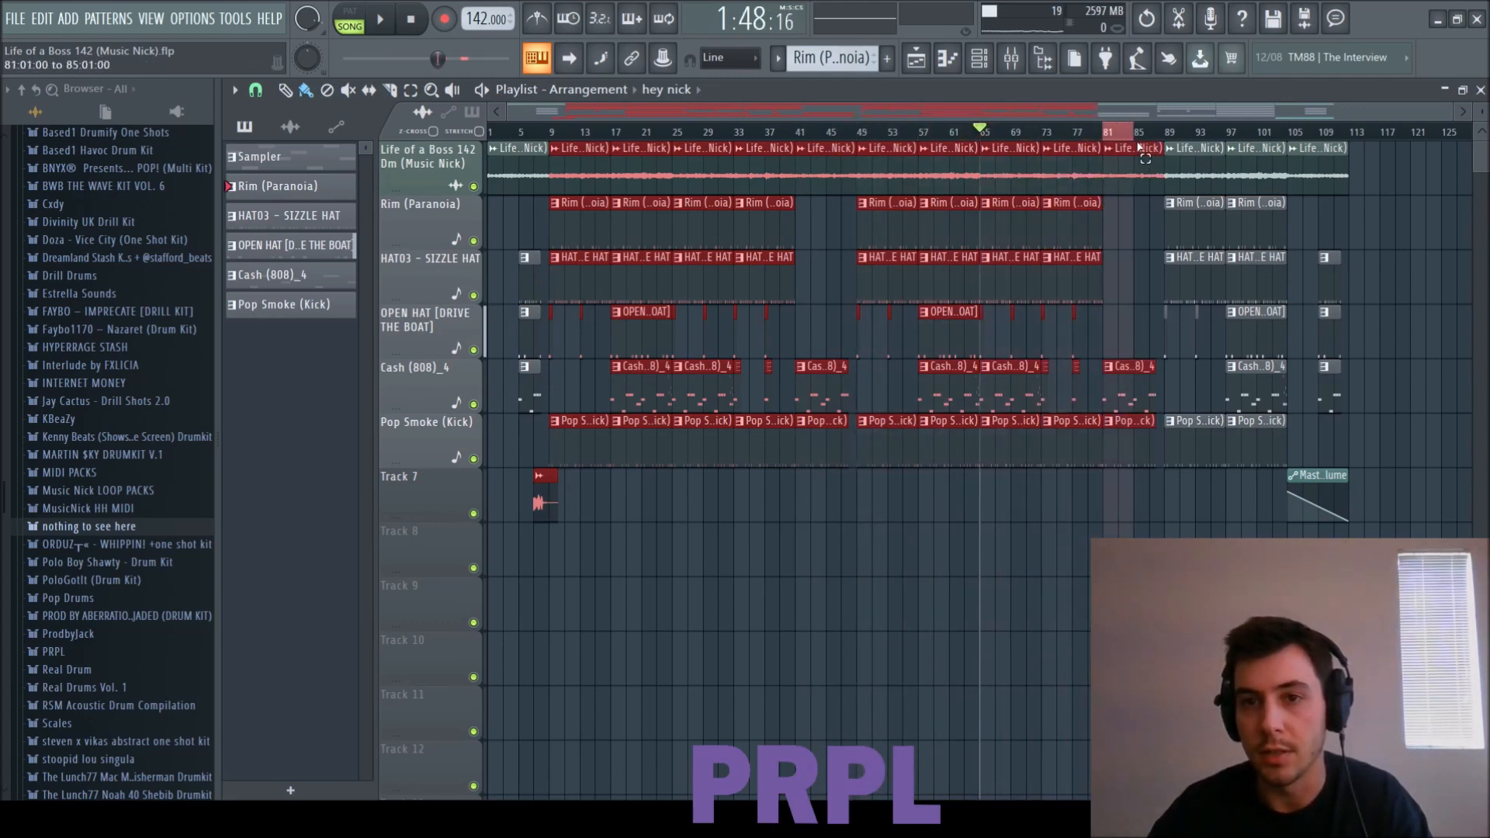